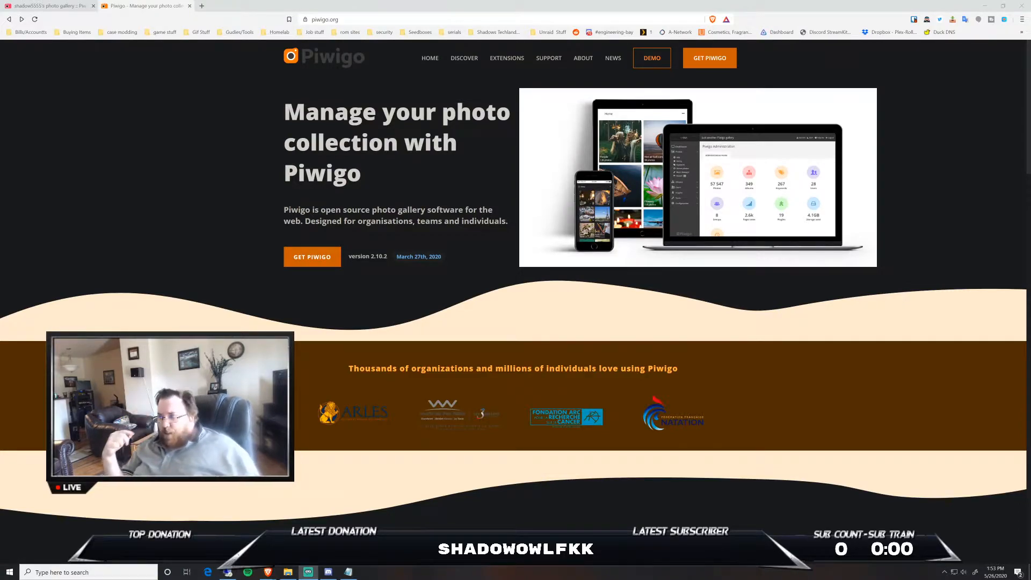
mouse_move(399, 288)
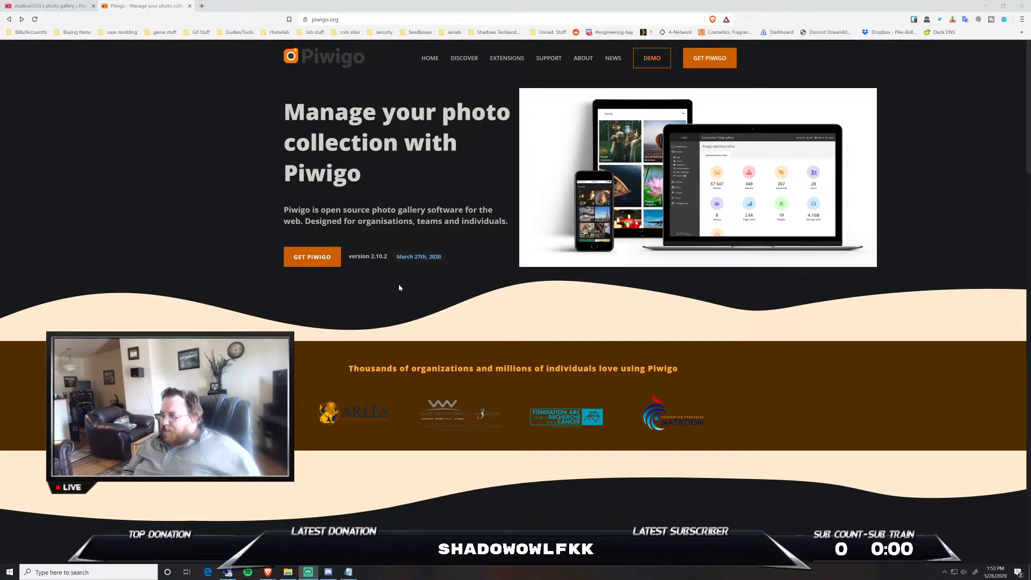
mouse_move(401, 196)
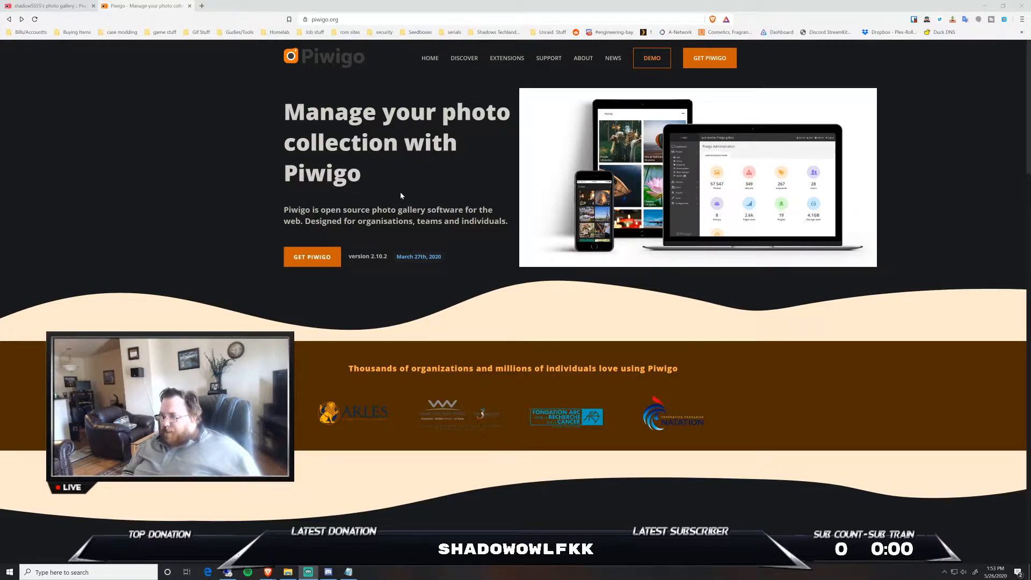
mouse_move(458, 164)
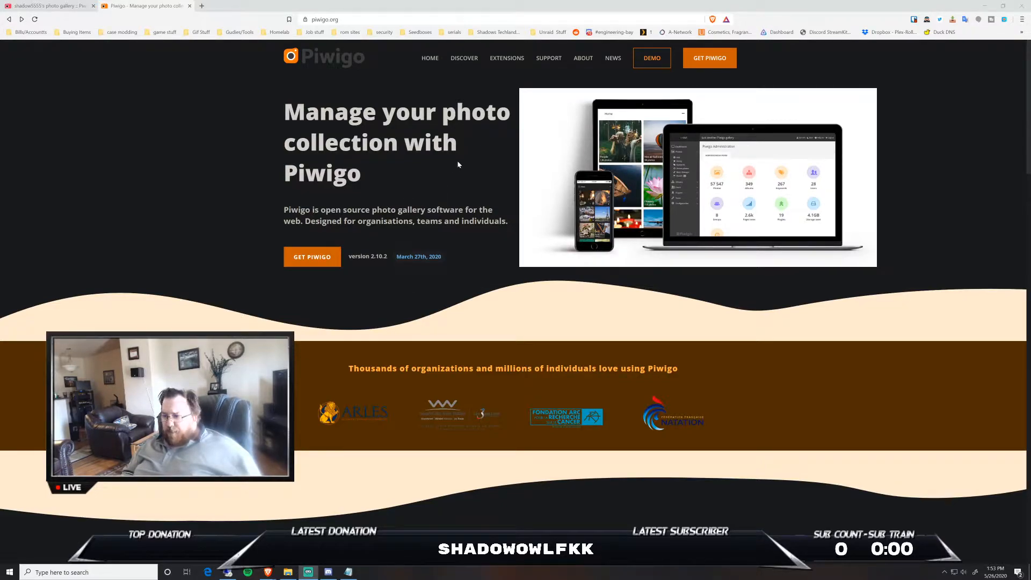
mouse_move(447, 332)
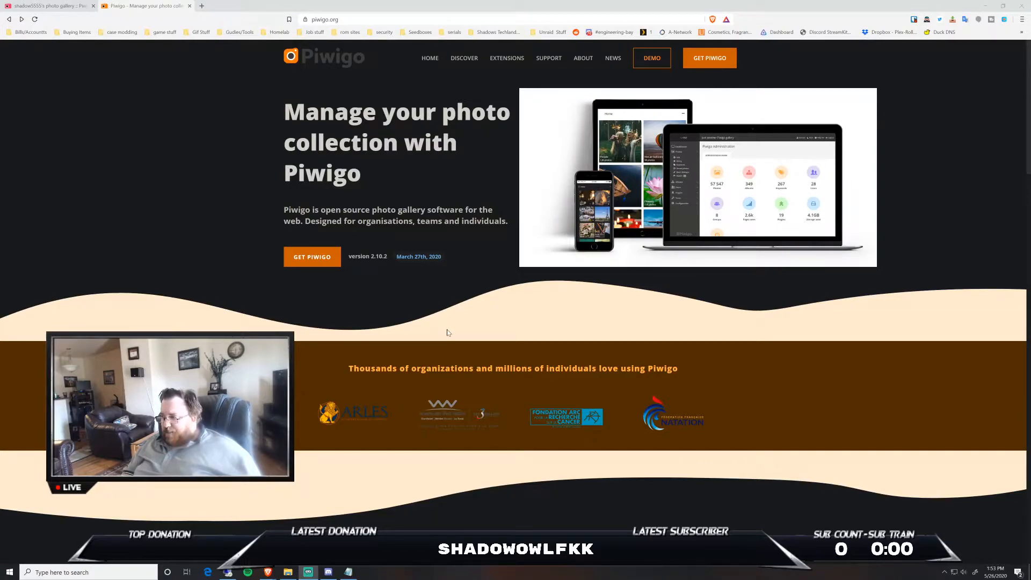
mouse_move(336, 302)
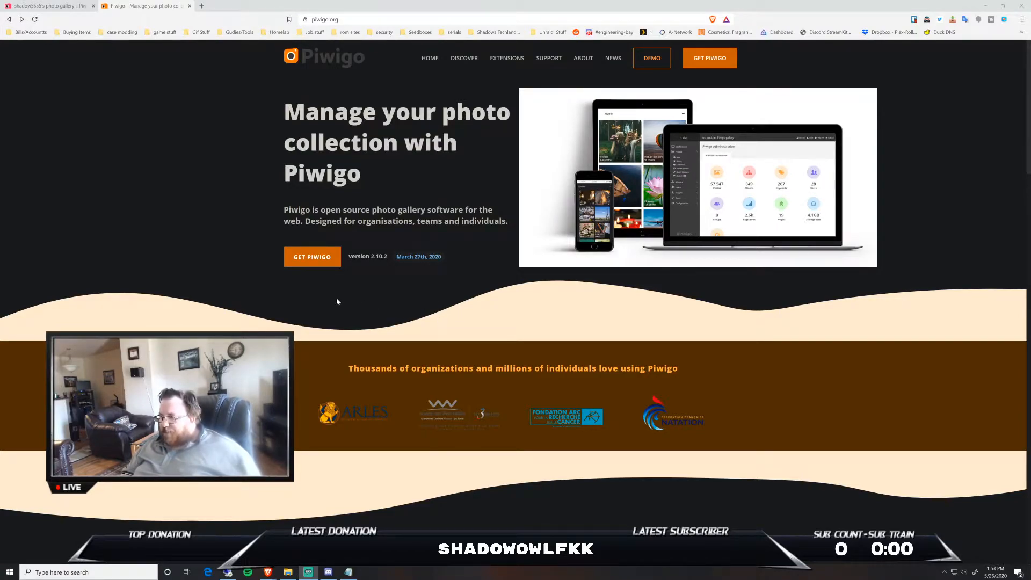
mouse_move(355, 288)
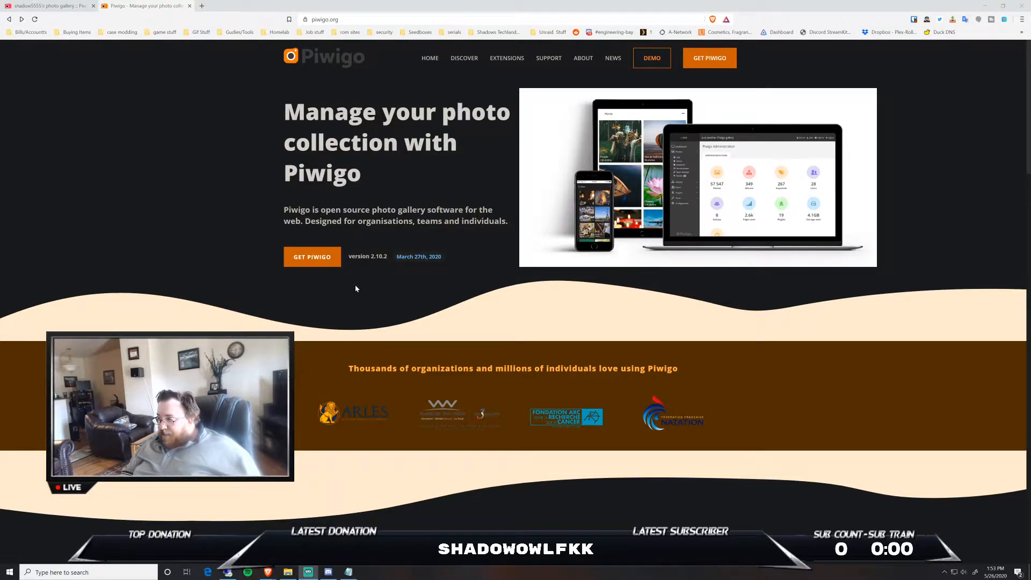
mouse_move(442, 278)
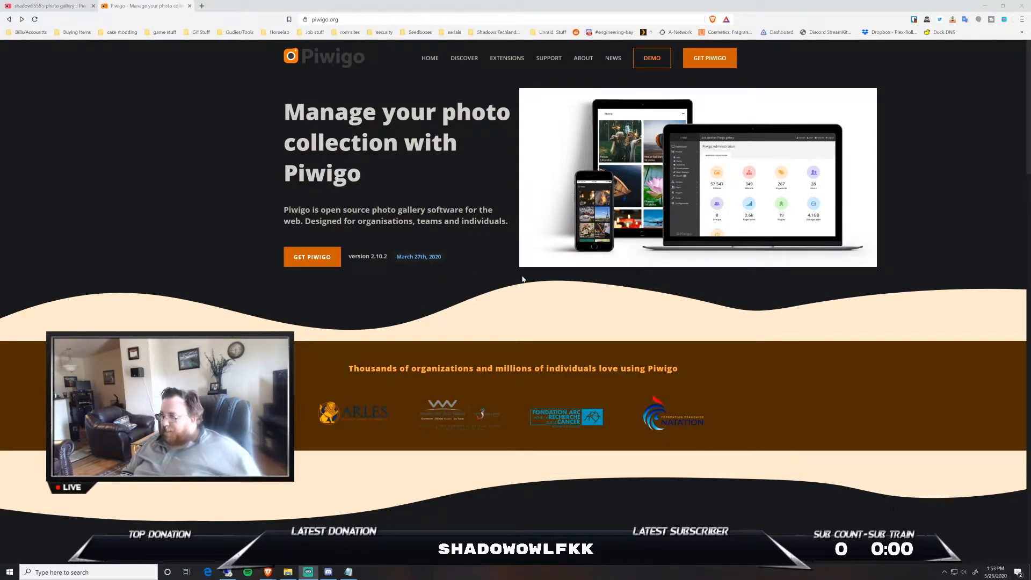
mouse_move(475, 150)
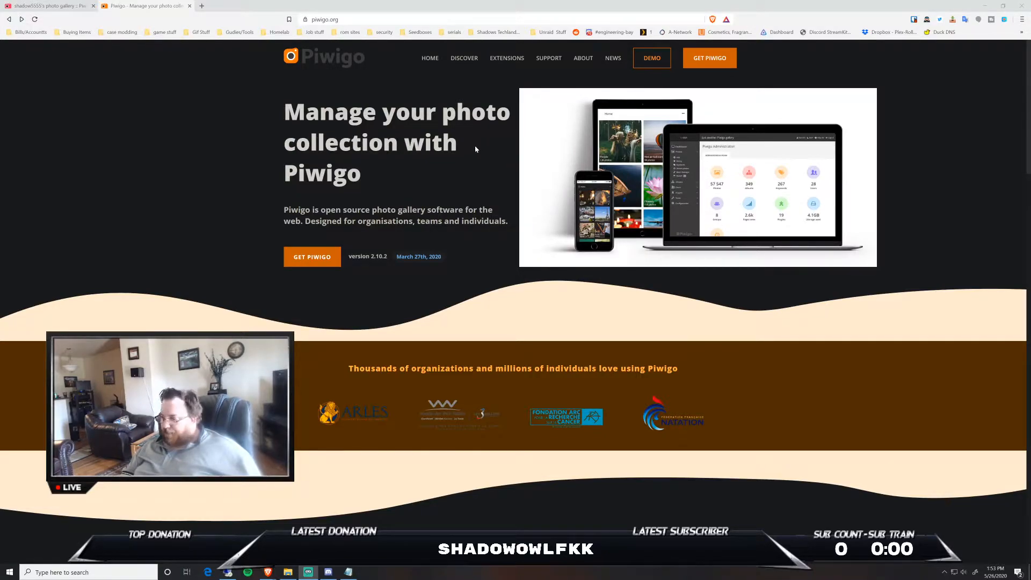
Go to the Get Piwigo page and look through the self-hosted and cloud-hosted options.
scroll("down", 3)
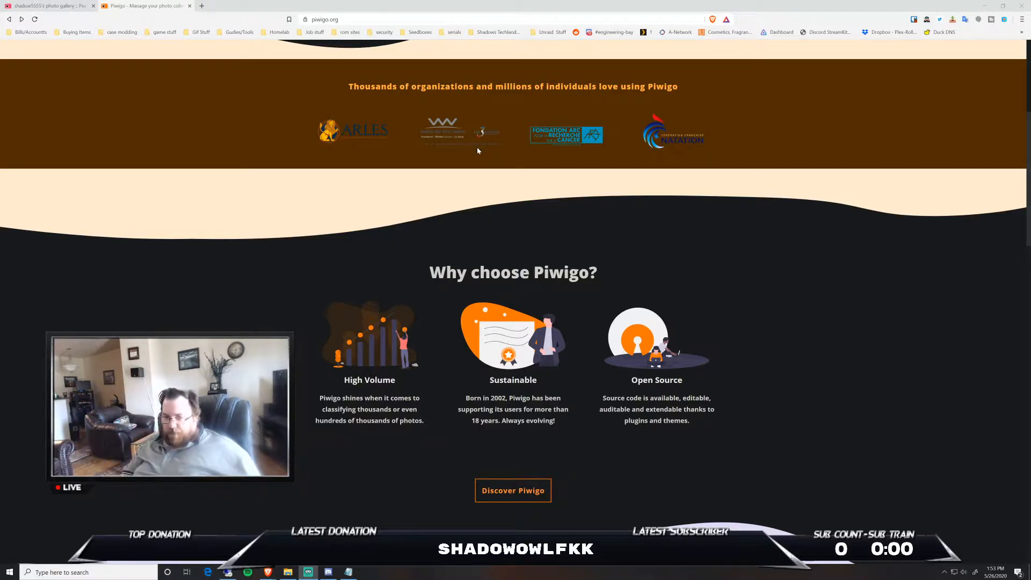
mouse_move(255, 328)
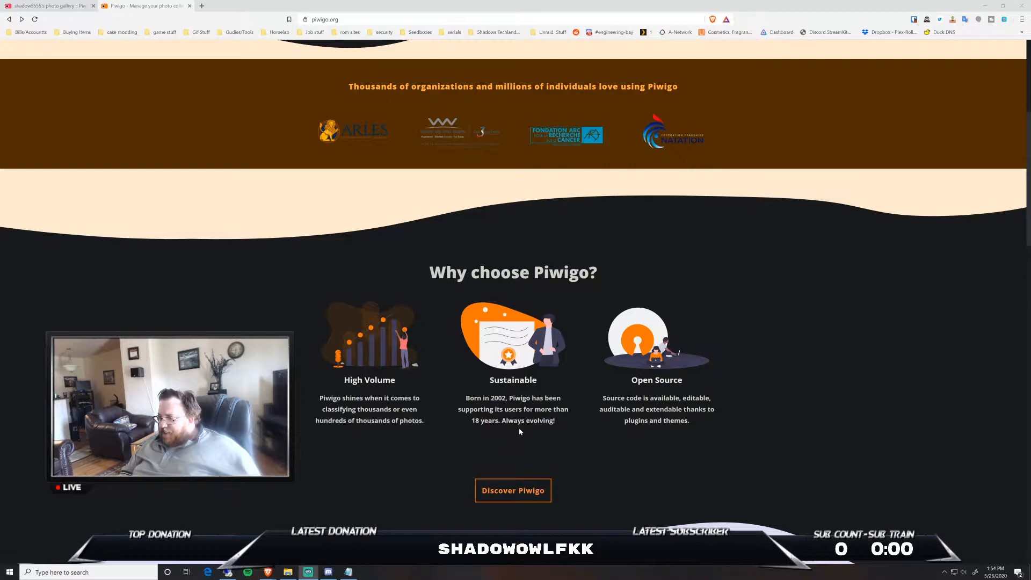
mouse_move(523, 433)
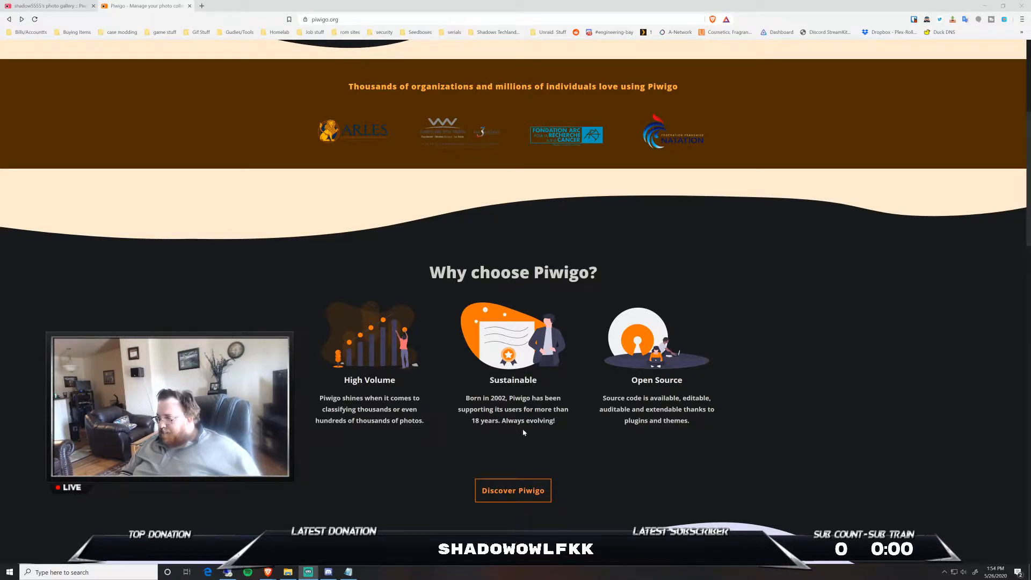
mouse_move(580, 441)
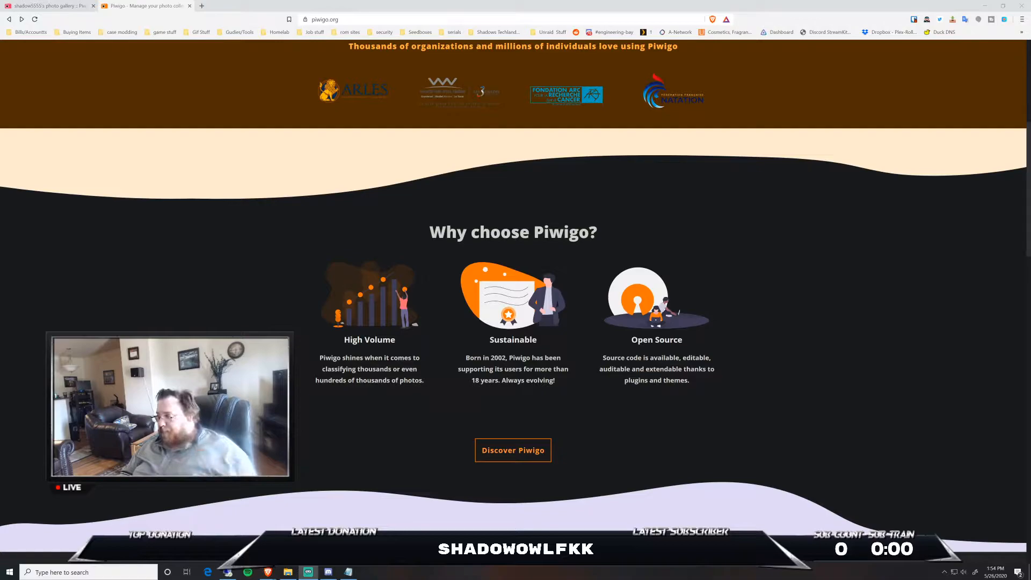
scroll("up", 3)
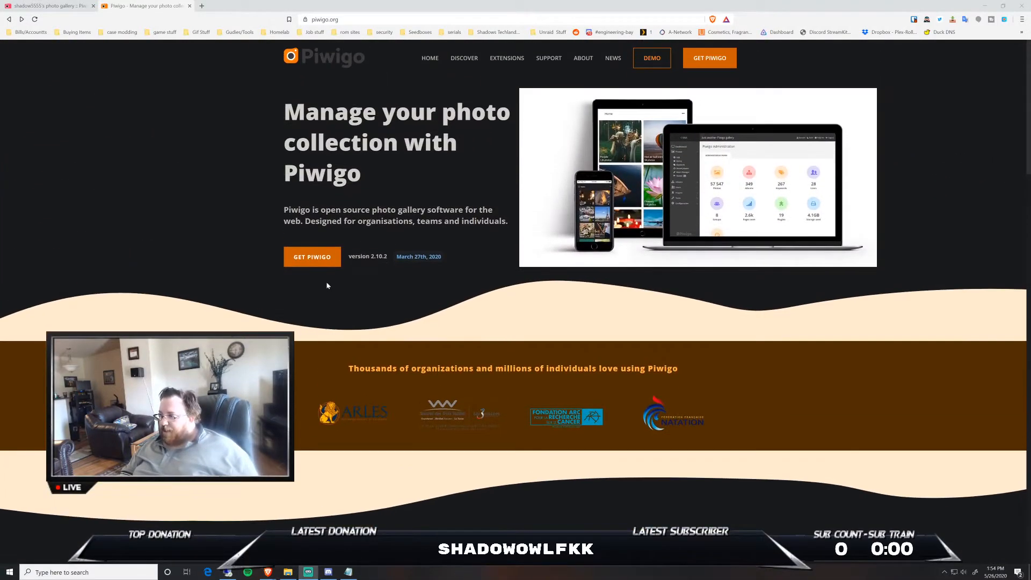
left_click(312, 257)
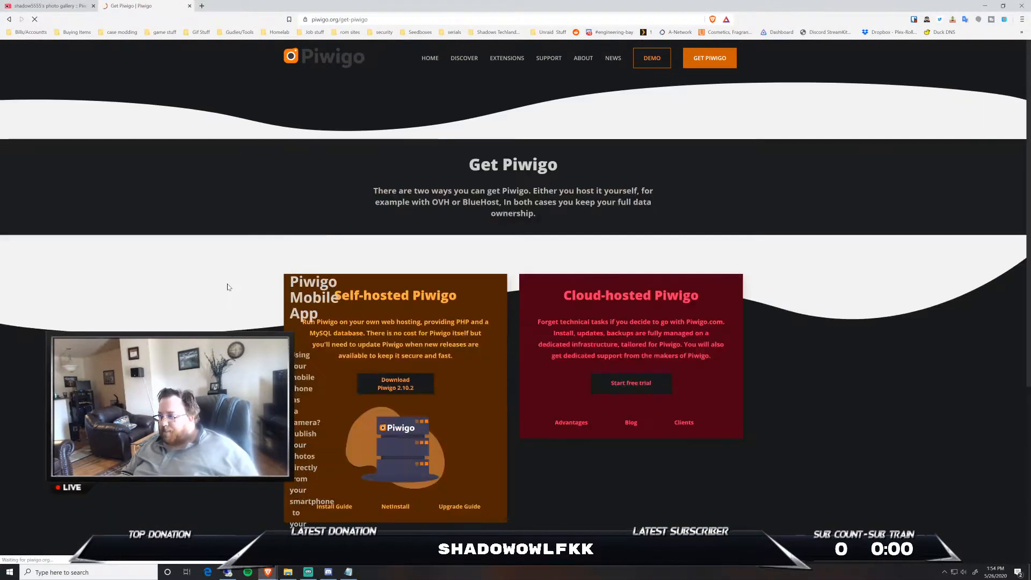
scroll("down", 3)
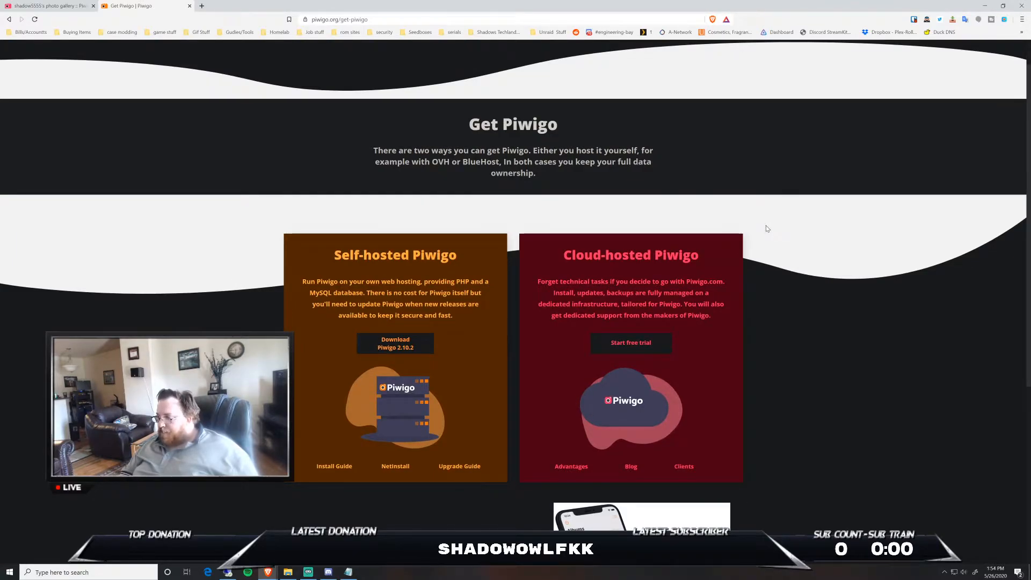
scroll("down", 3)
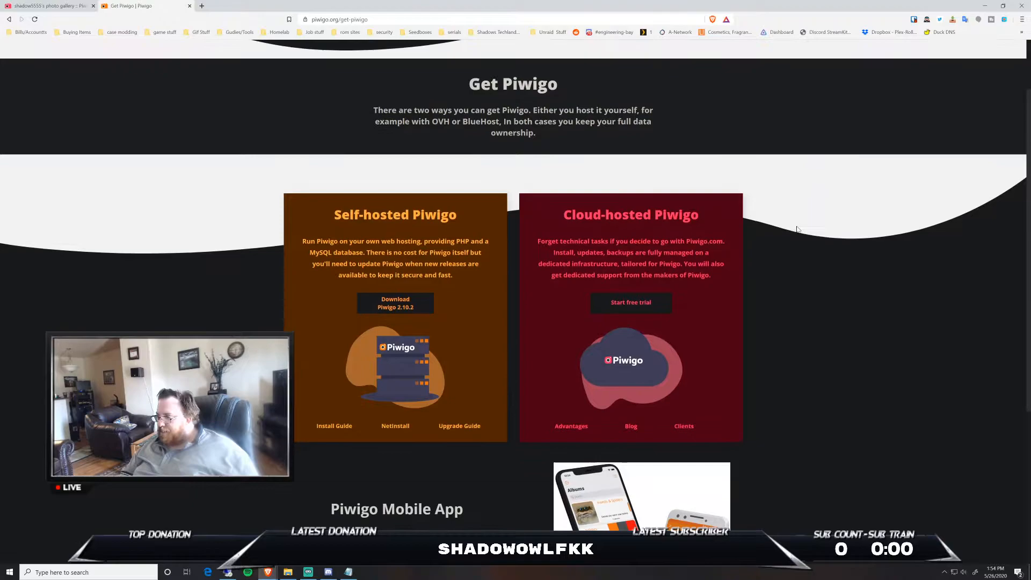
scroll("down", 3)
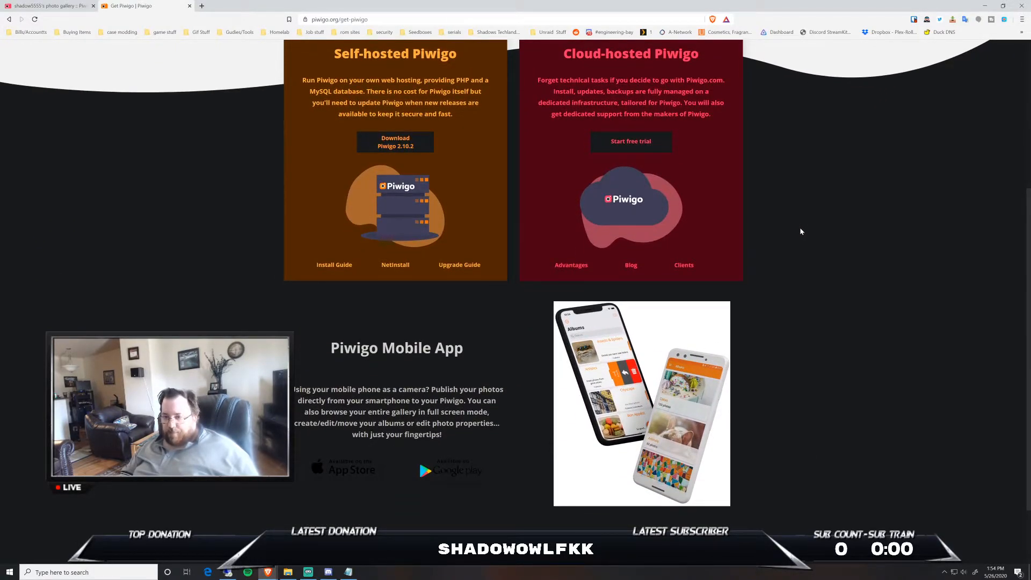
scroll("up", 3)
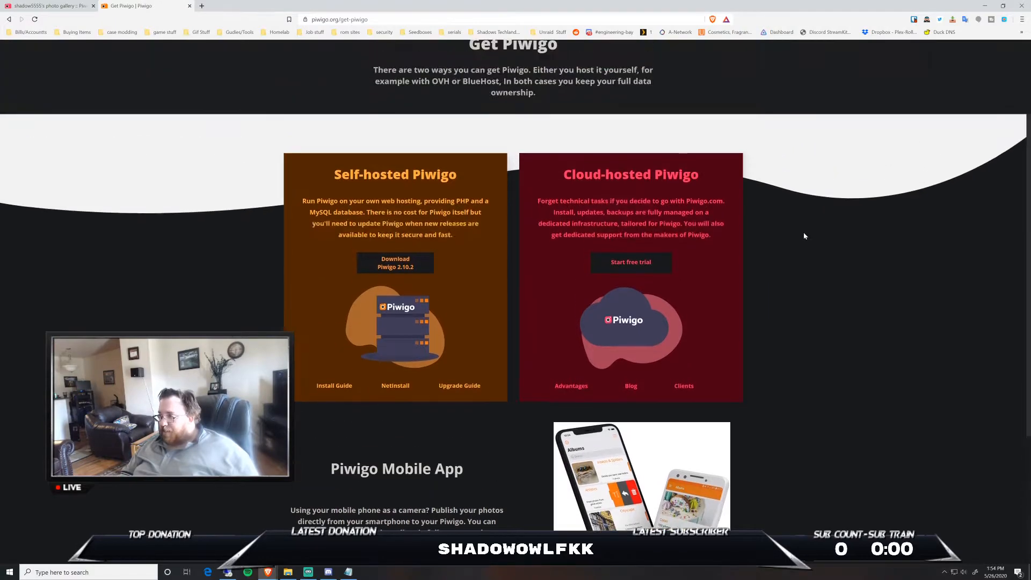
mouse_move(461, 255)
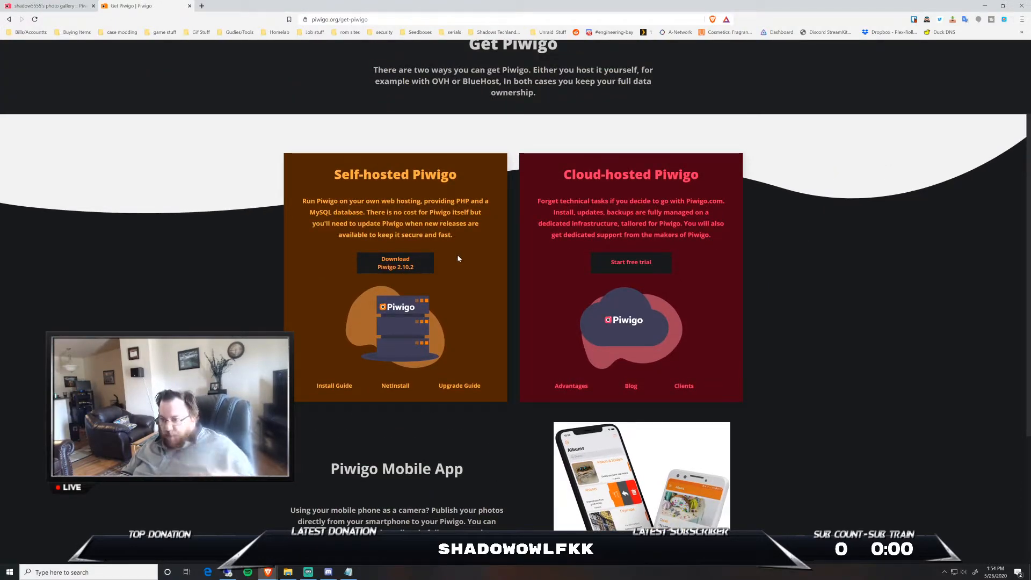
scroll("down", 3)
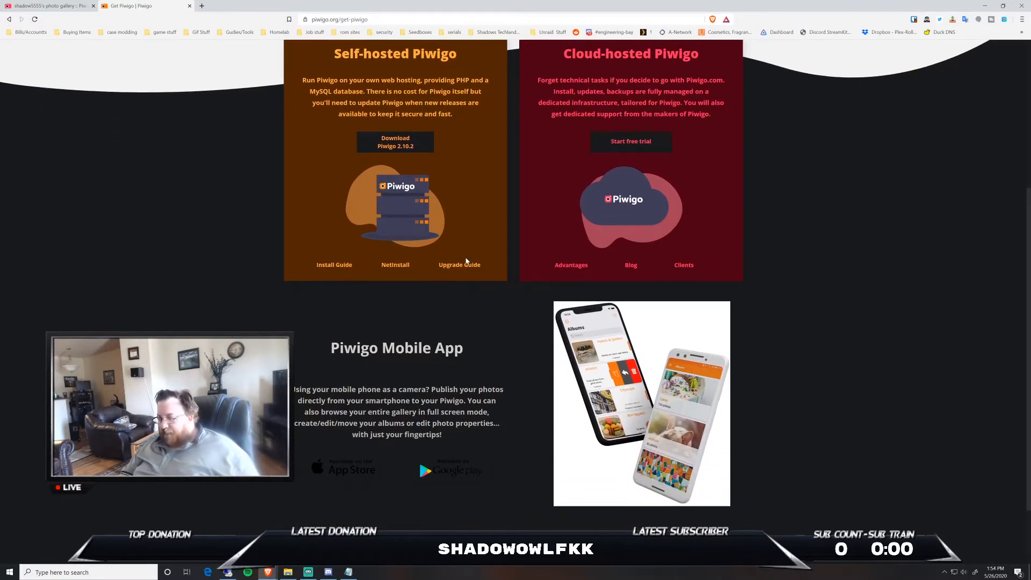
mouse_move(471, 289)
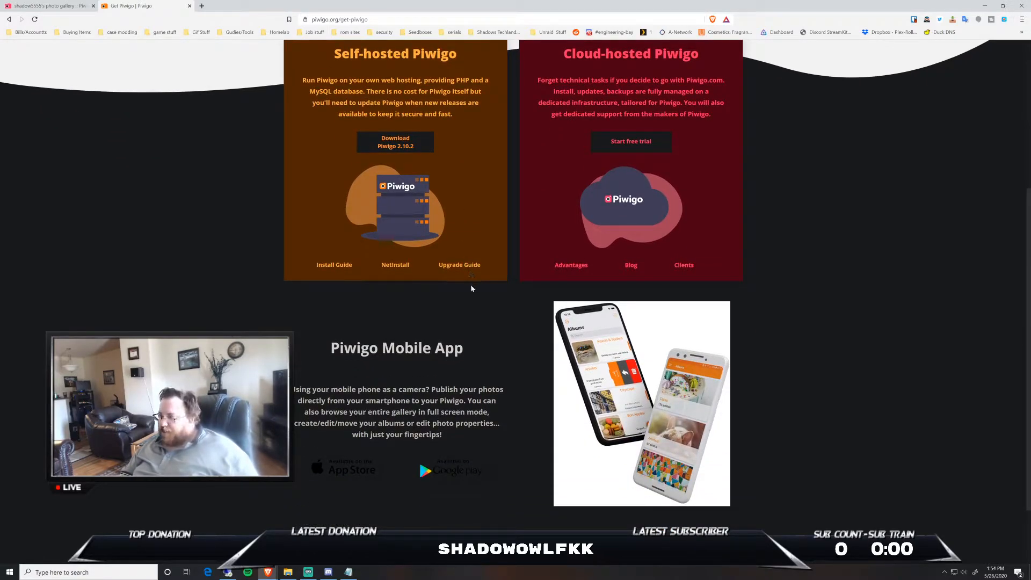
scroll("down", 3)
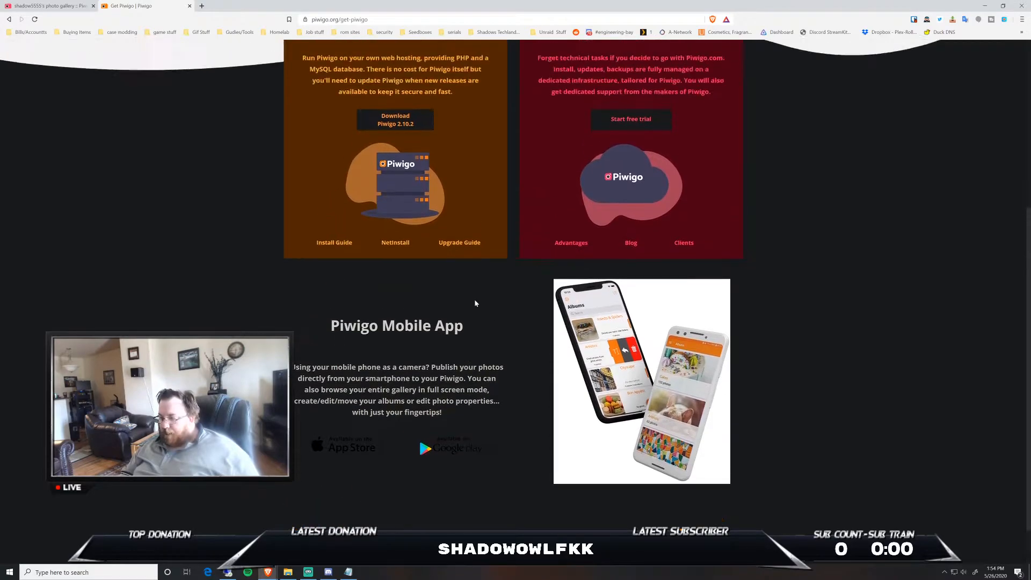
scroll("up", 3)
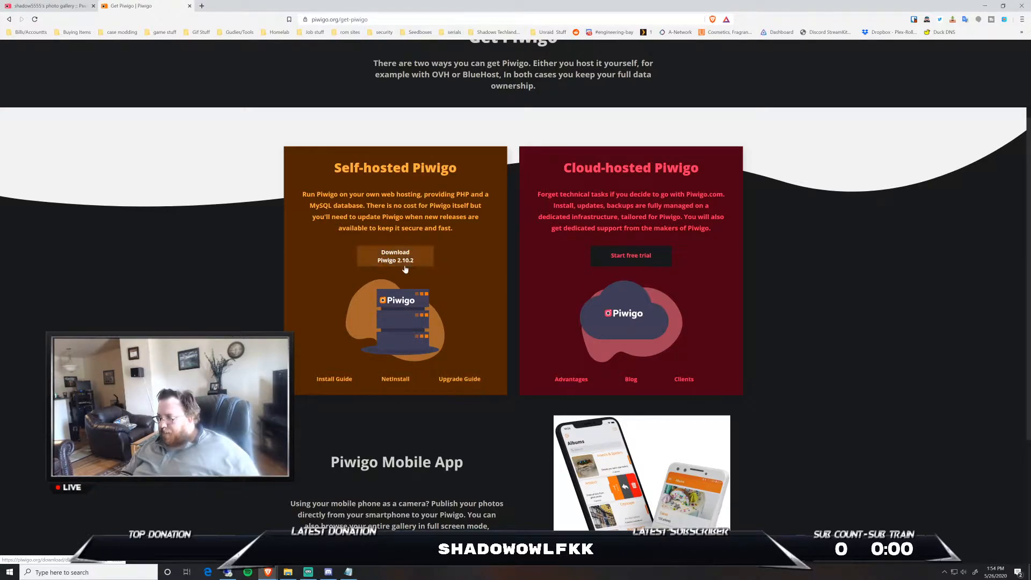
Download the Piwigo 2.10.2 self-hosted package and head to the Install Guide.
left_click(395, 255)
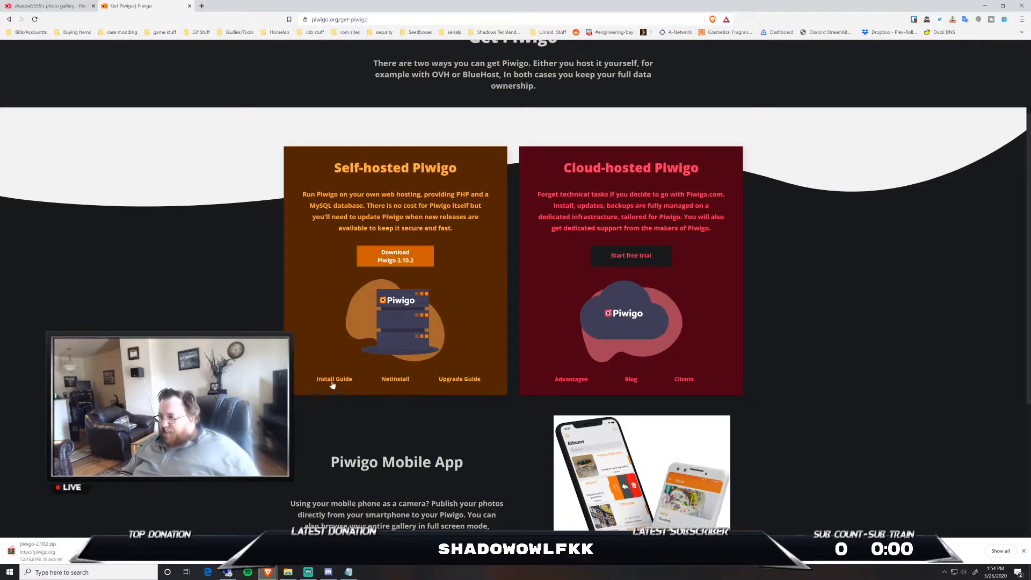
left_click(334, 379)
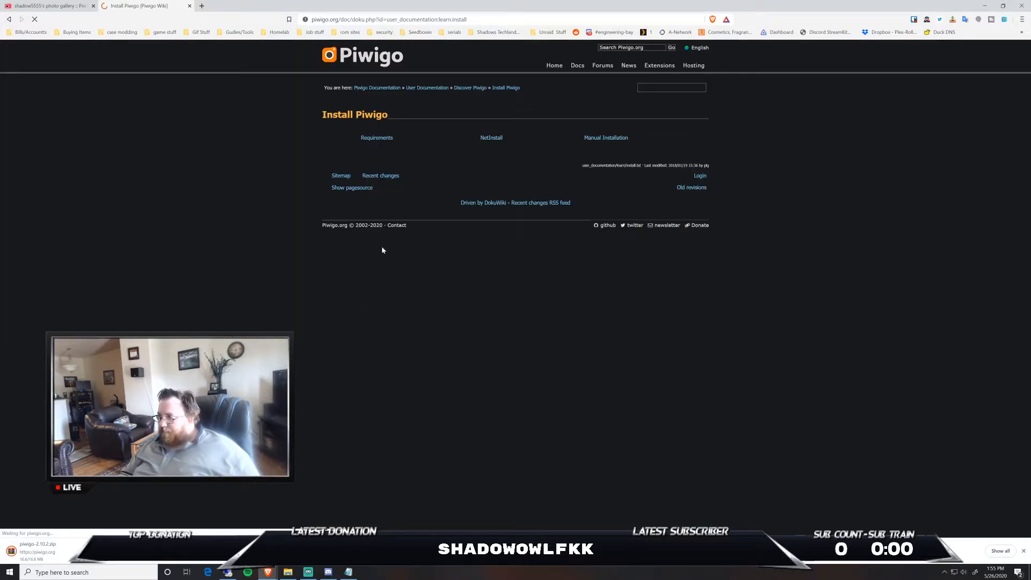
mouse_move(376, 138)
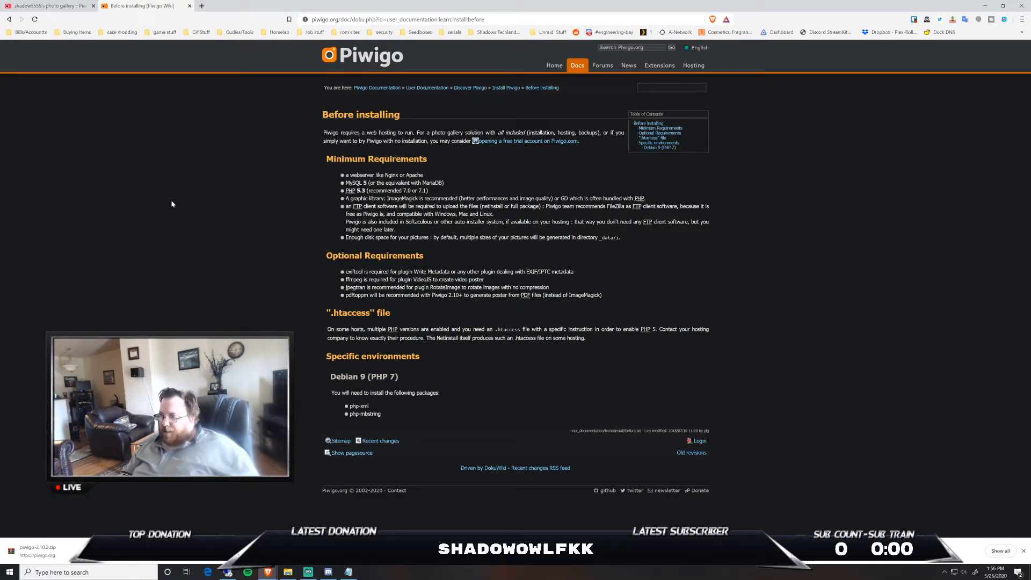
mouse_move(194, 170)
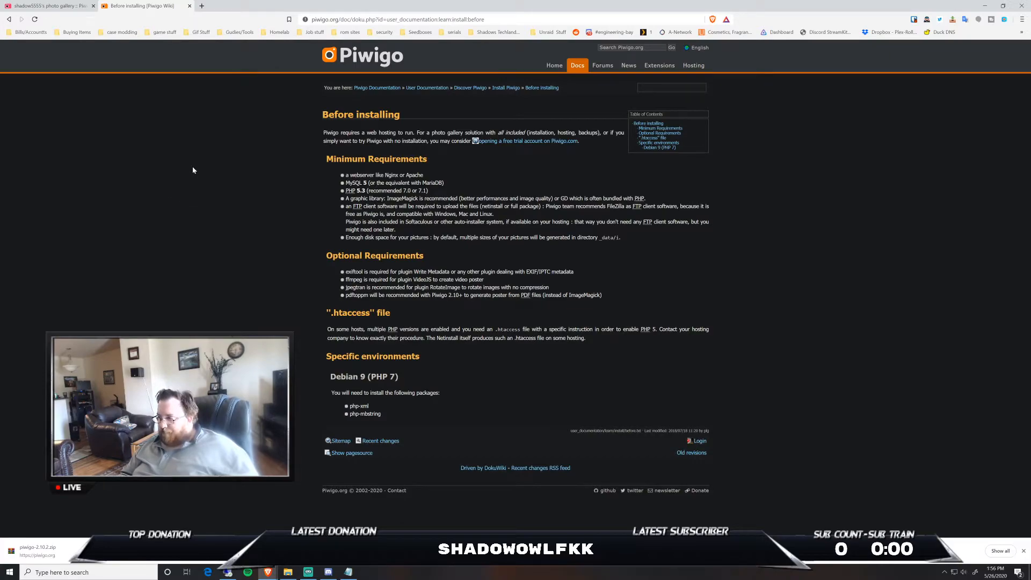
mouse_move(247, 9)
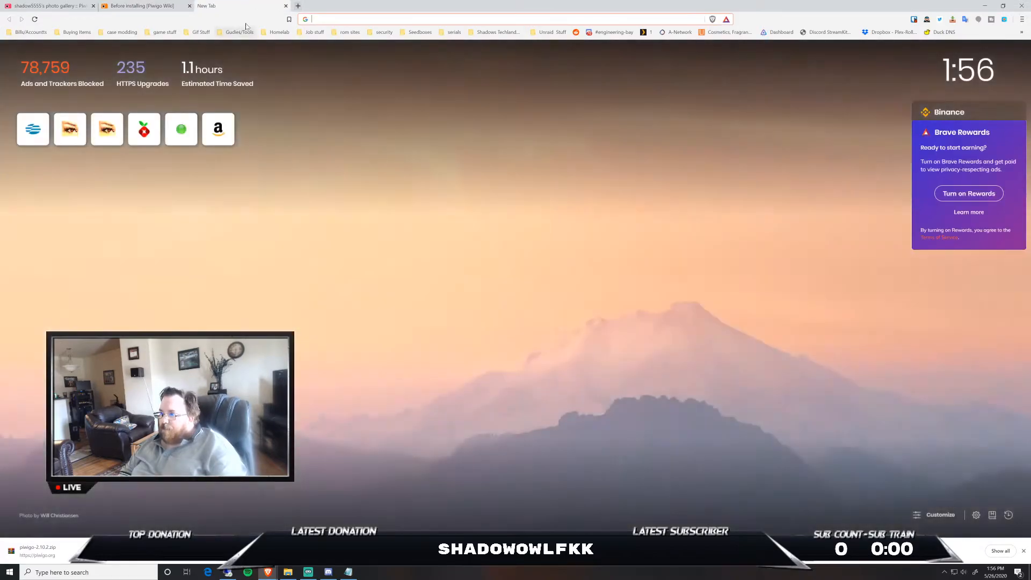
Show the saved Guides/Tools bookmarks, including the Install Piwigo on Ubuntu tutorial.
left_click(238, 31)
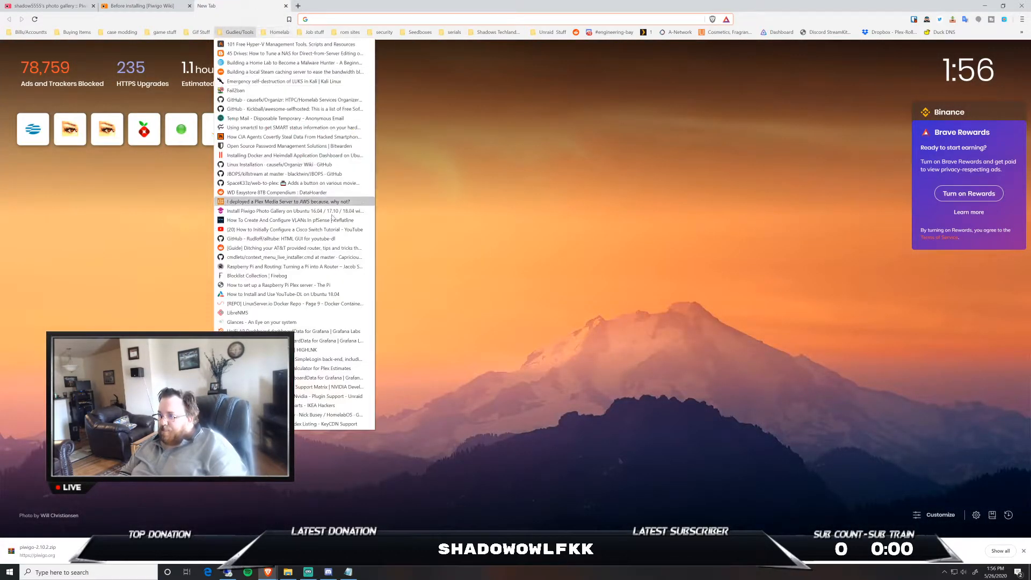
mouse_move(279, 238)
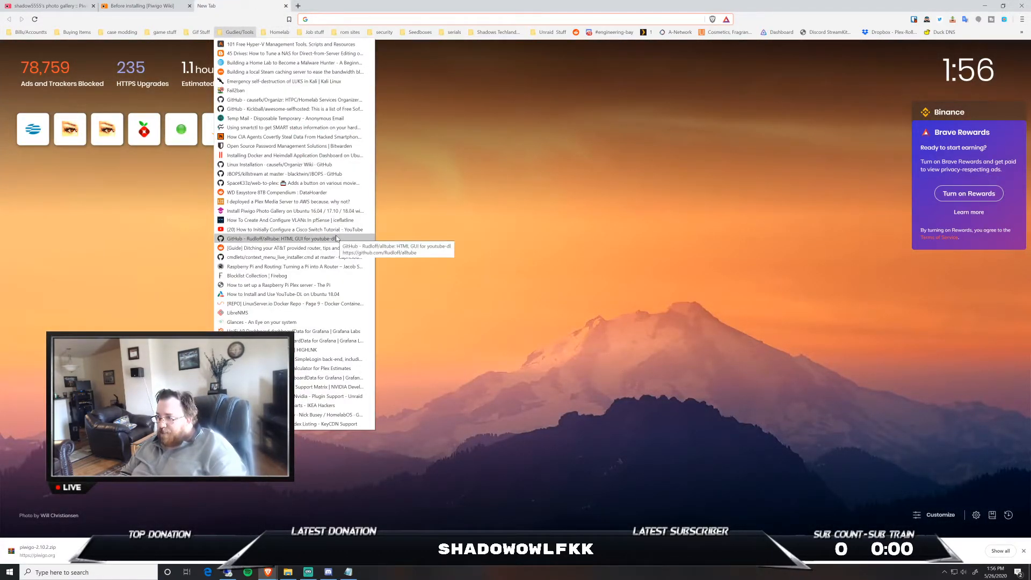
mouse_move(338, 187)
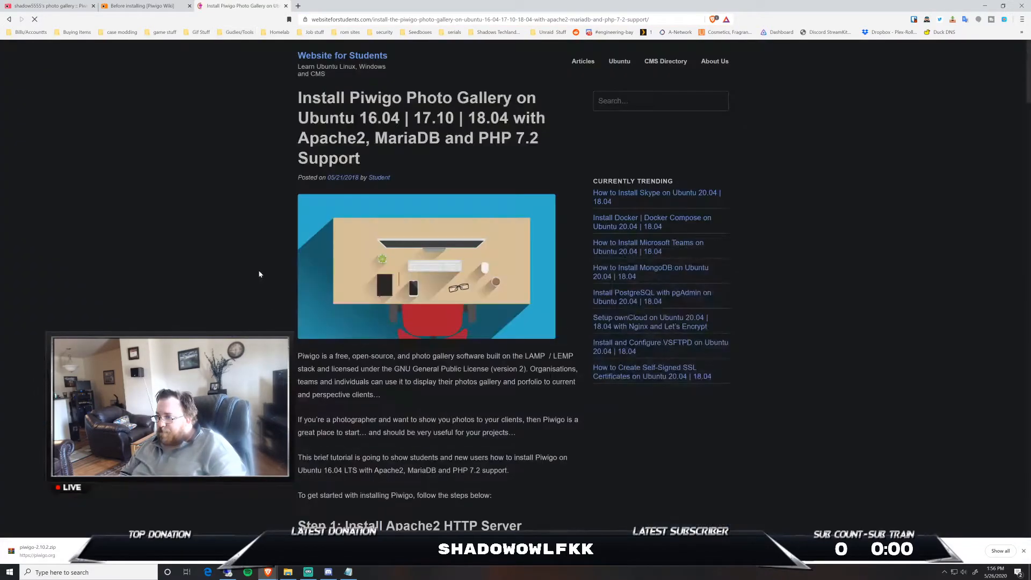
scroll("down", 3)
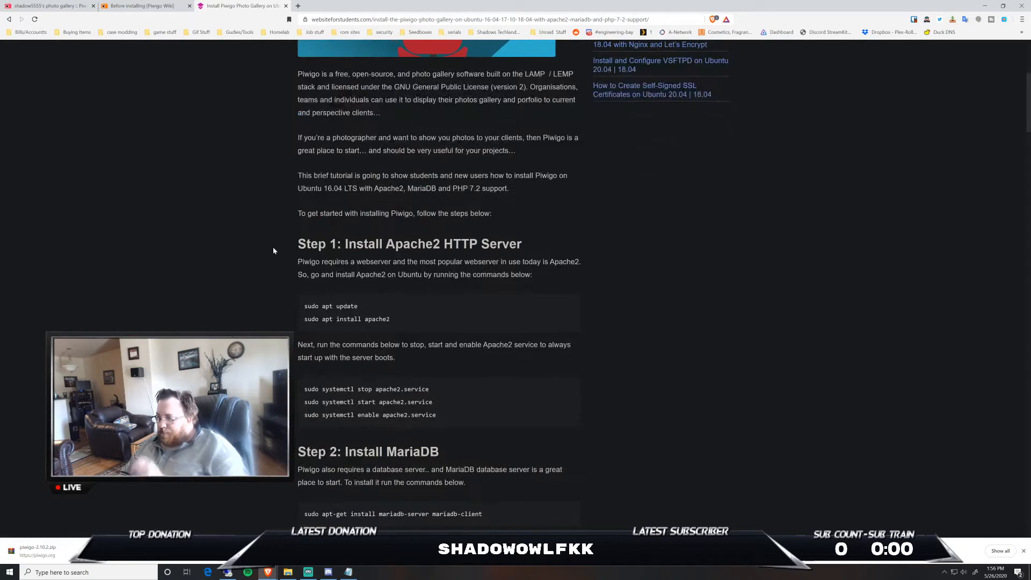
mouse_move(344, 258)
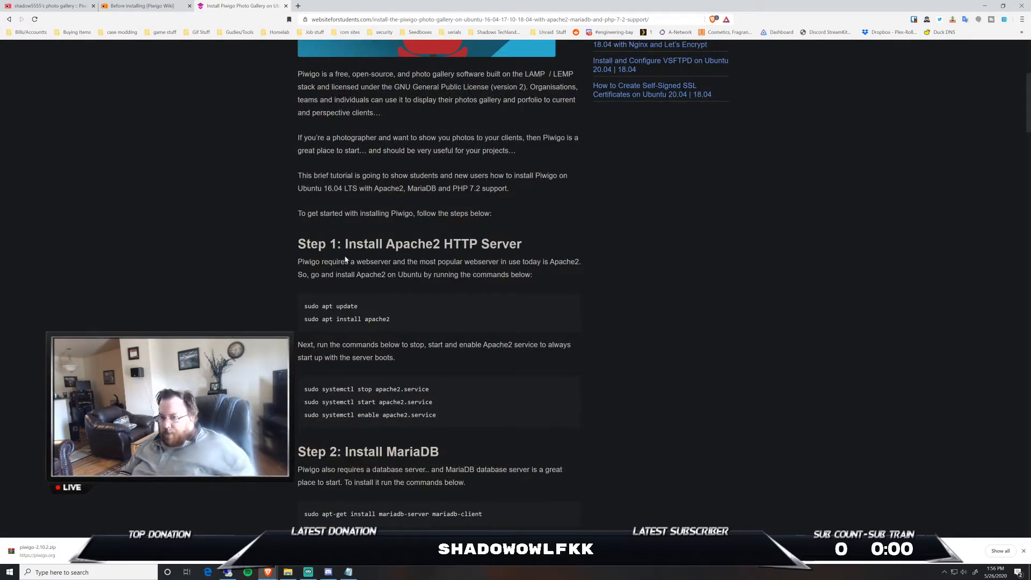
mouse_move(347, 261)
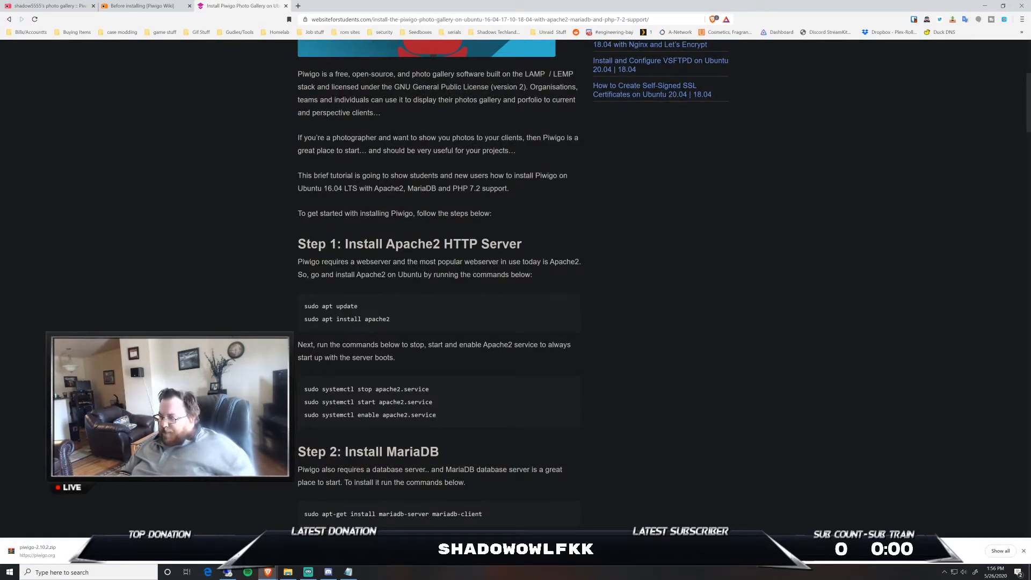
scroll("down", 3)
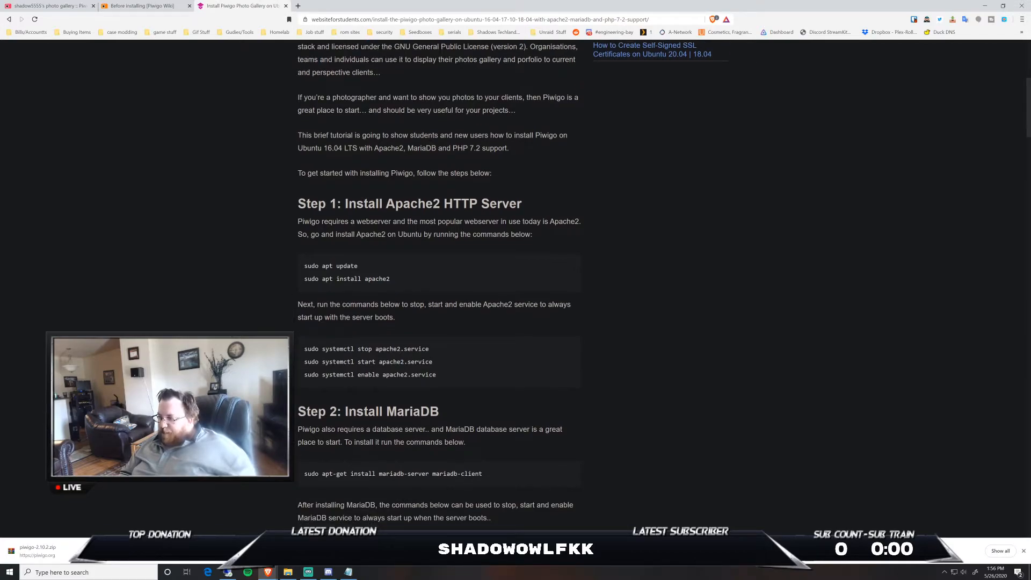
scroll("down", 3)
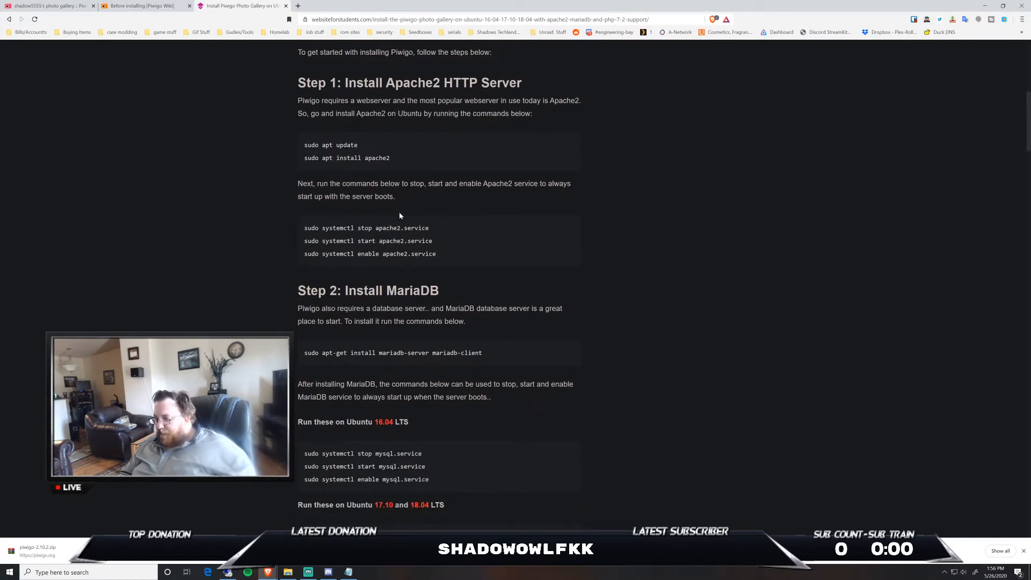
scroll("up", 3)
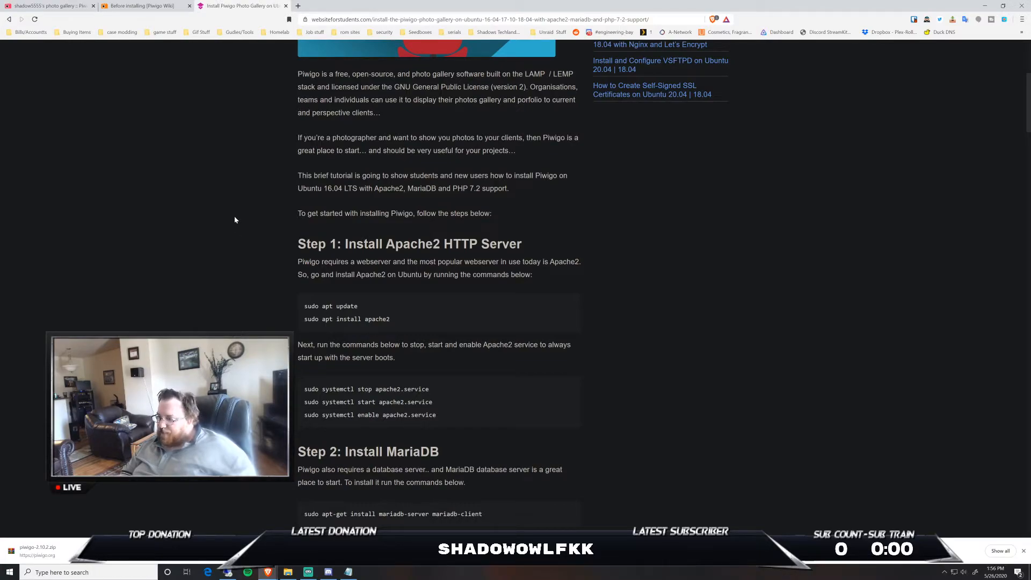
scroll("down", 3)
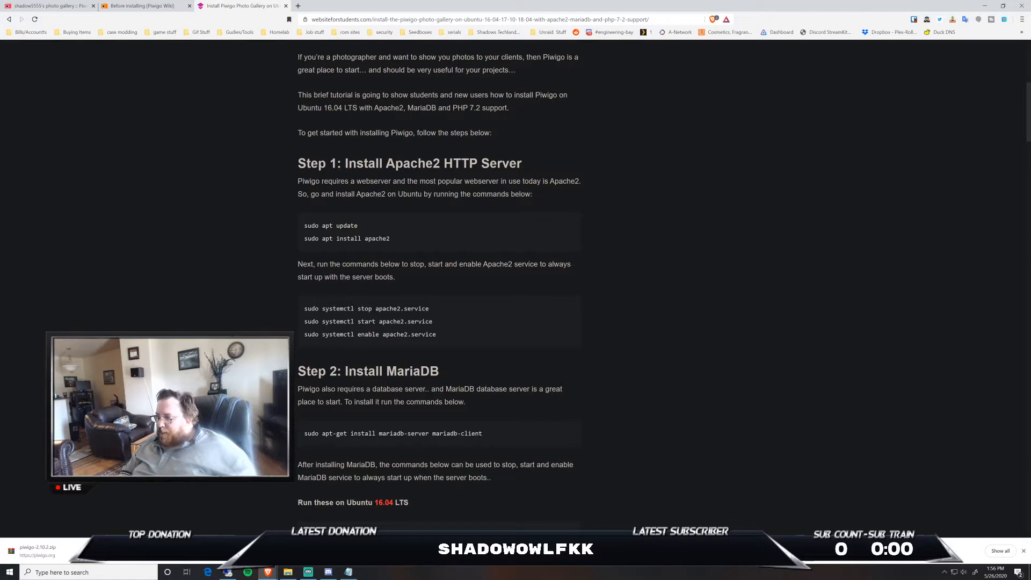
scroll("down", 3)
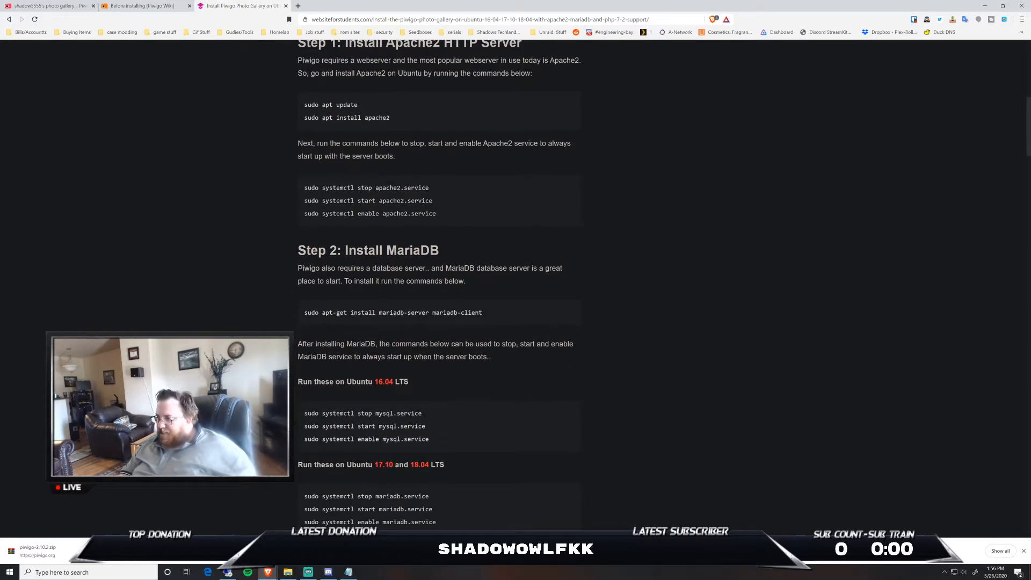
scroll("down", 3)
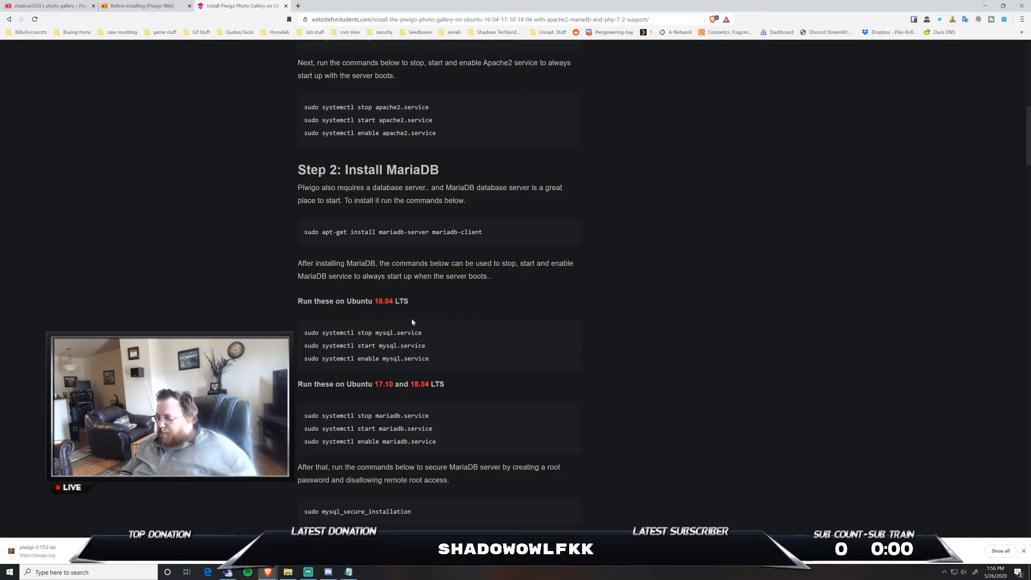
scroll("down", 3)
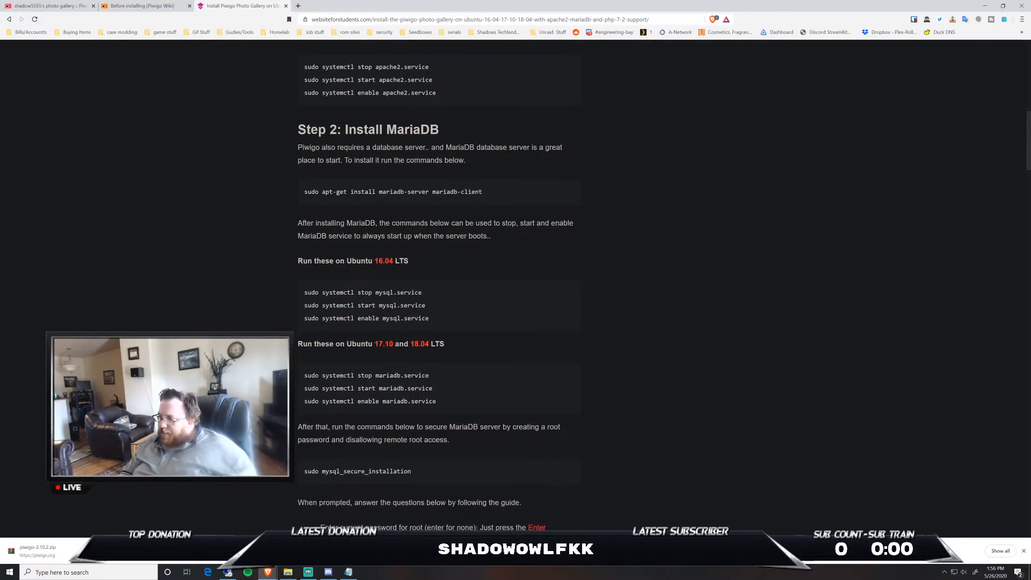
scroll("down", 3)
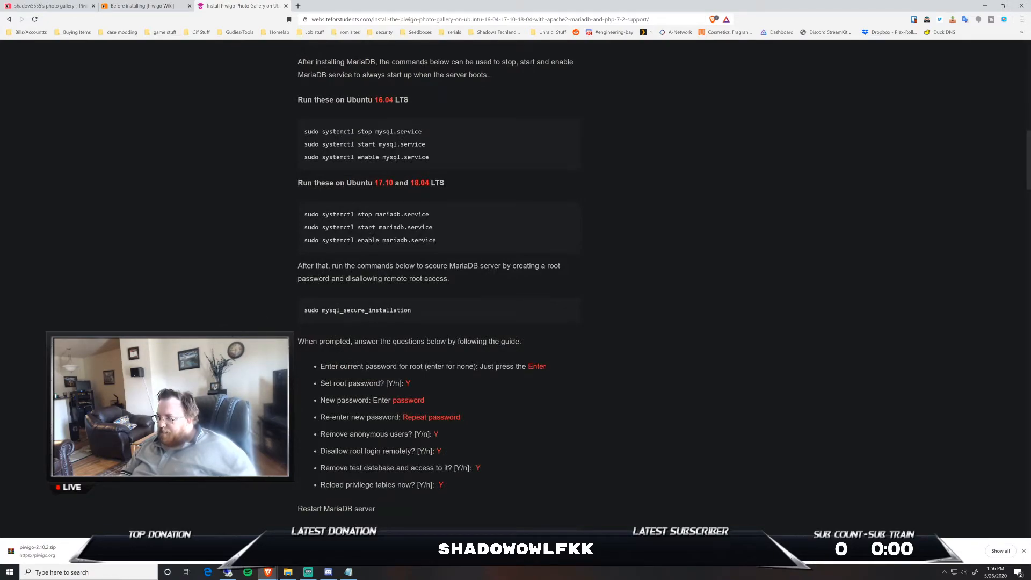
scroll("down", 3)
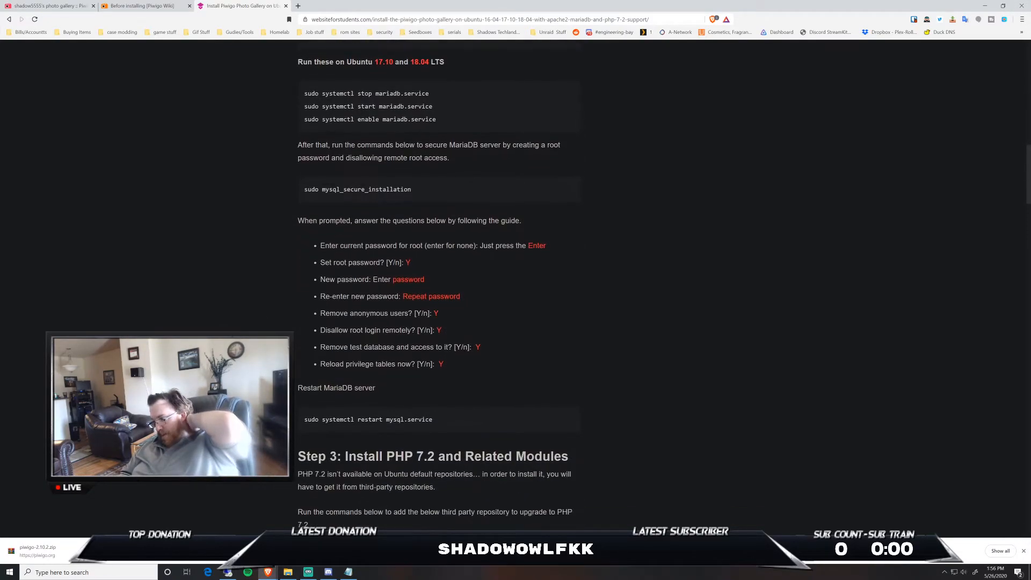
scroll("down", 3)
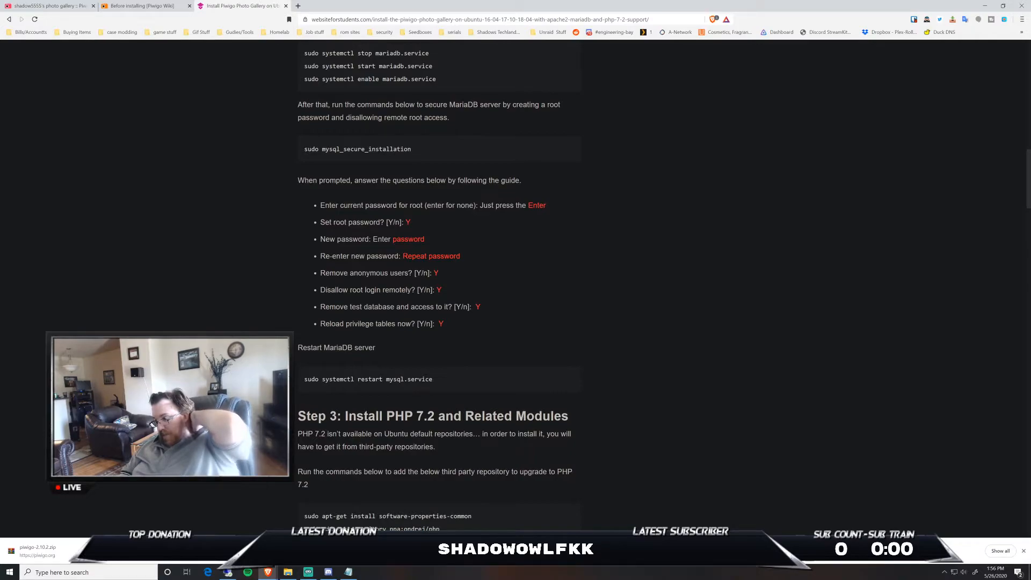
scroll("down", 3)
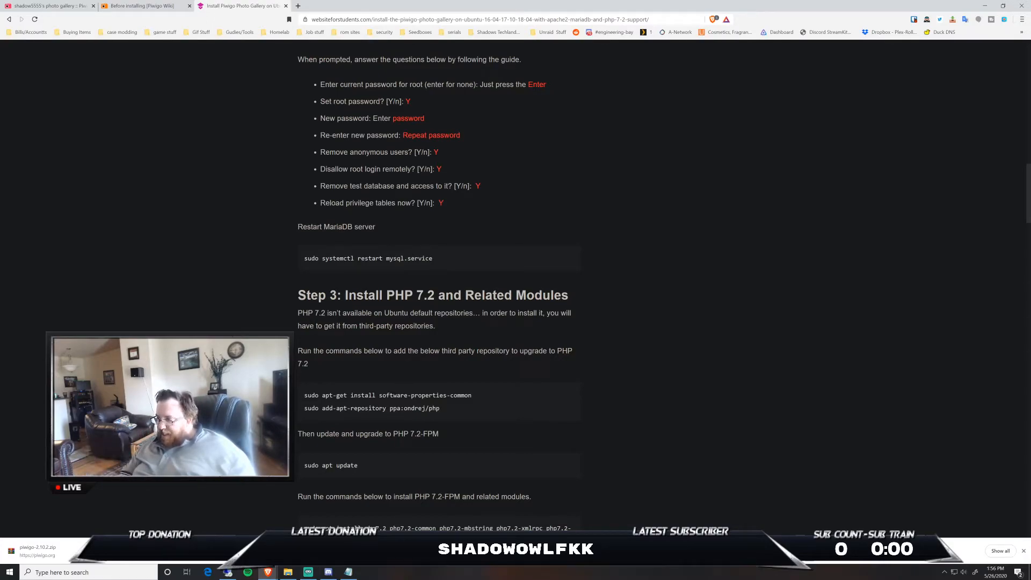
scroll("down", 3)
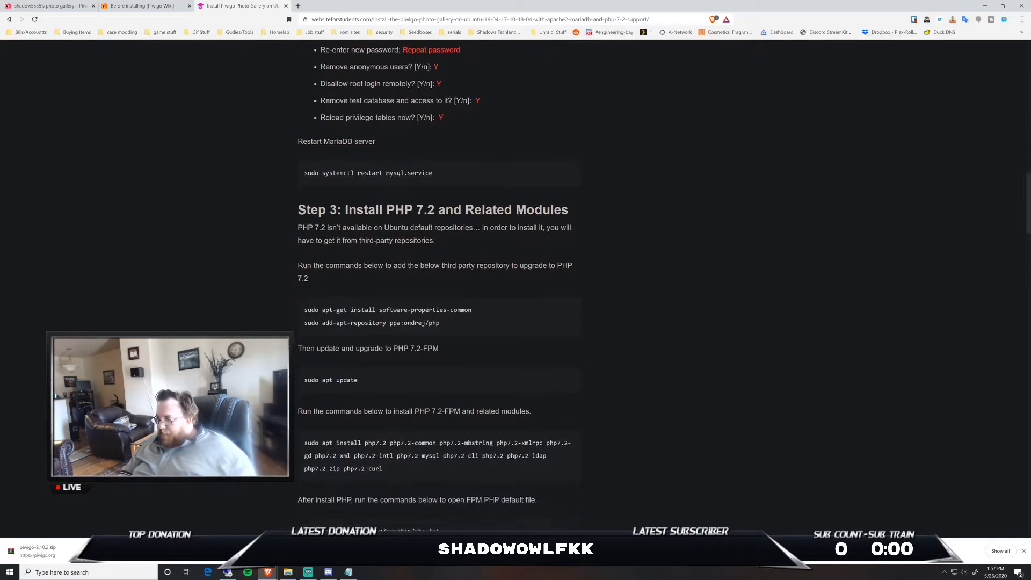
scroll("down", 3)
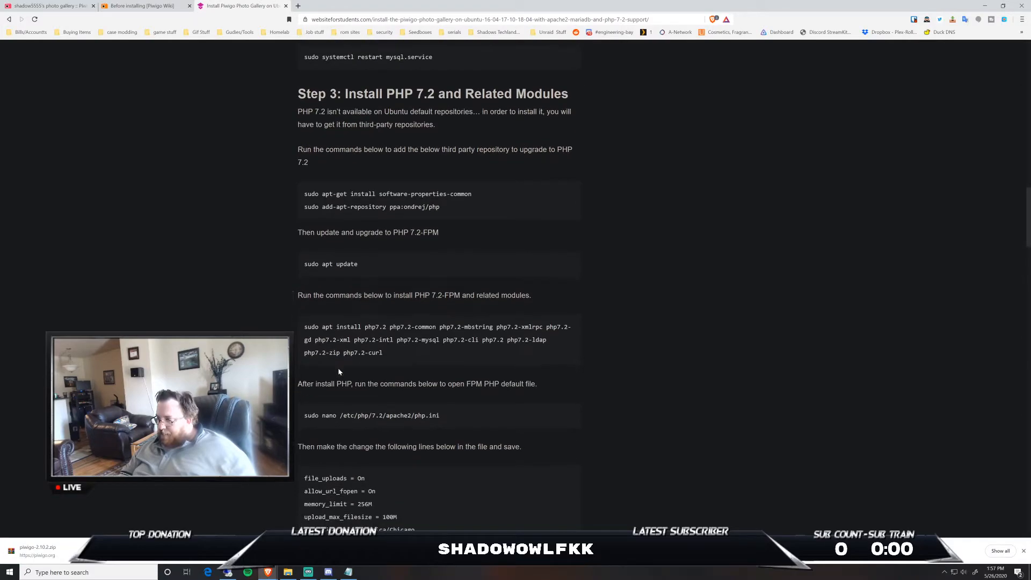
scroll("down", 3)
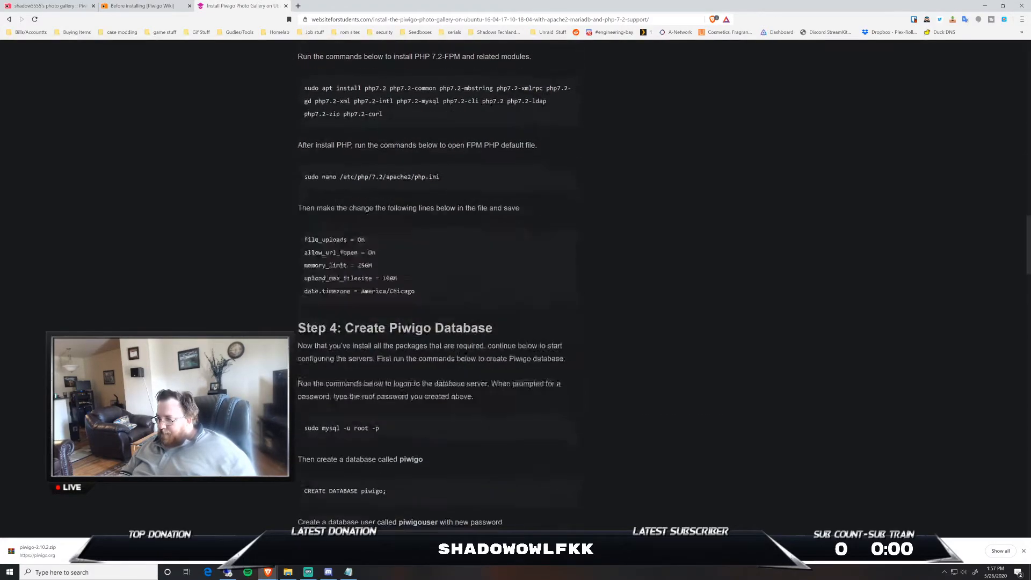
scroll("down", 3)
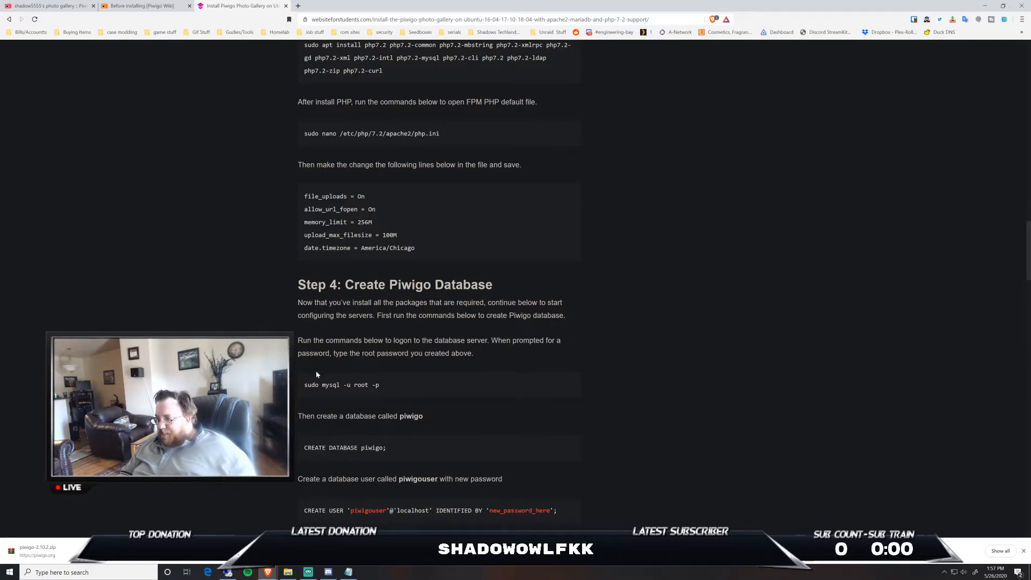
scroll("down", 3)
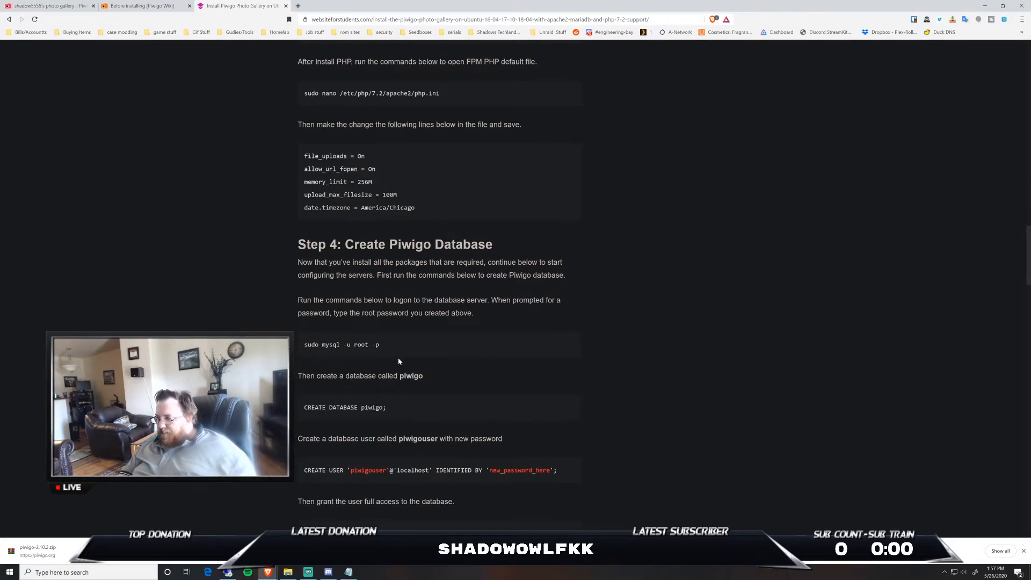
scroll("down", 3)
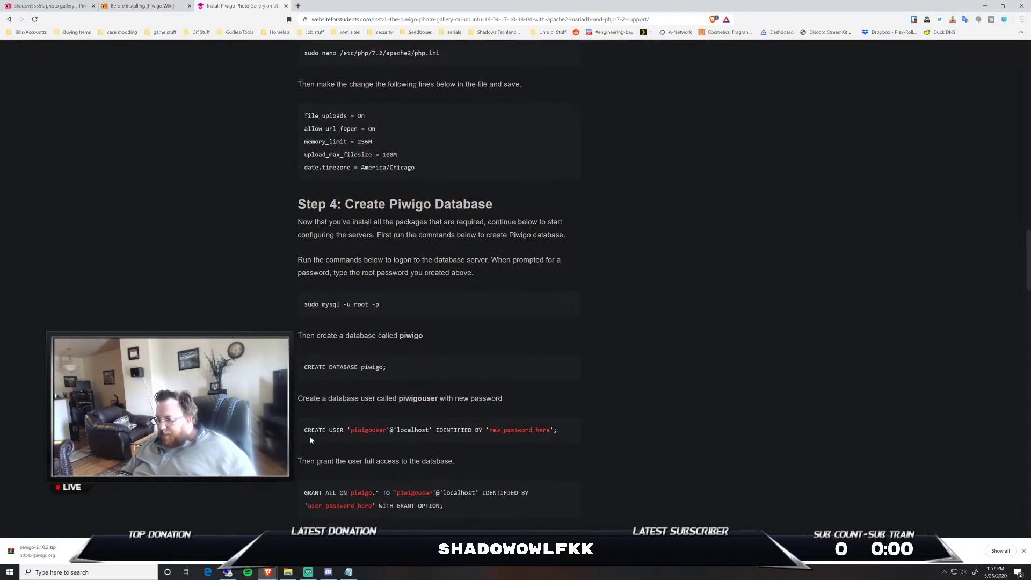
scroll("down", 3)
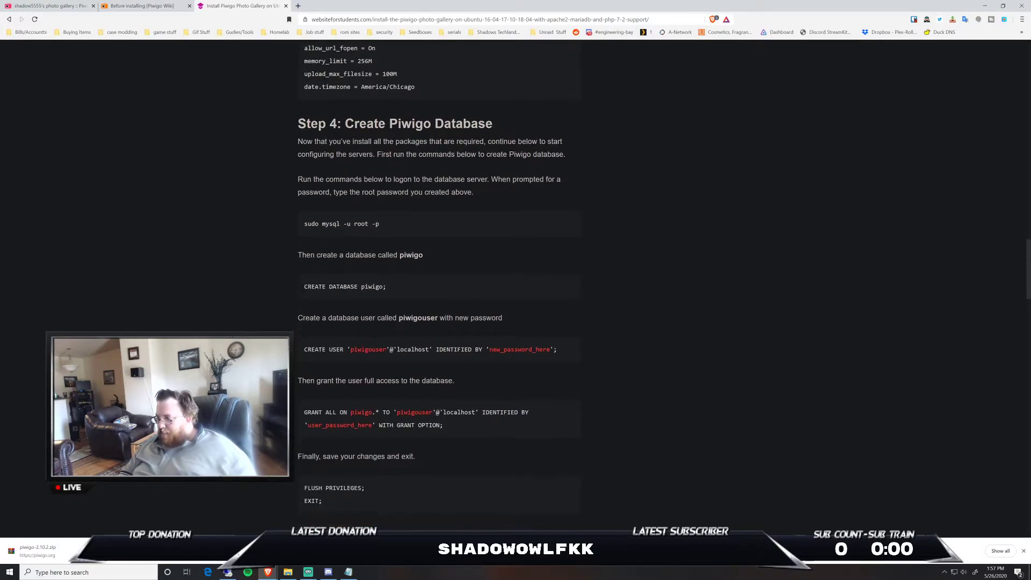
scroll("down", 3)
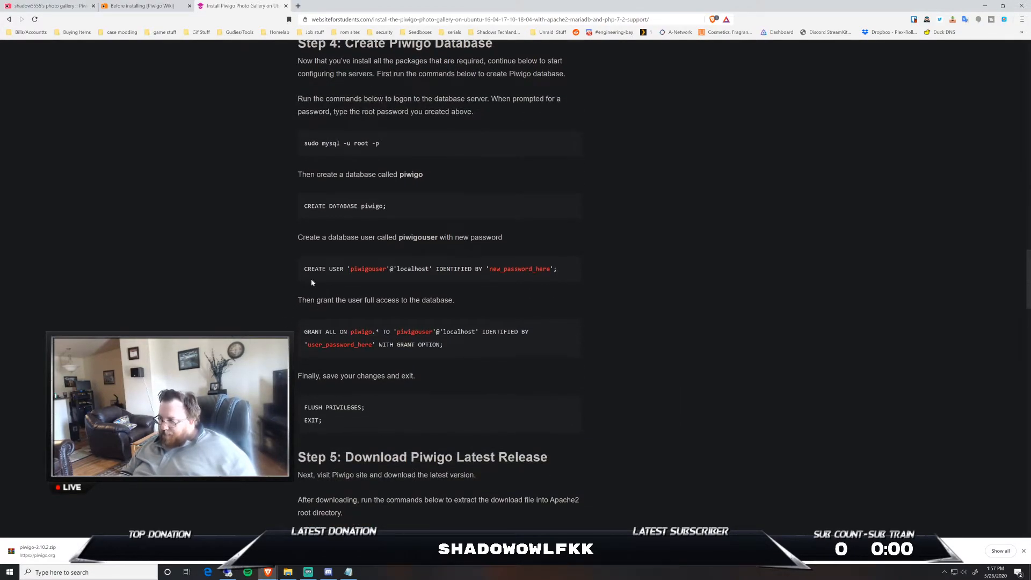
scroll("down", 3)
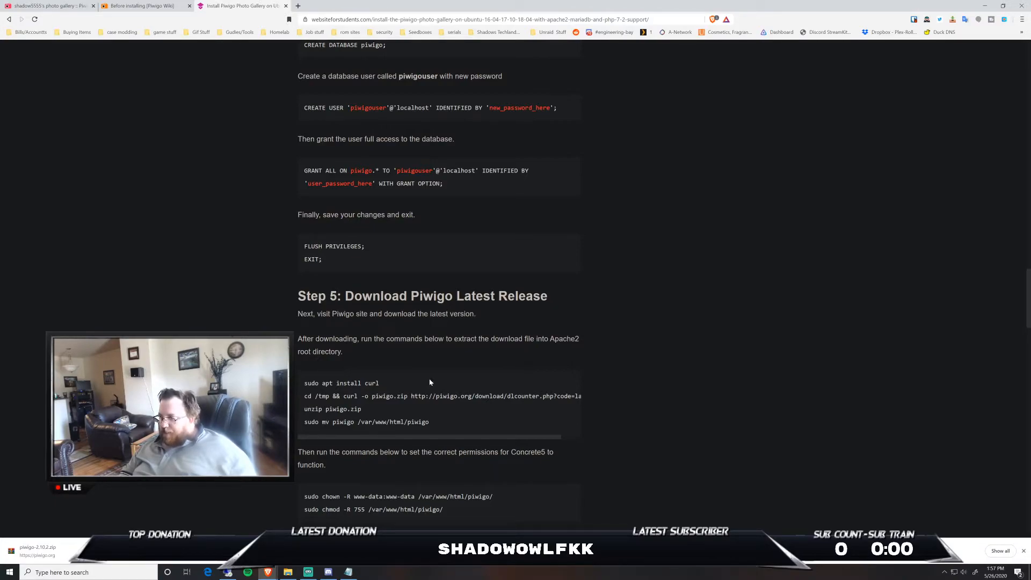
Read down the tutorial past the VirtualHost block through Step 7 Enable Piwigo and Step 8 Restart Apache2.
scroll("down", 3)
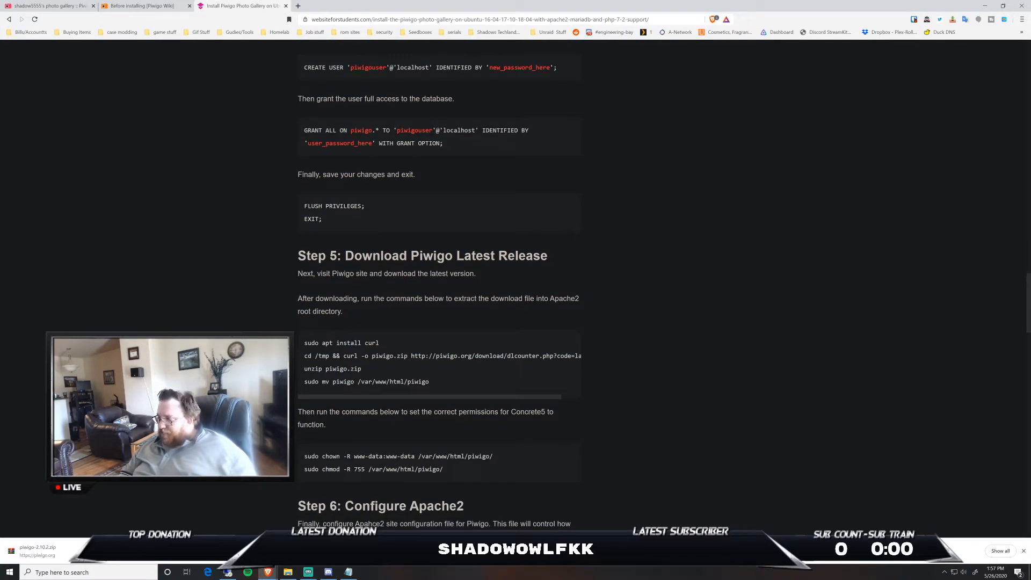
scroll("down", 3)
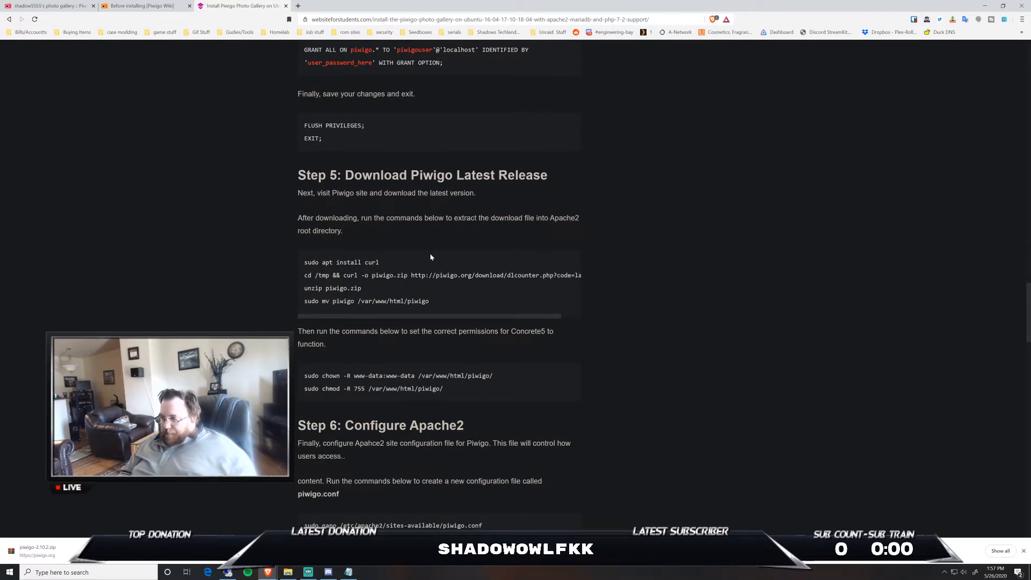
scroll("down", 3)
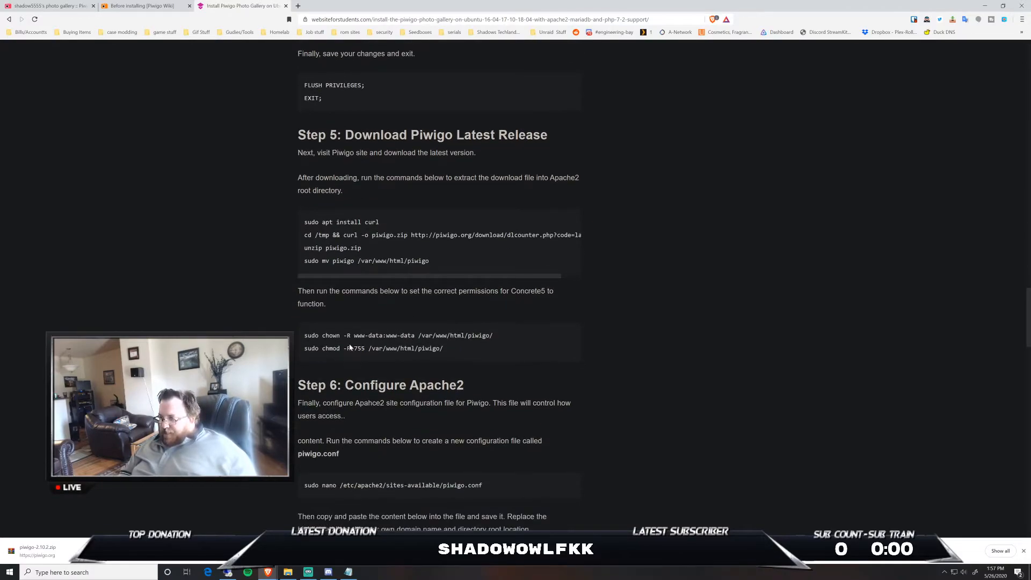
scroll("down", 3)
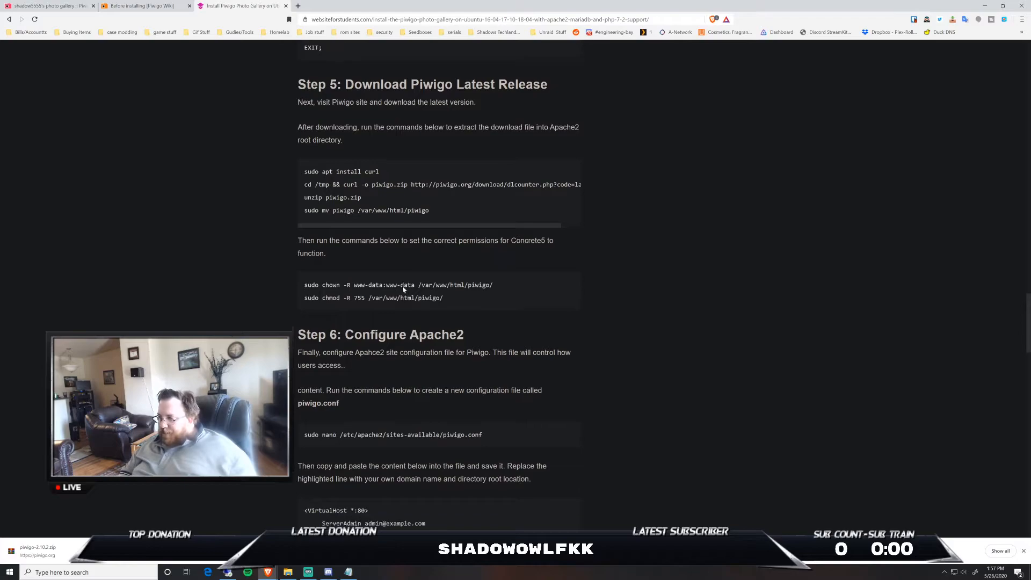
scroll("down", 3)
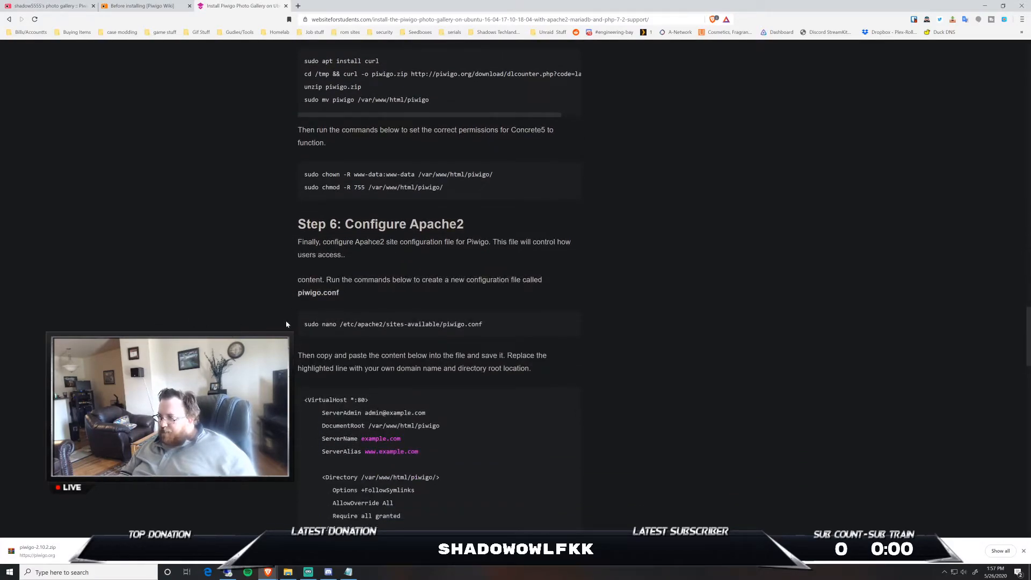
scroll("down", 3)
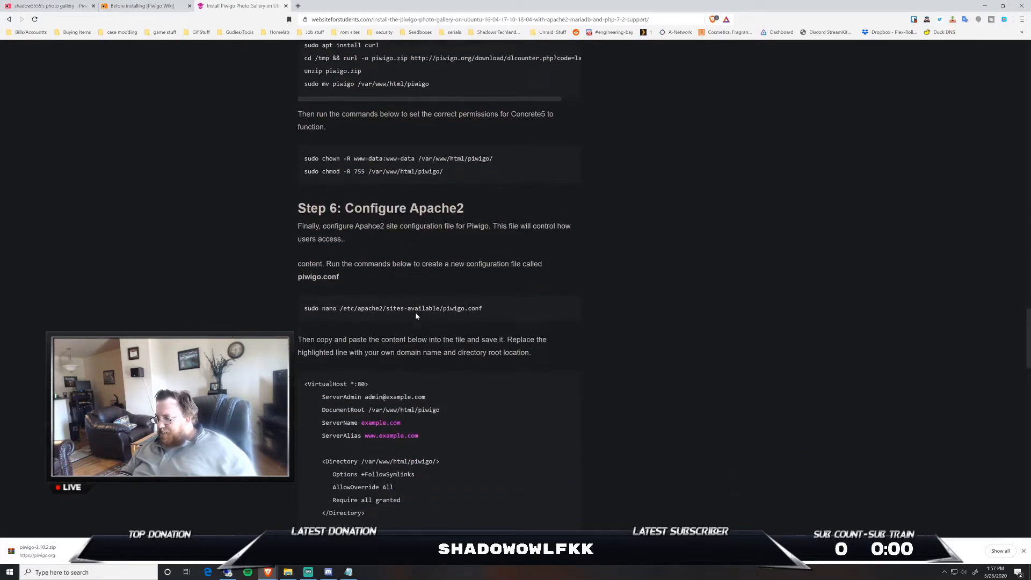
scroll("down", 3)
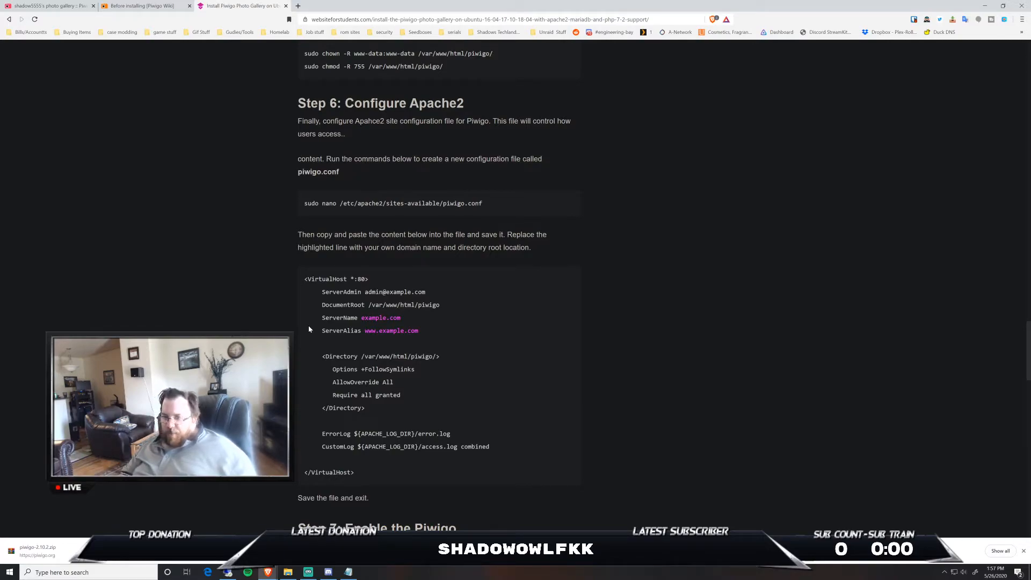
scroll("down", 3)
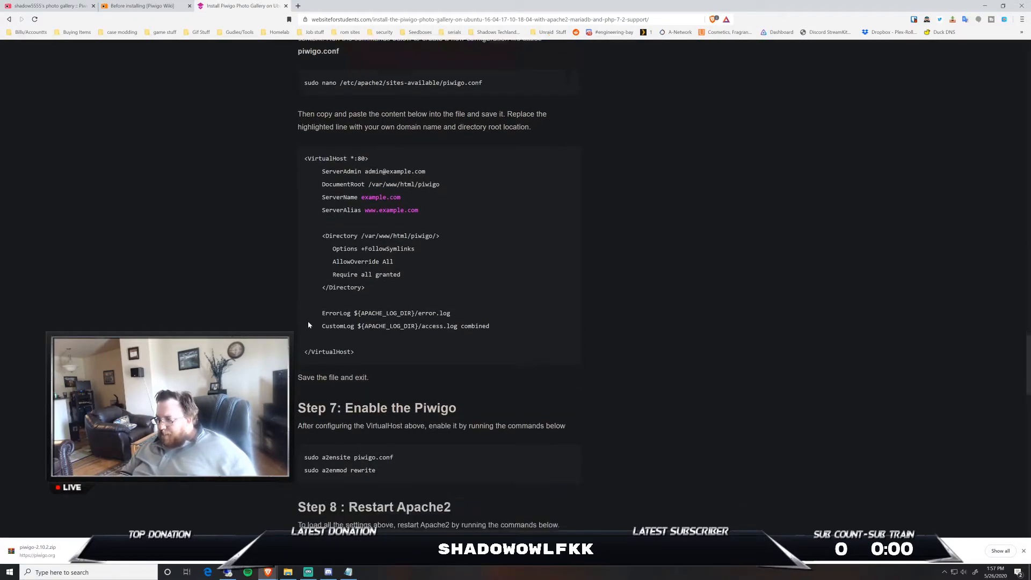
scroll("down", 3)
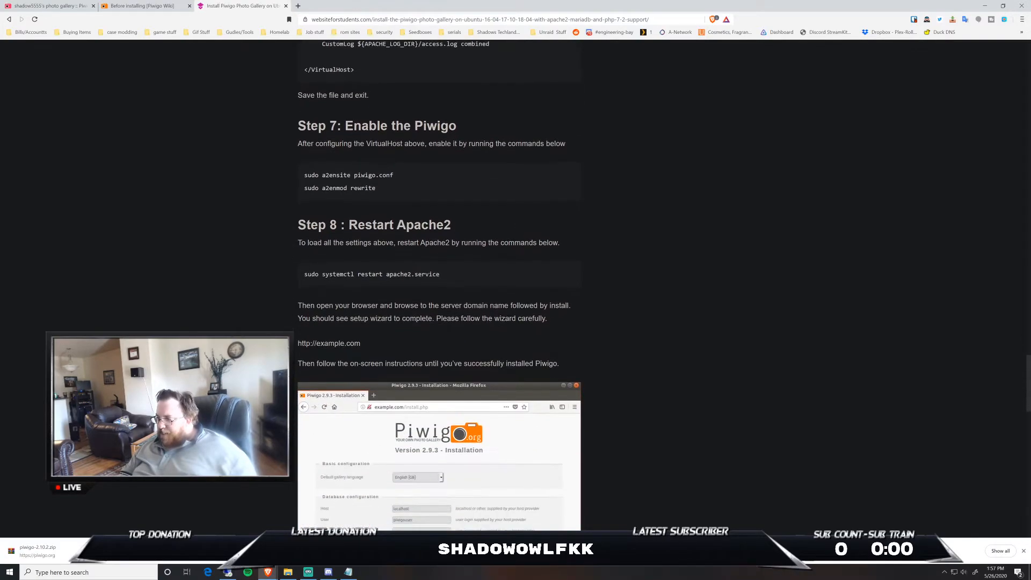
Continue down the tutorial to the installation wizard screenshot and the 'Enjoy!' admin dashboard screenshot.
scroll("down", 3)
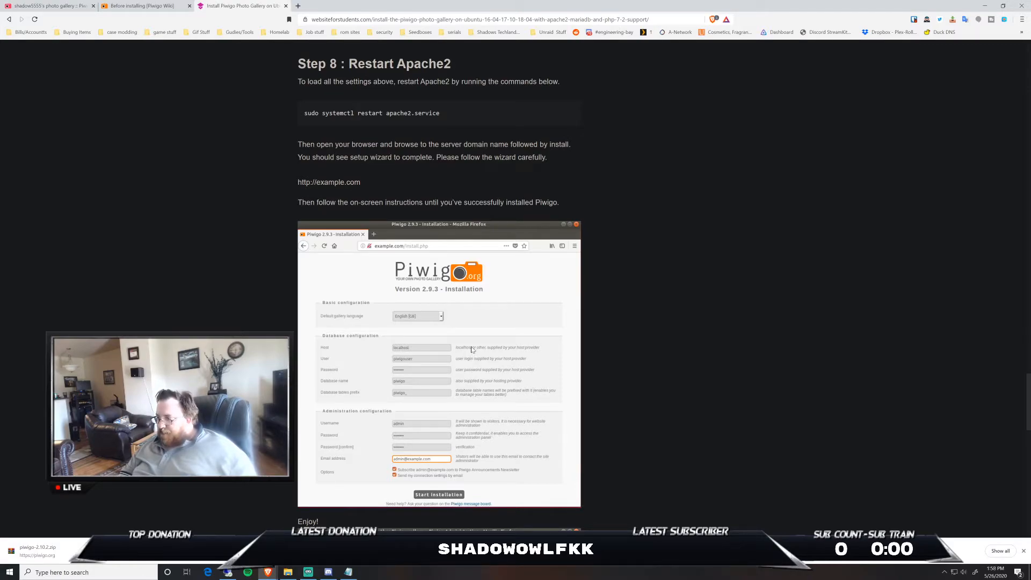
mouse_move(458, 343)
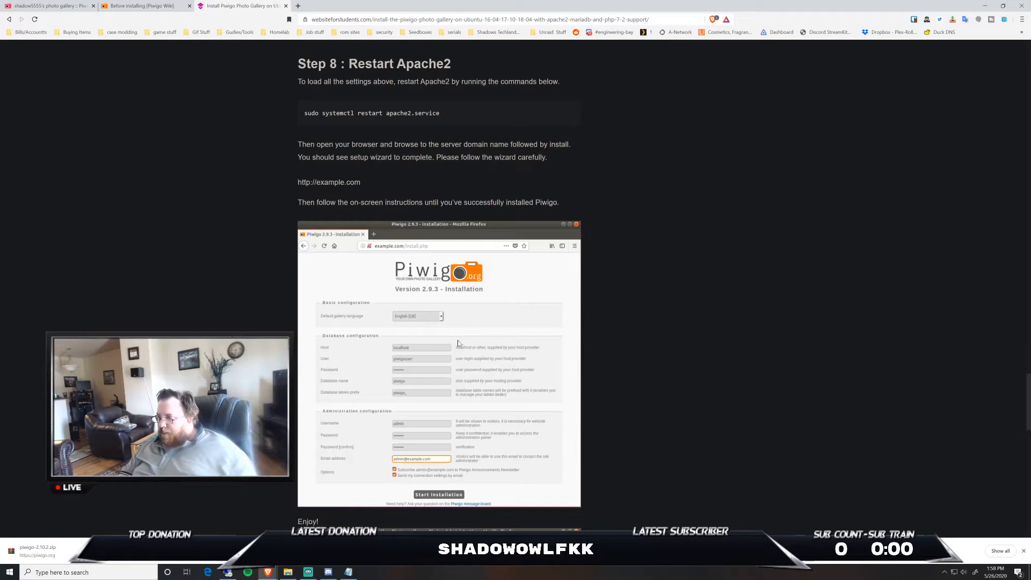
scroll("down", 3)
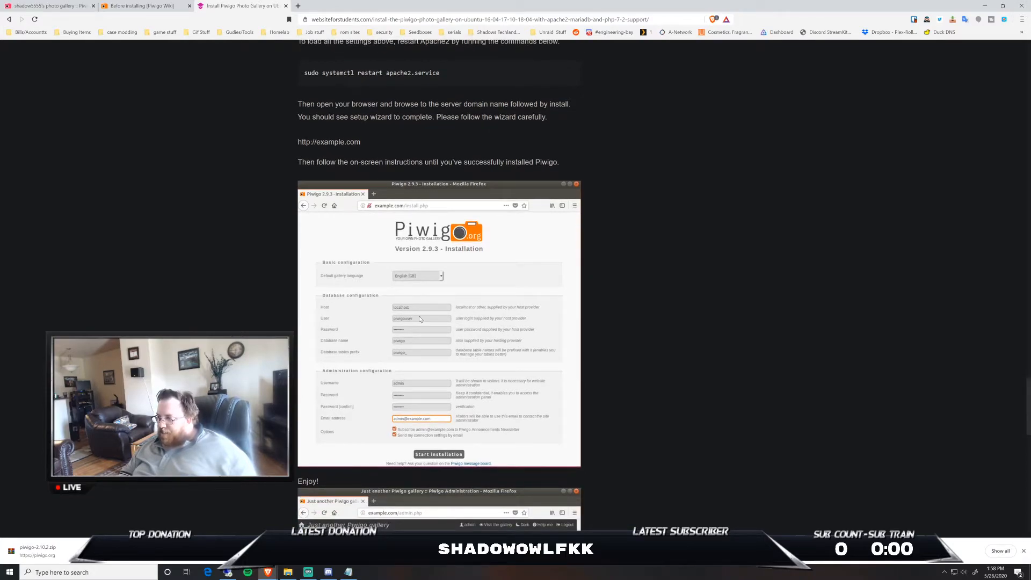
mouse_move(390, 322)
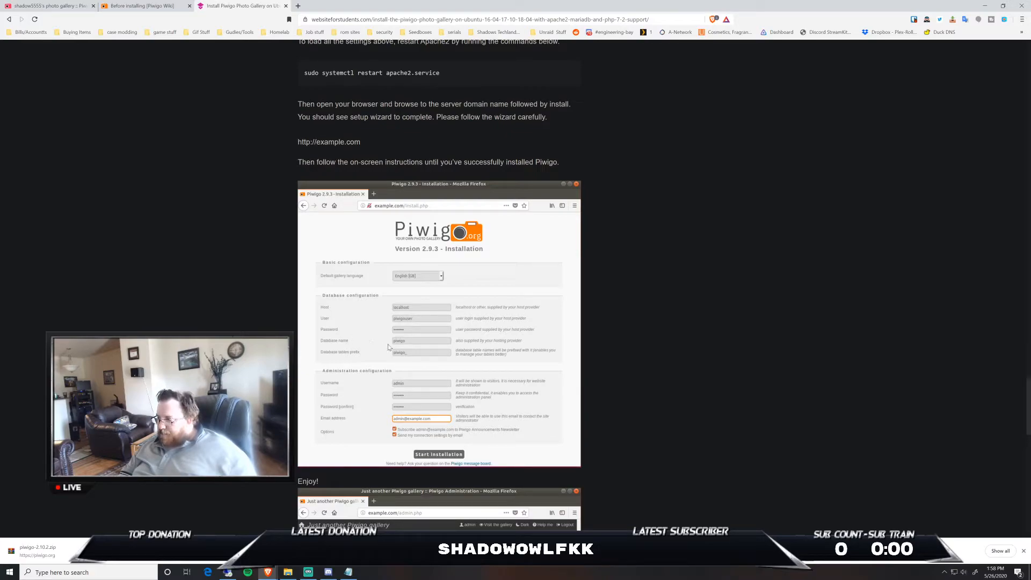
scroll("down", 3)
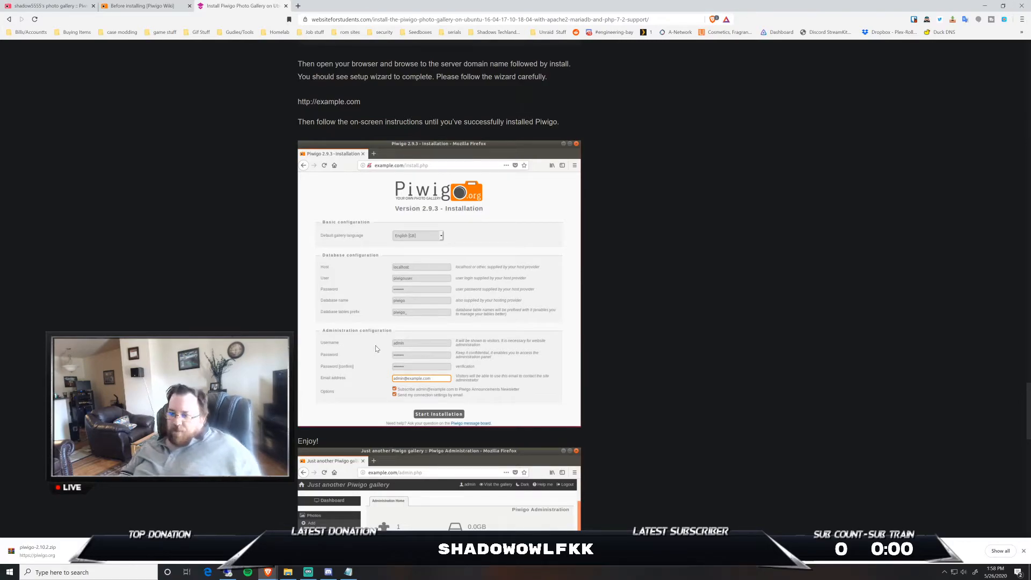
scroll("down", 3)
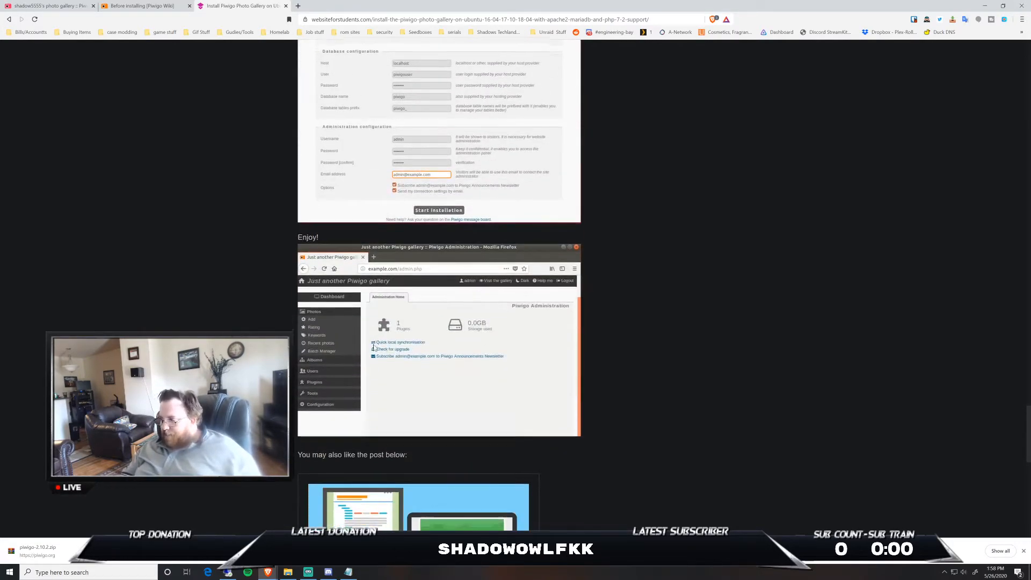
scroll("down", 3)
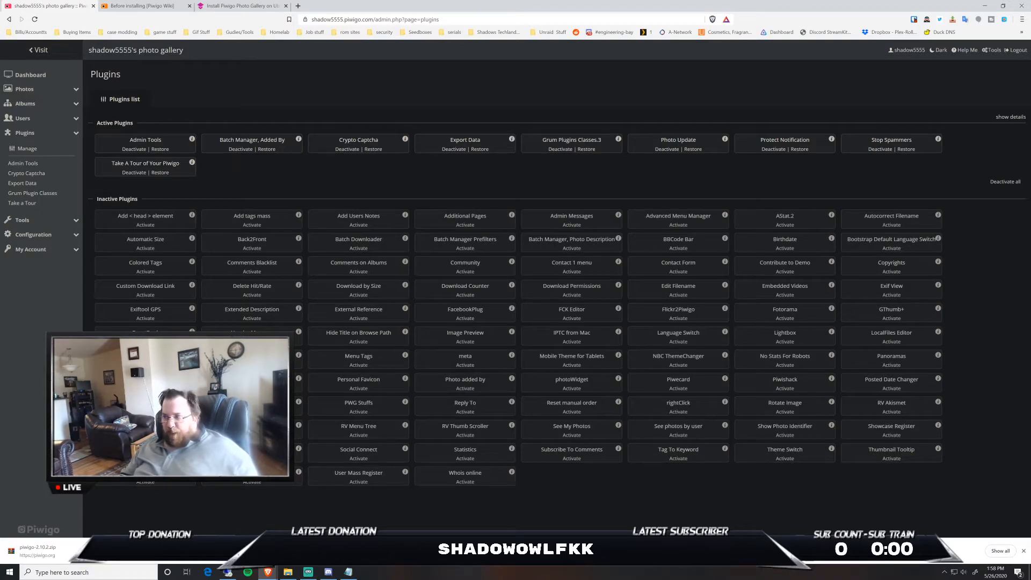
mouse_move(225, 92)
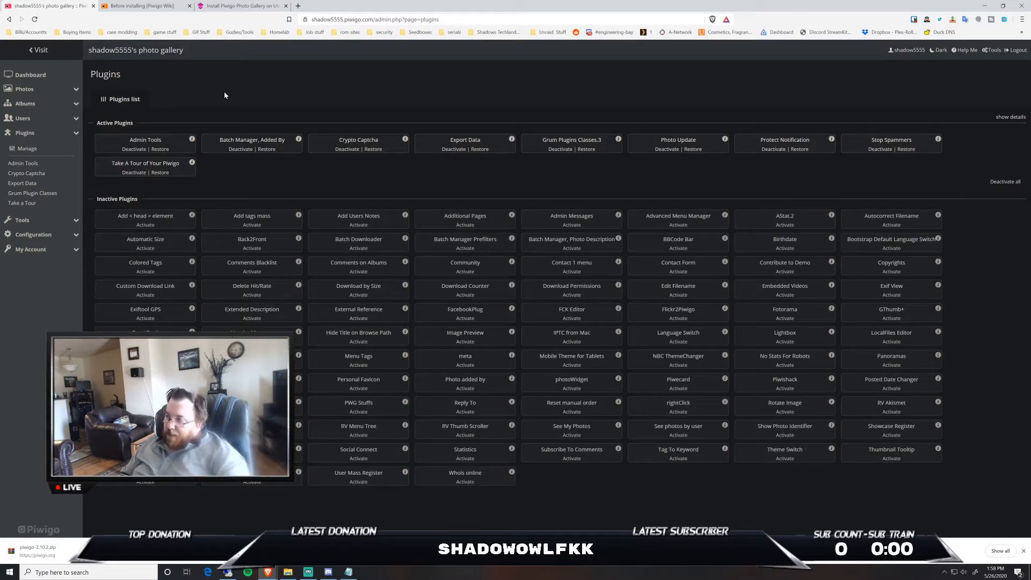
mouse_move(233, 116)
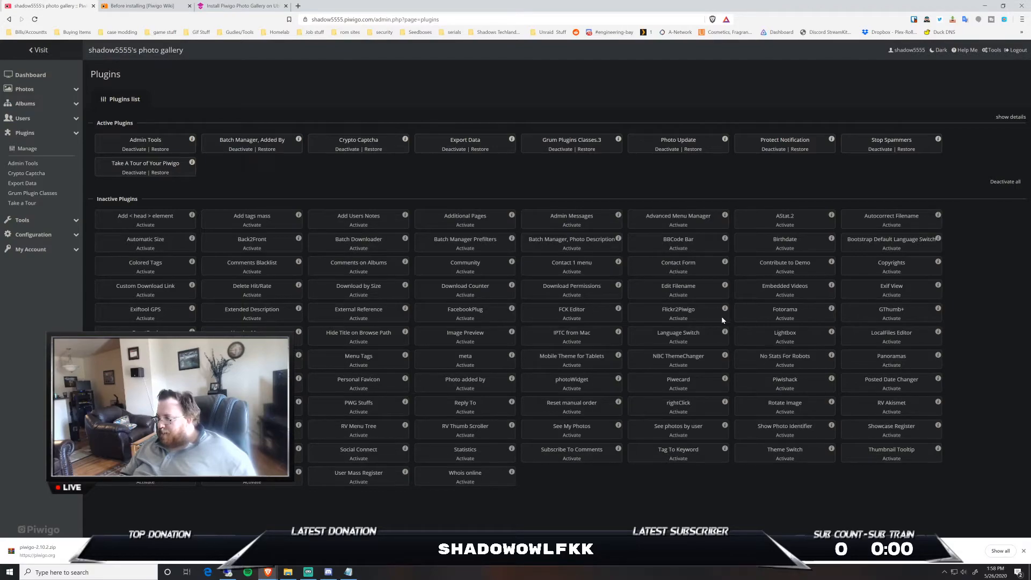
mouse_move(666, 404)
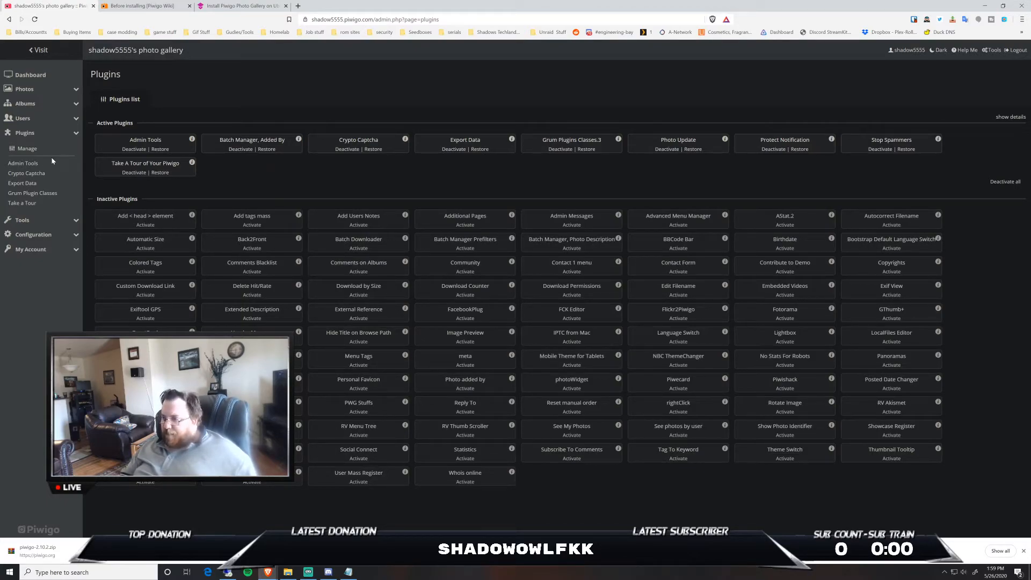
mouse_move(23, 203)
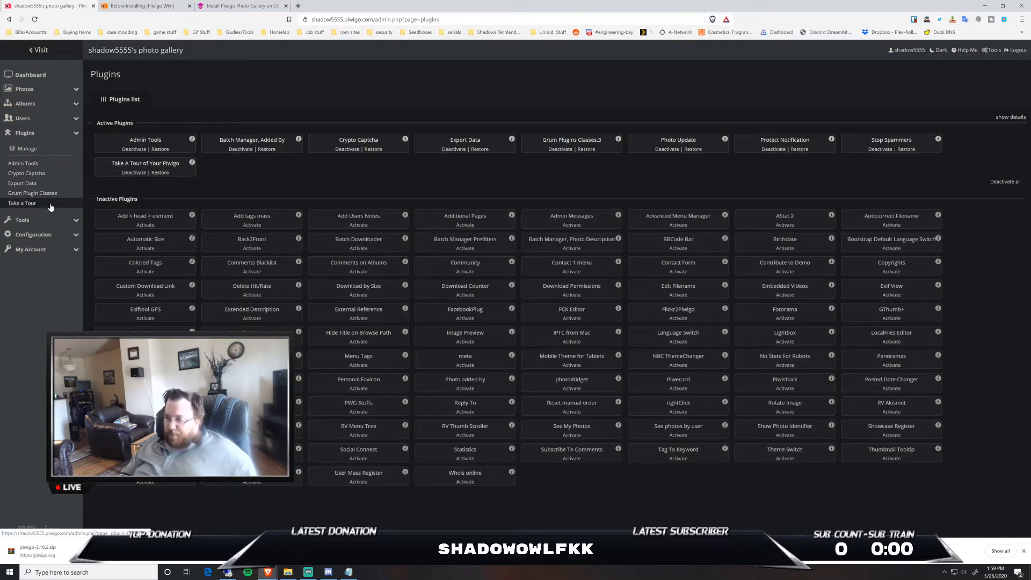
mouse_move(26, 222)
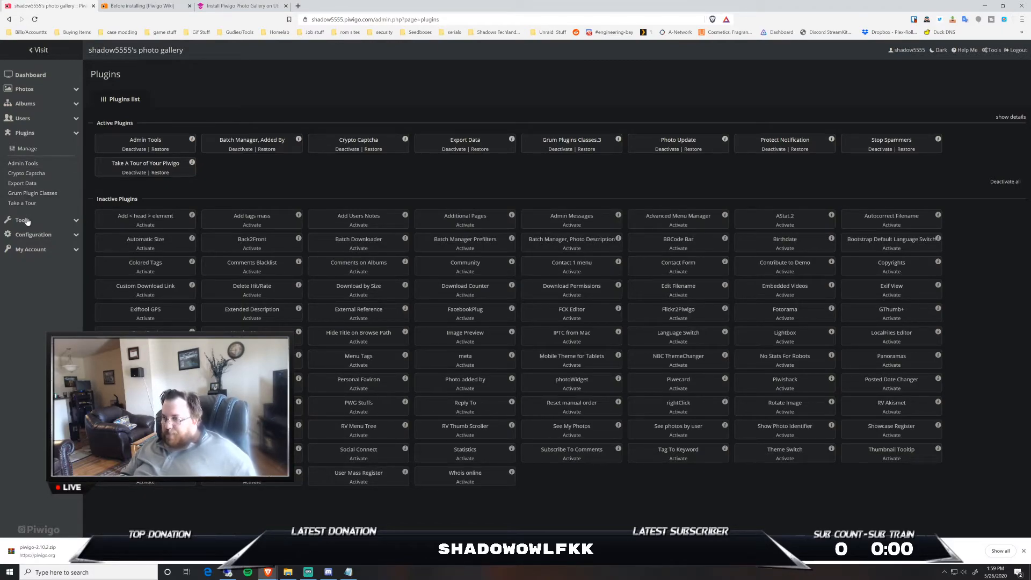
Go through Tools > Configuration > Options to the Photo sizes settings, from square to XXL huge.
left_click(21, 147)
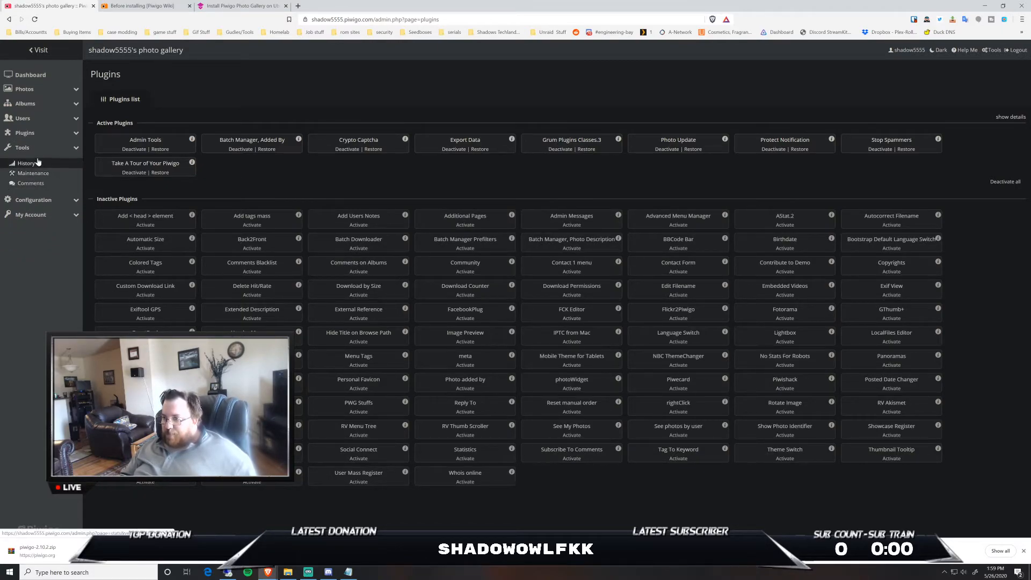
left_click(32, 161)
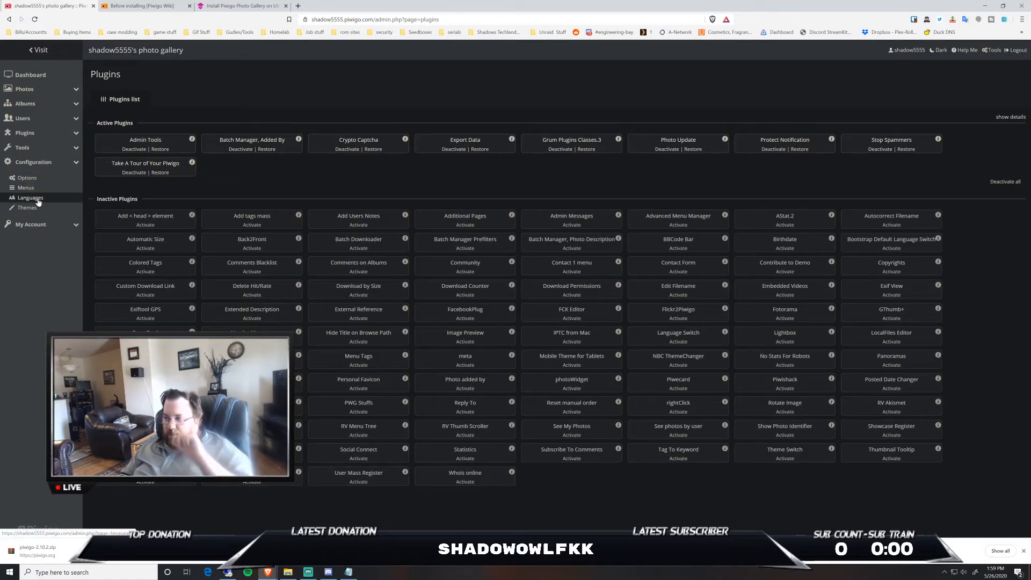
left_click(26, 178)
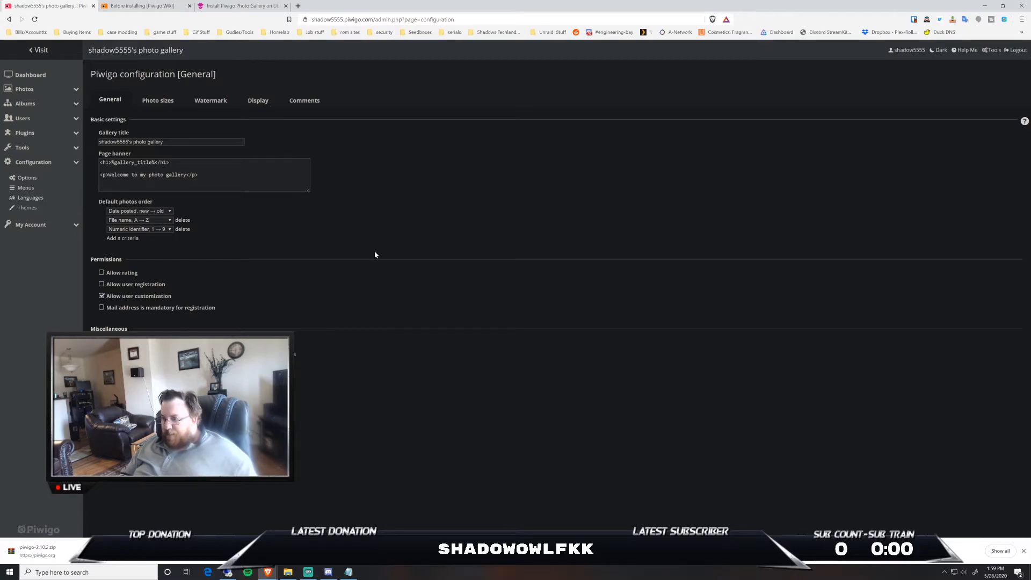
mouse_move(250, 328)
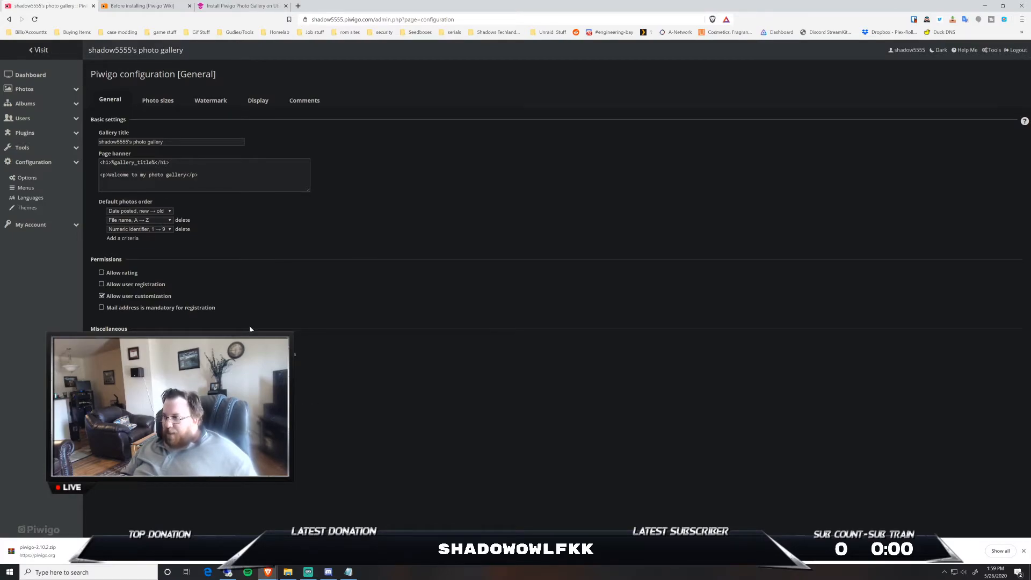
mouse_move(210, 100)
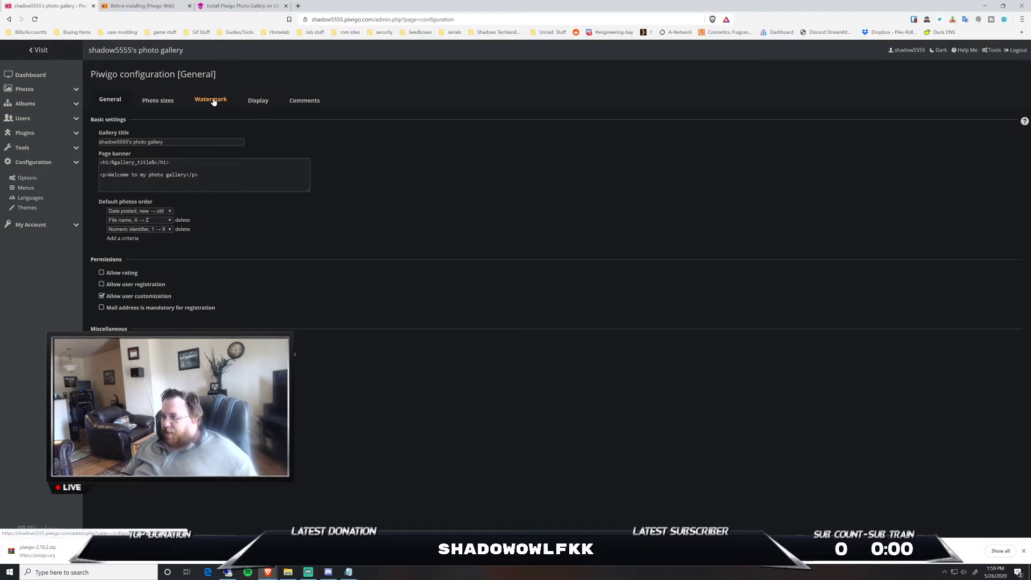
left_click(157, 100)
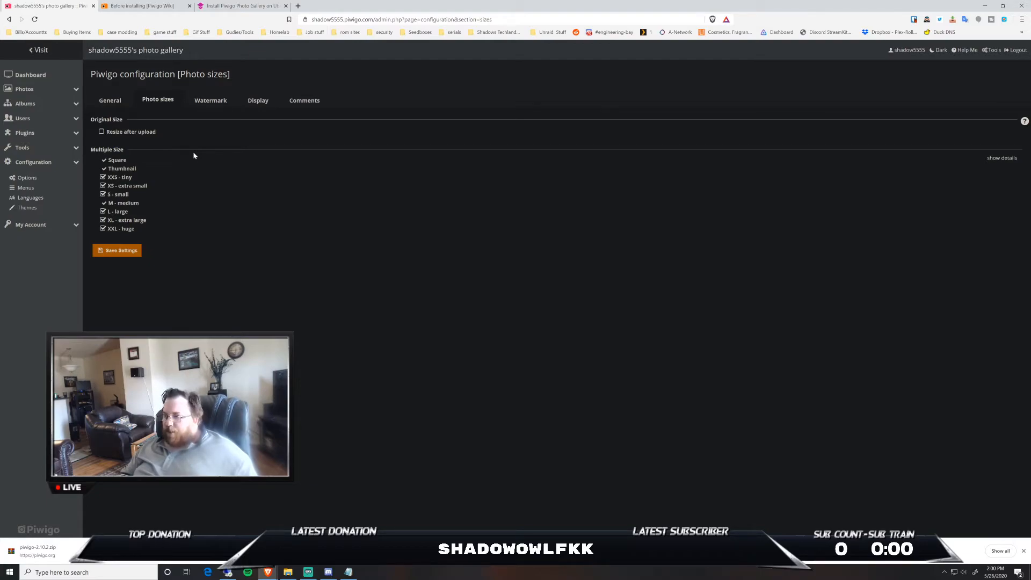
mouse_move(111, 139)
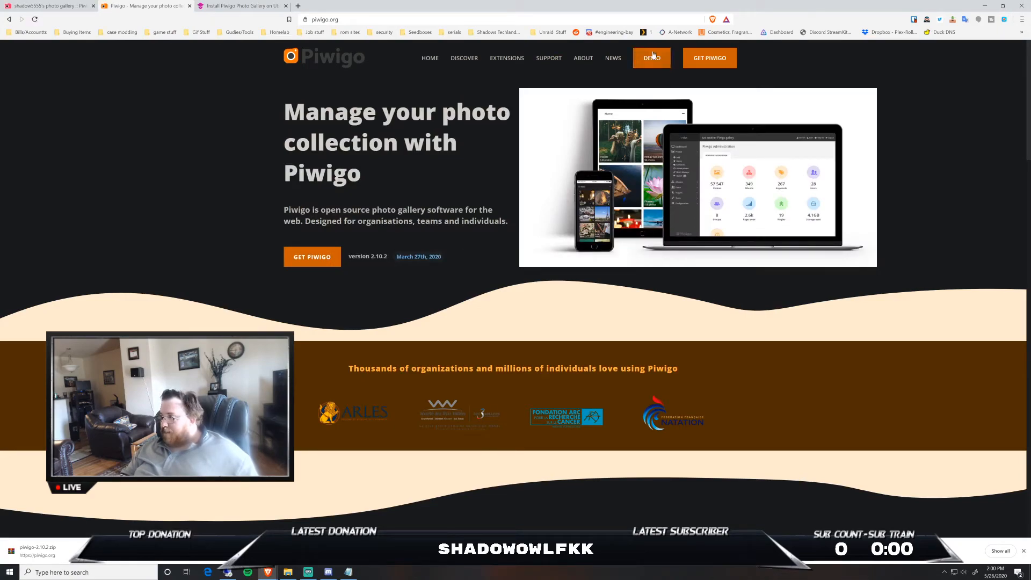
mouse_move(709, 58)
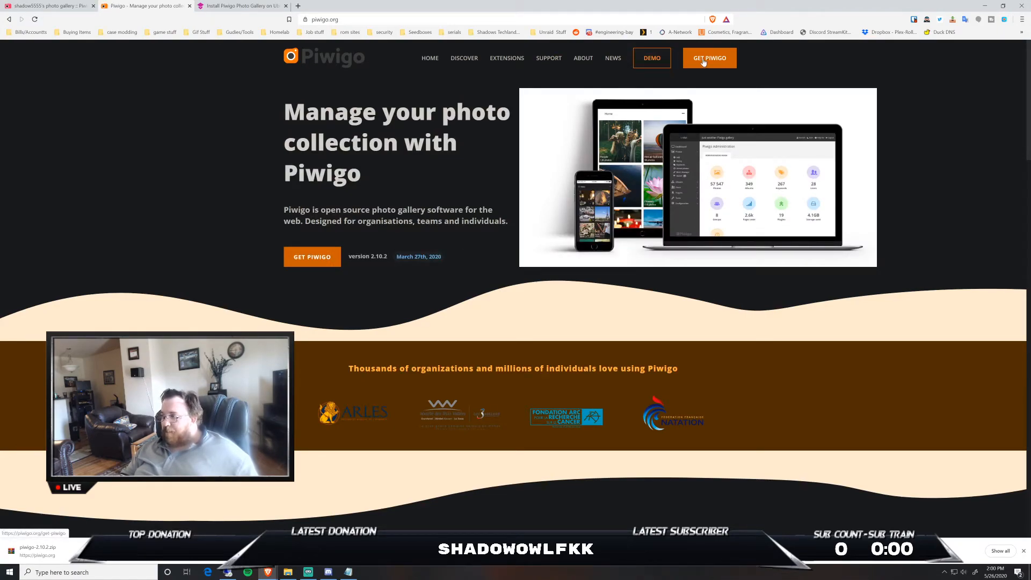
scroll("down", 3)
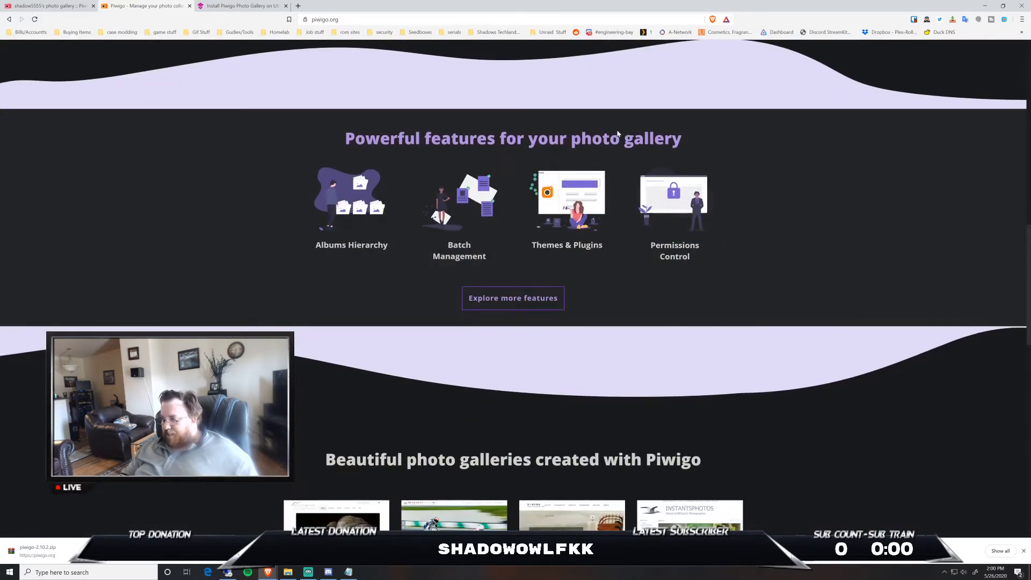
scroll("down", 3)
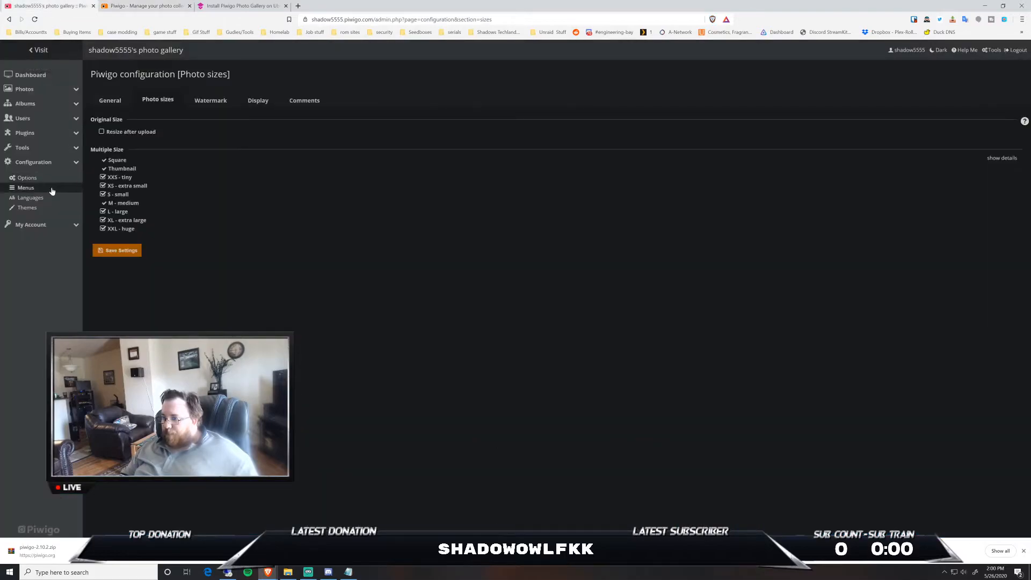
mouse_move(1017, 50)
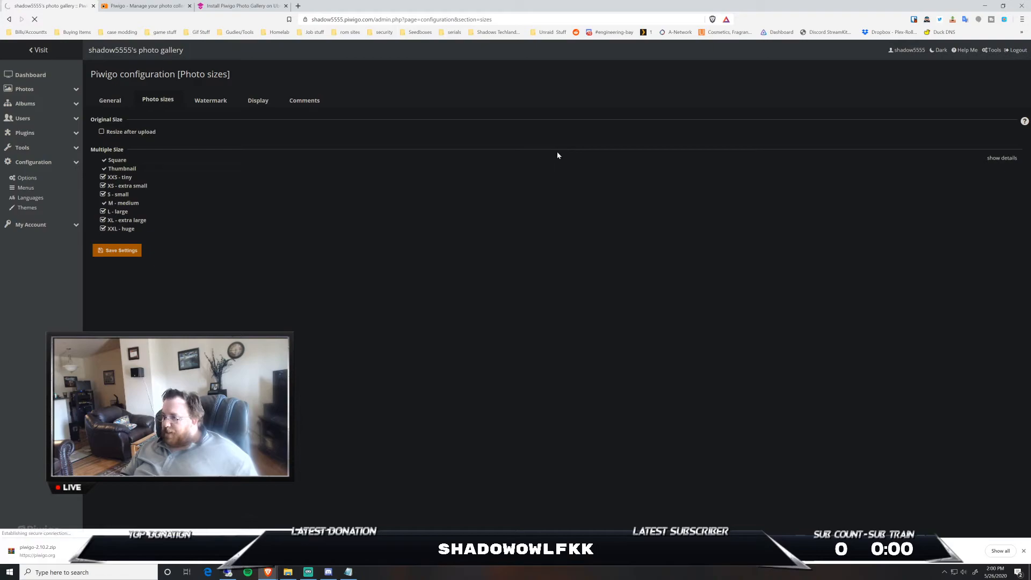
Visit the public gallery home page and log in with the saved account credentials.
left_click(40, 50)
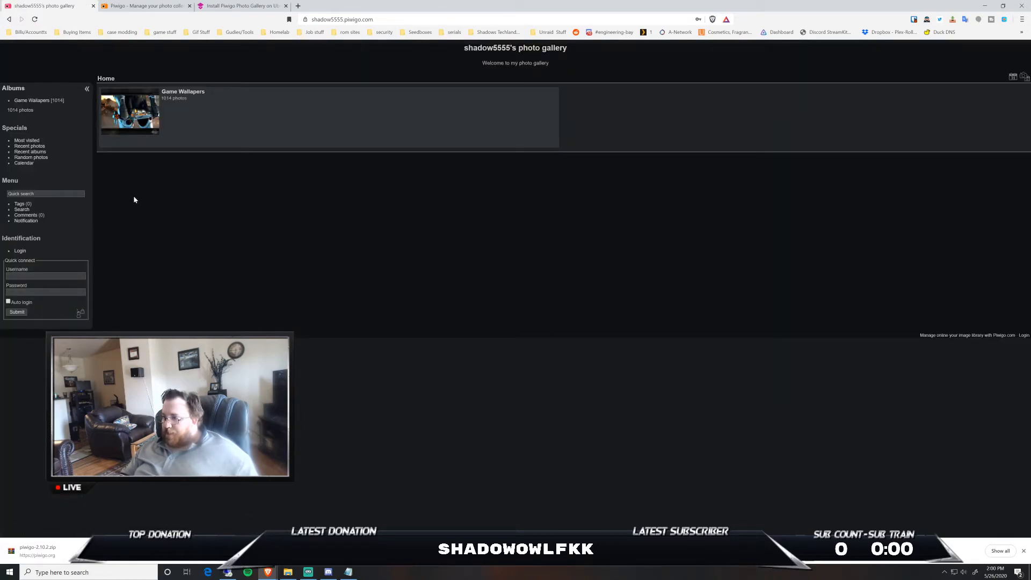
mouse_move(200, 250)
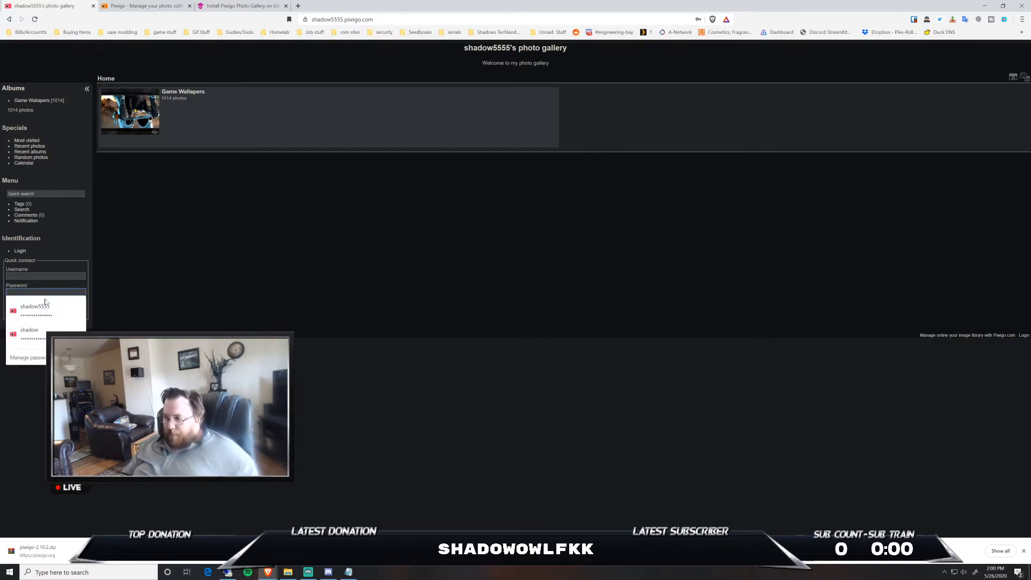
left_click(29, 329)
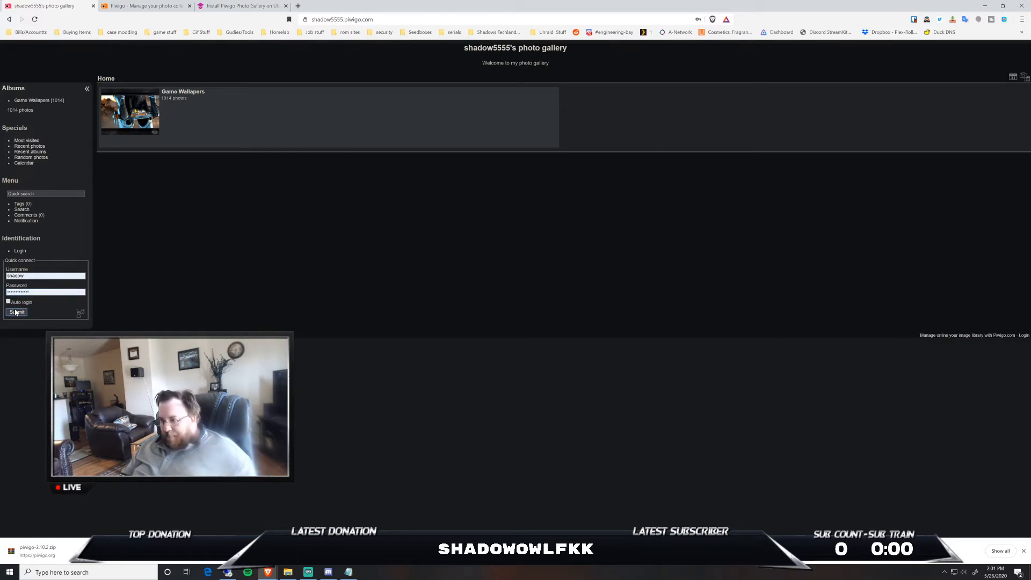
left_click(16, 311)
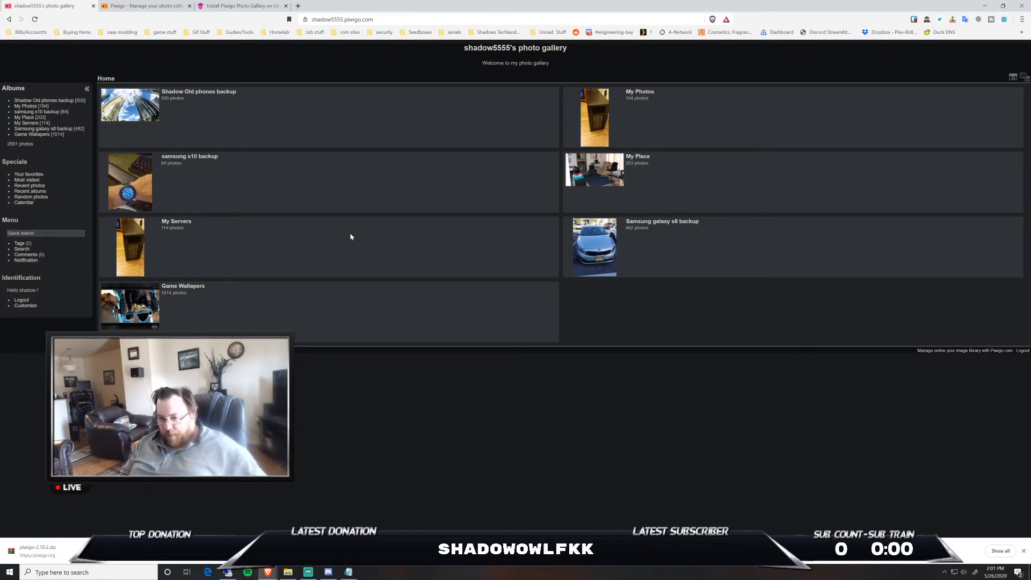
mouse_move(213, 118)
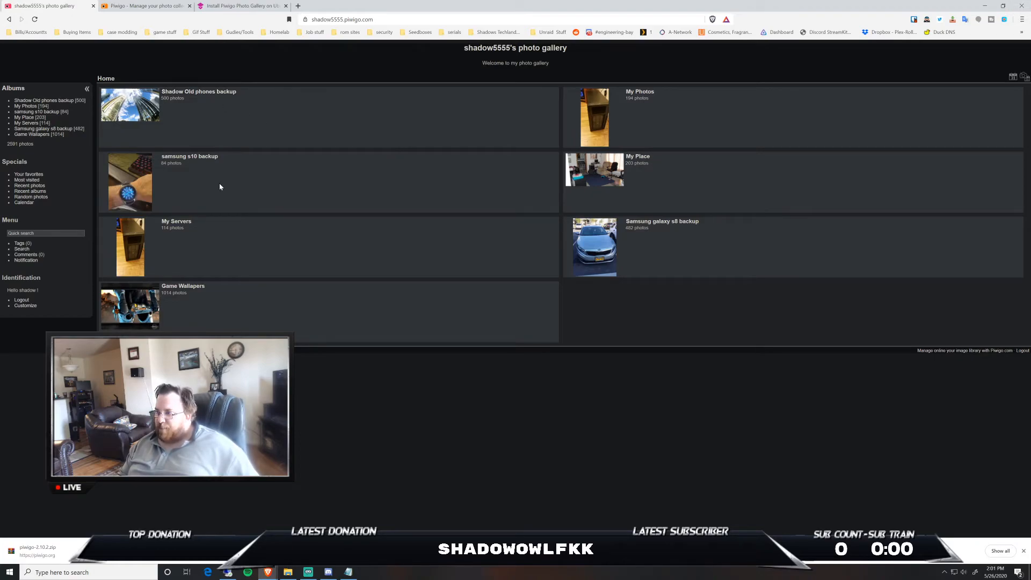
mouse_move(205, 95)
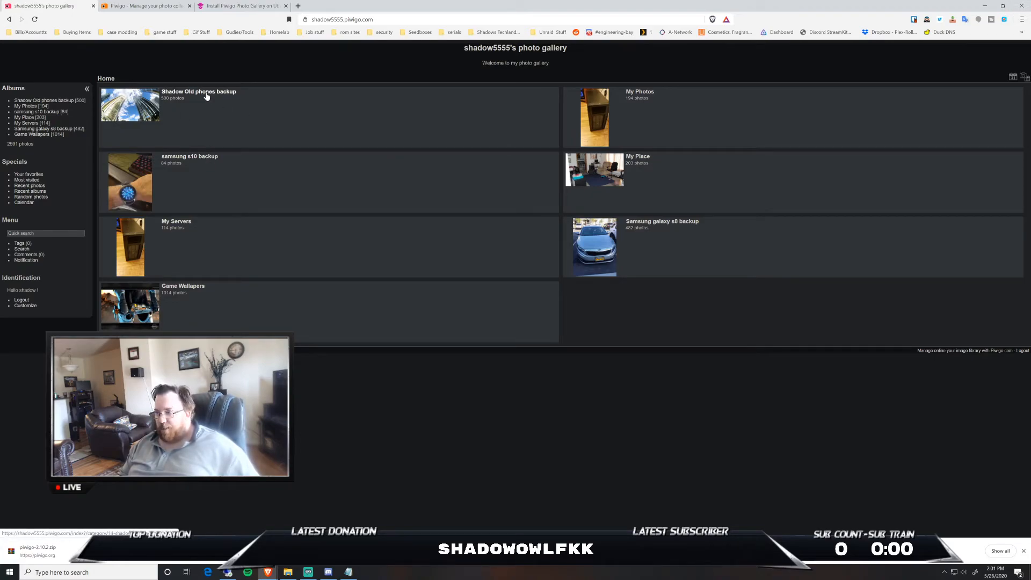
mouse_move(206, 162)
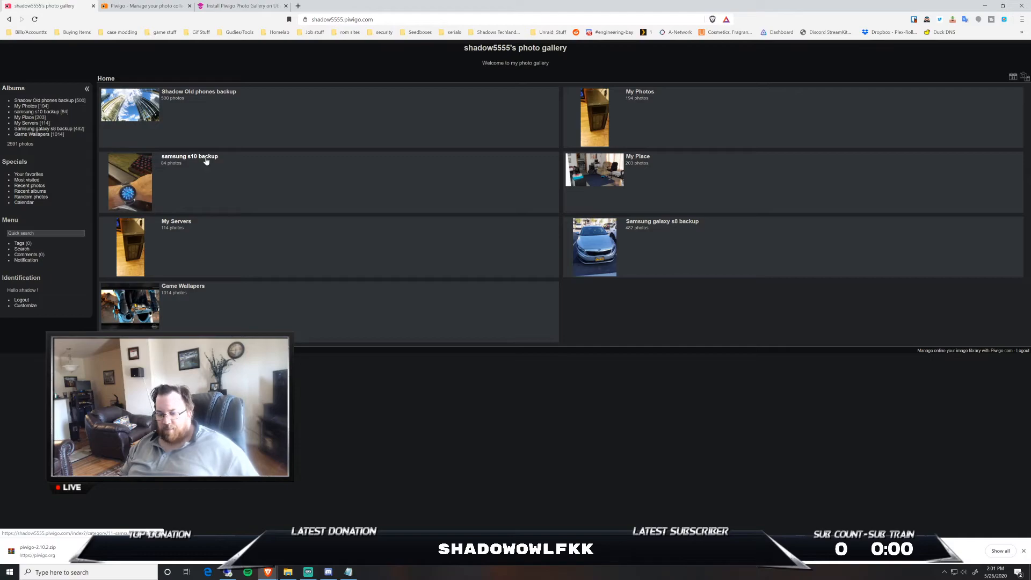
mouse_move(207, 211)
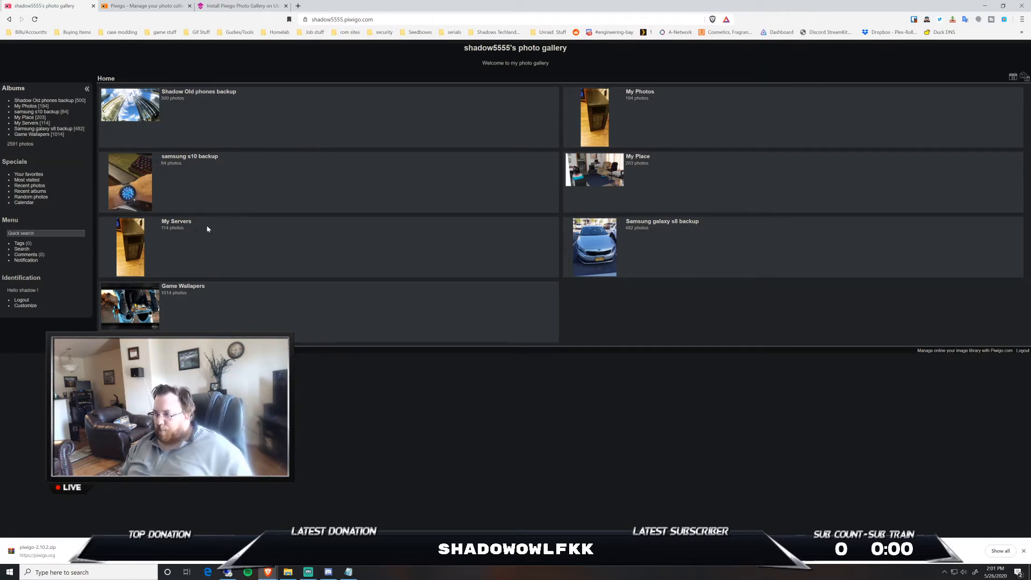
mouse_move(449, 275)
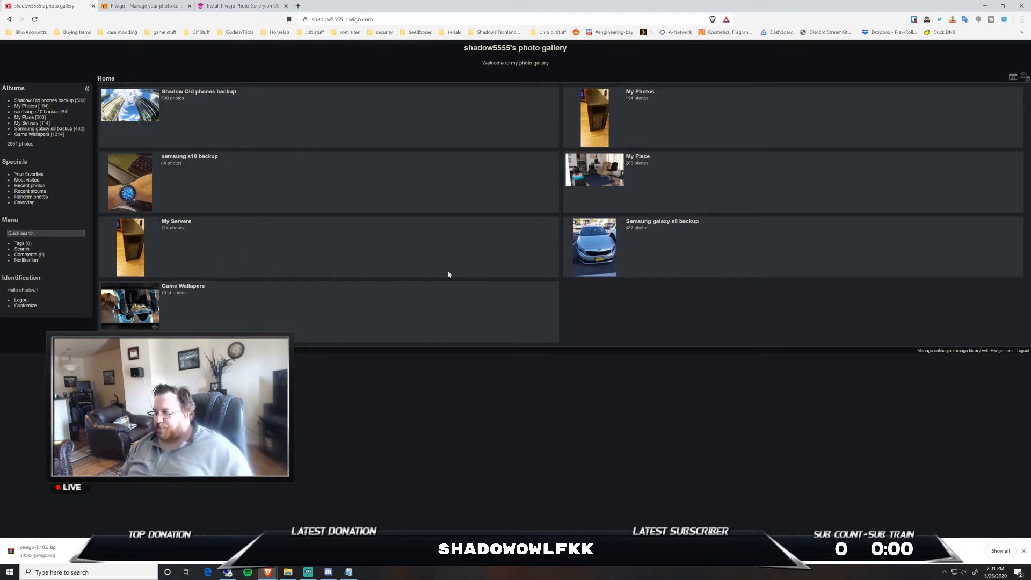
mouse_move(651, 99)
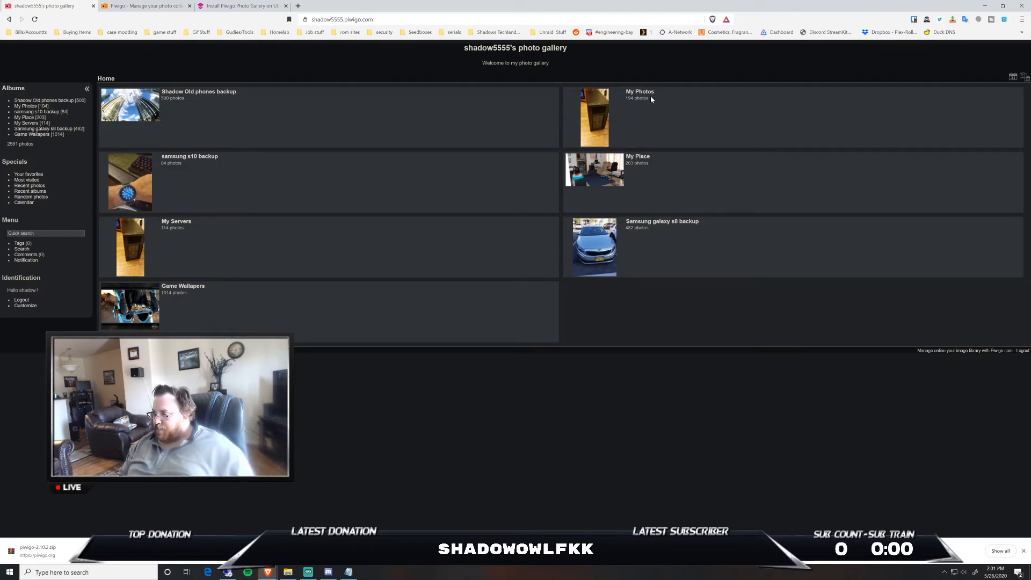
mouse_move(679, 243)
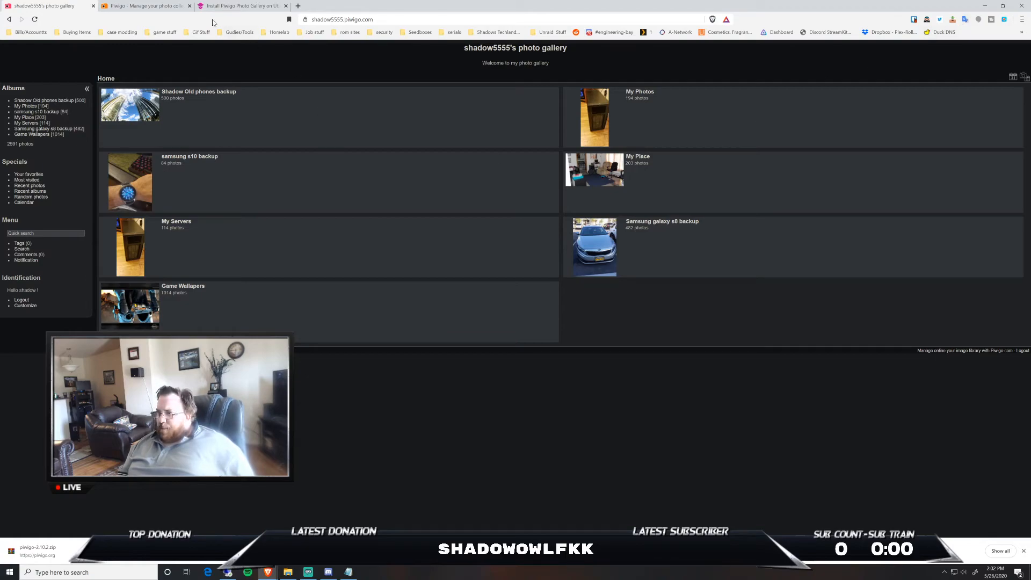
Switch from the logged-in gallery's album list back to the piwigo.org website tab.
left_click(144, 6)
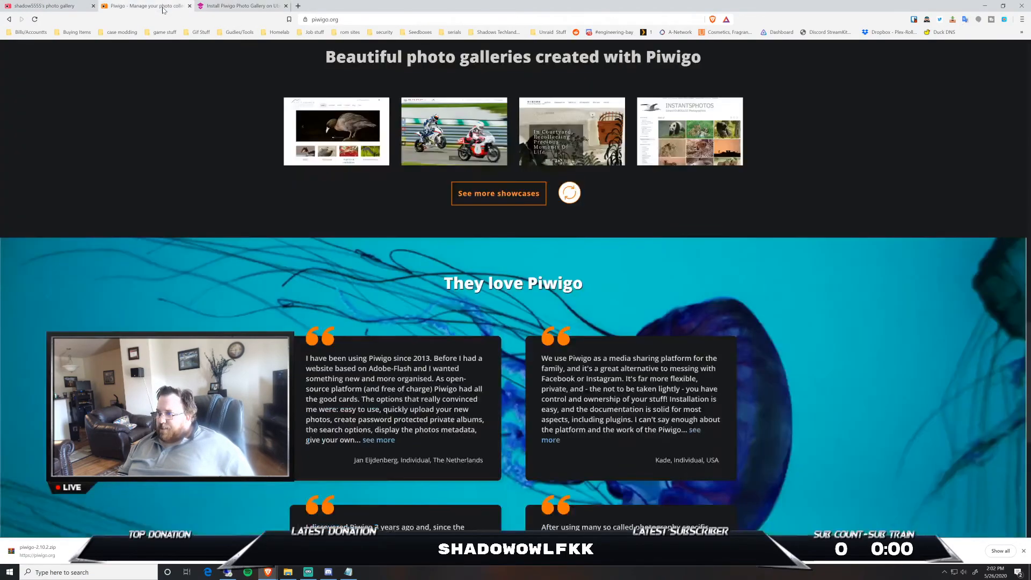
scroll("up", 3)
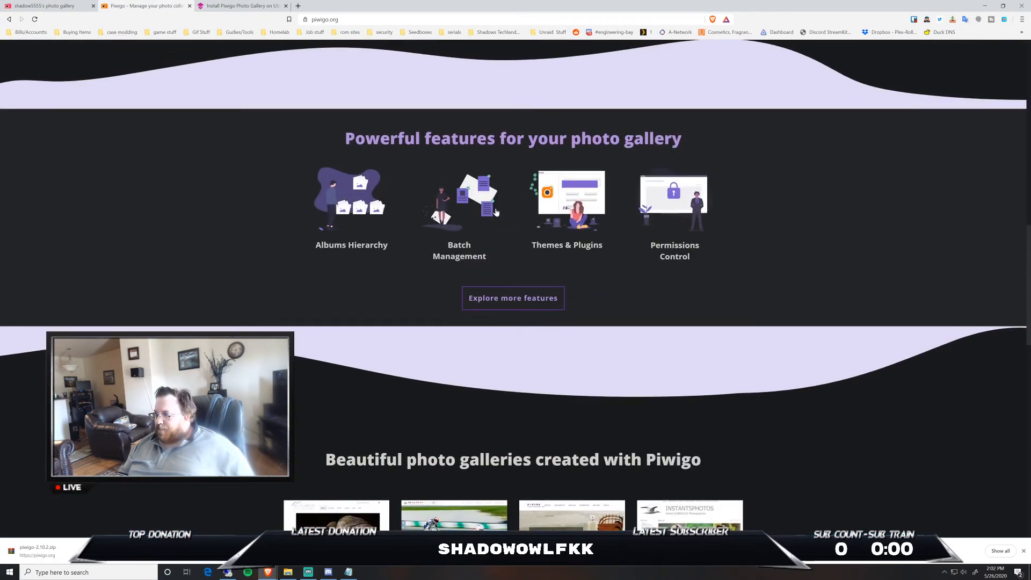
scroll("up", 3)
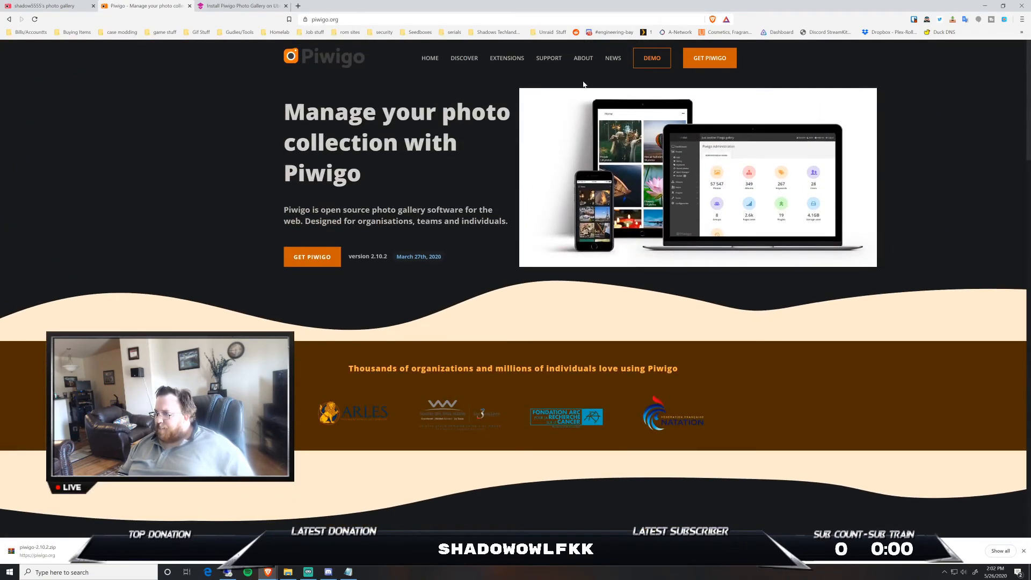
mouse_move(583, 58)
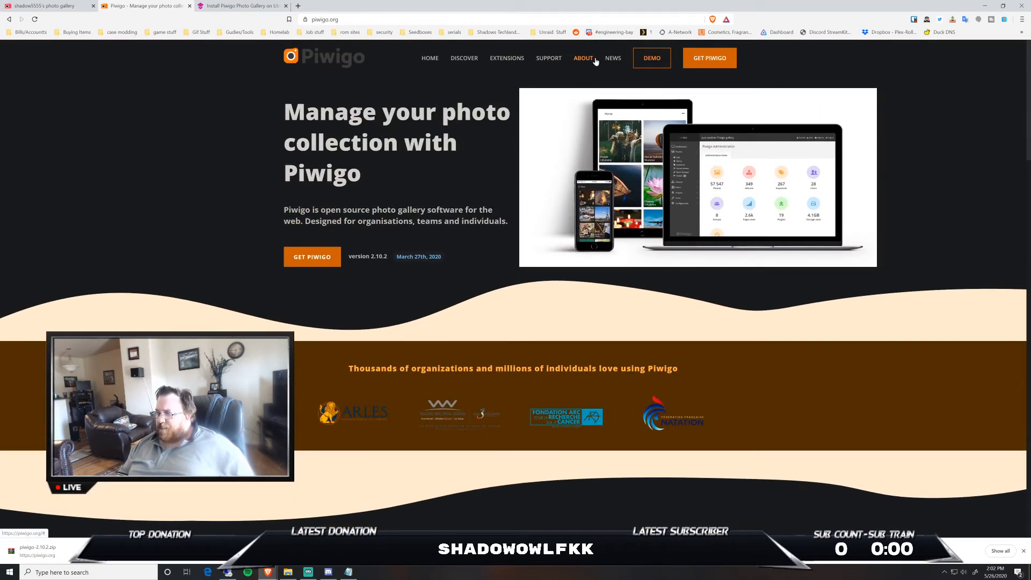
mouse_move(651, 58)
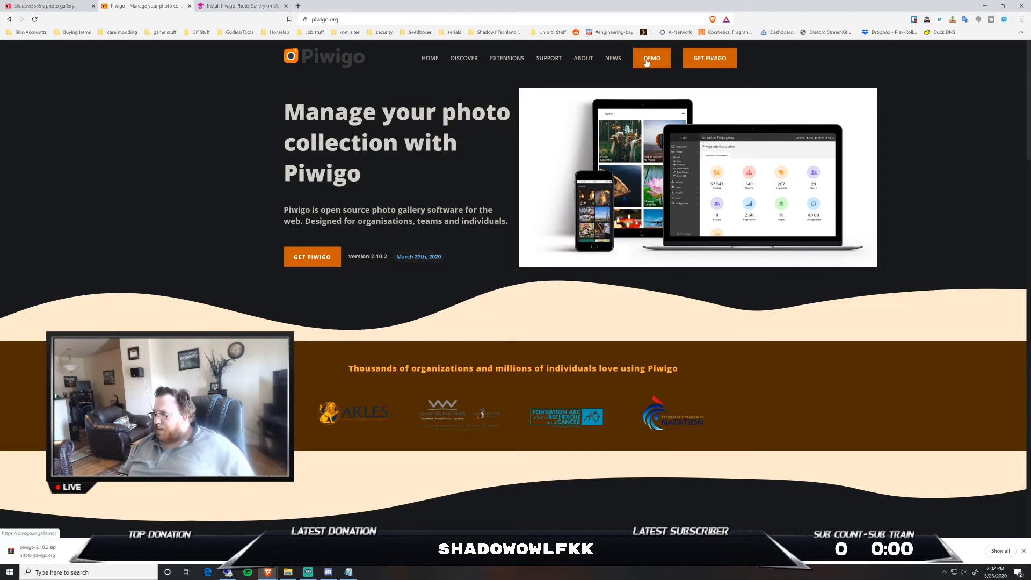
mouse_move(709, 58)
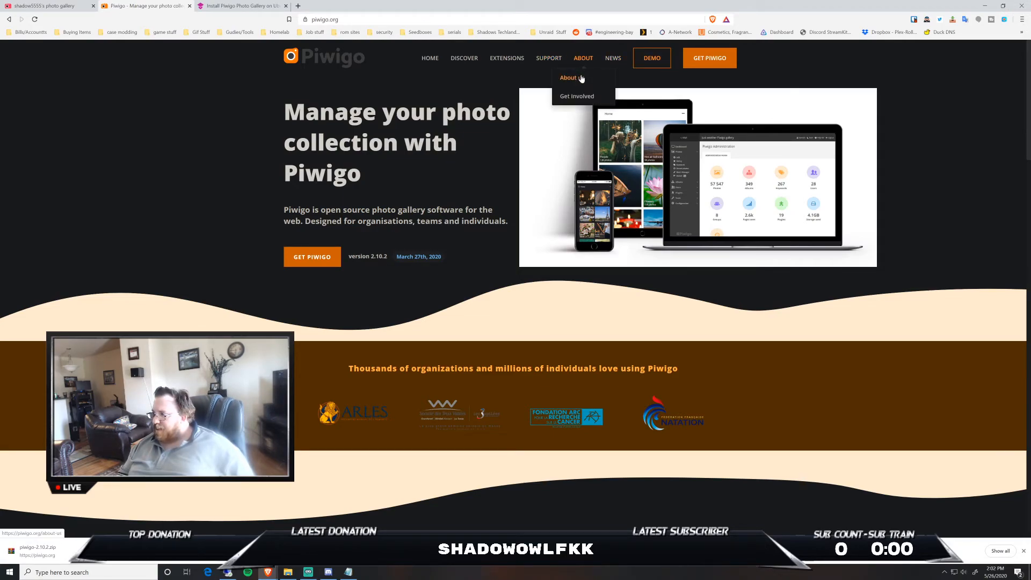
left_click(576, 96)
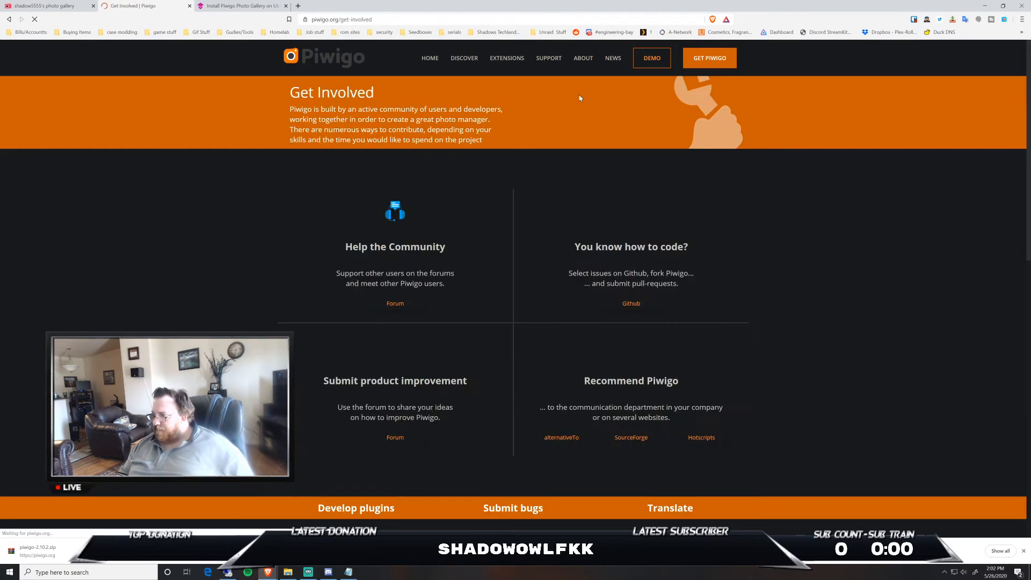
scroll("down", 3)
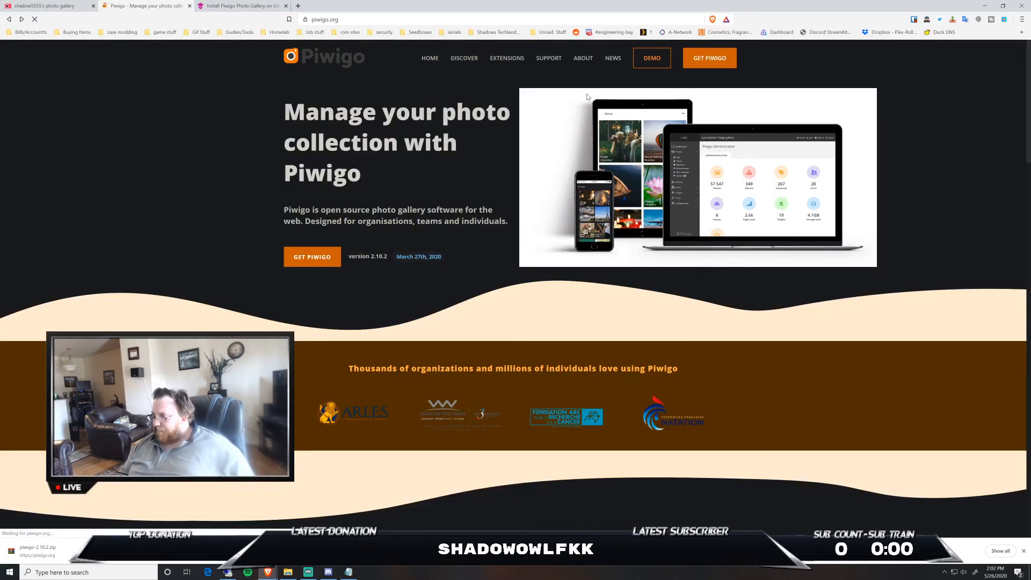
scroll("down", 3)
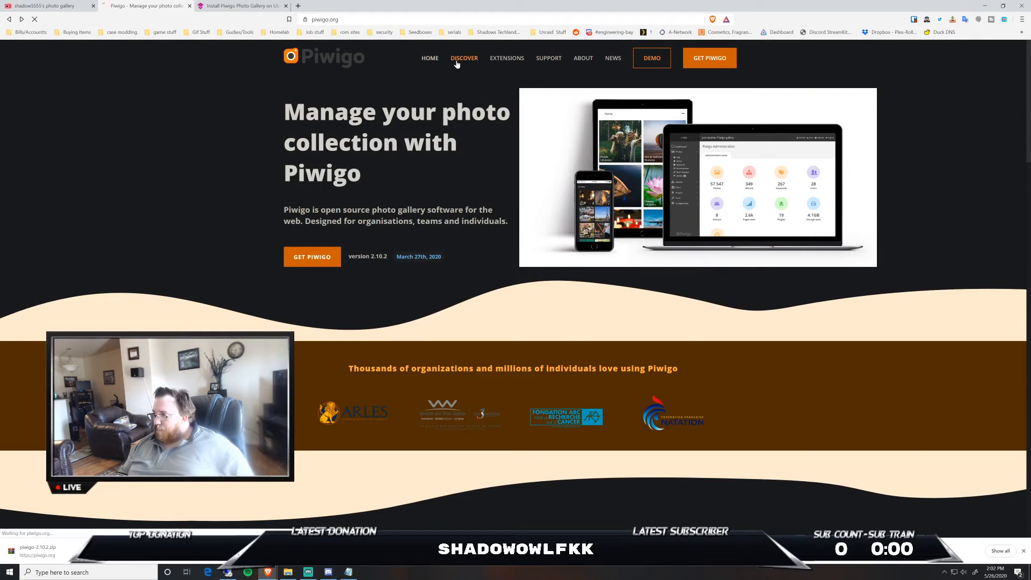
mouse_move(583, 58)
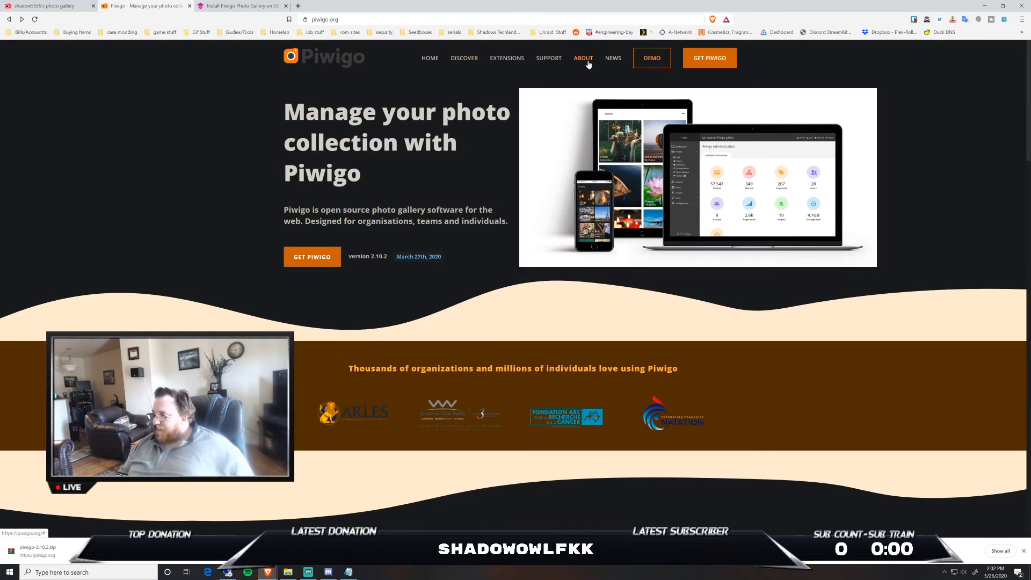
mouse_move(709, 58)
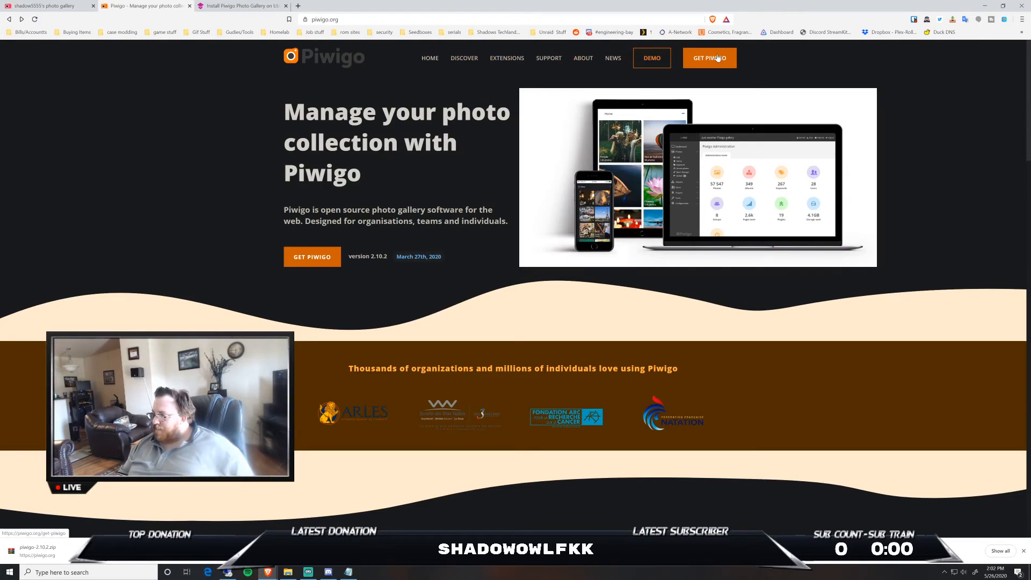
Review the Get Piwigo page's self-hosted and cloud-hosted hosting options.
left_click(709, 58)
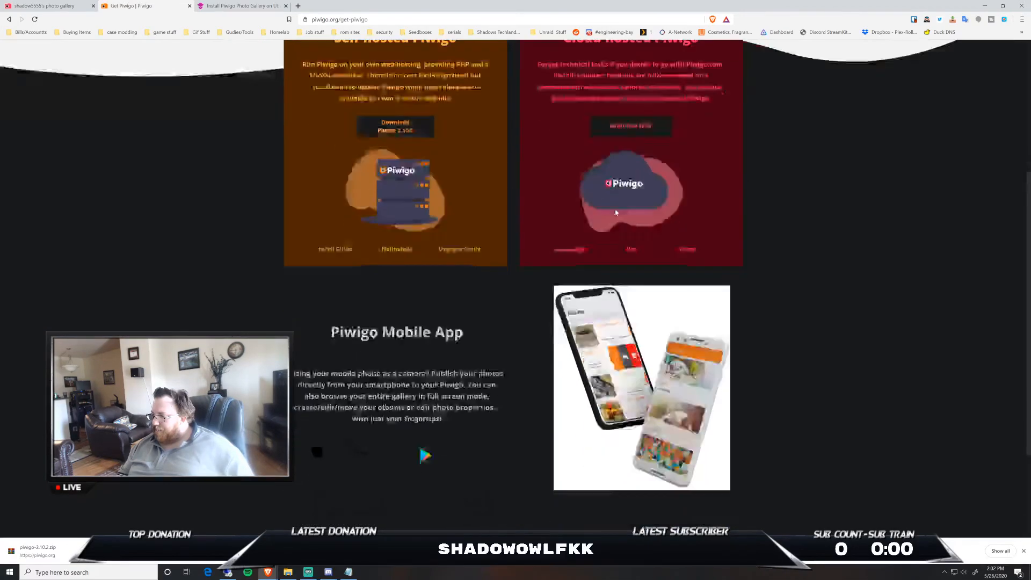
scroll("down", 3)
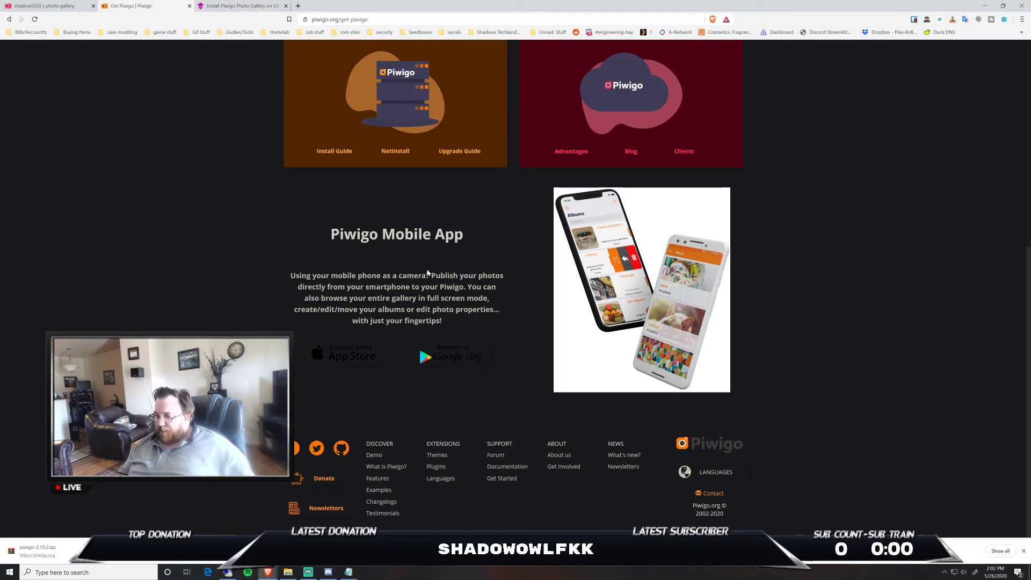
mouse_move(530, 281)
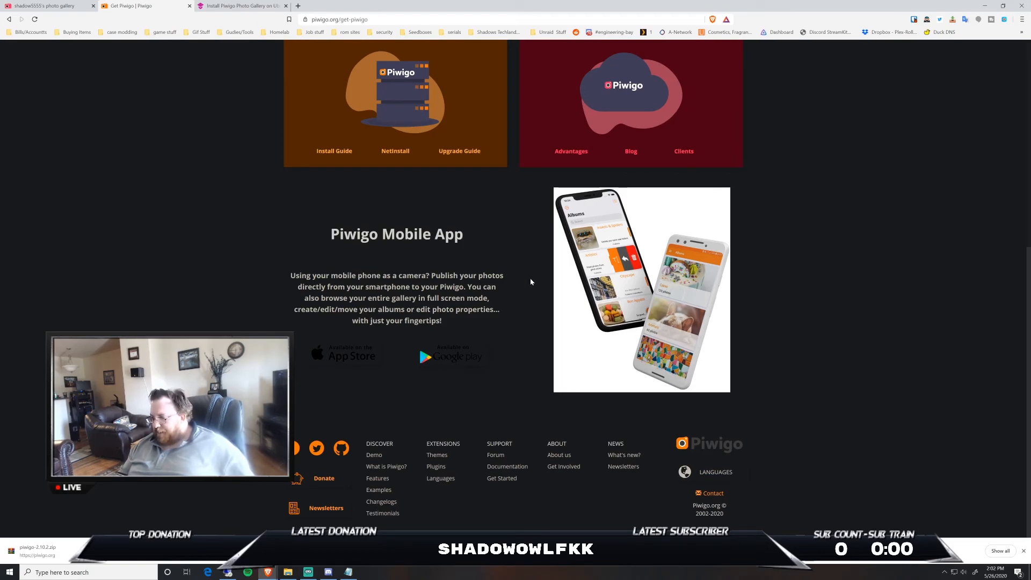
mouse_move(541, 269)
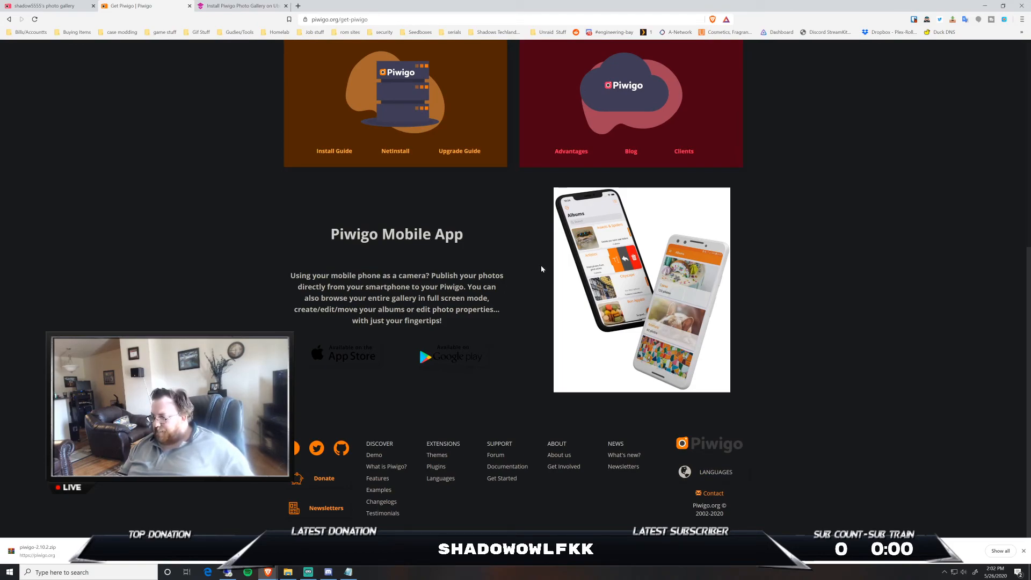
mouse_move(630, 285)
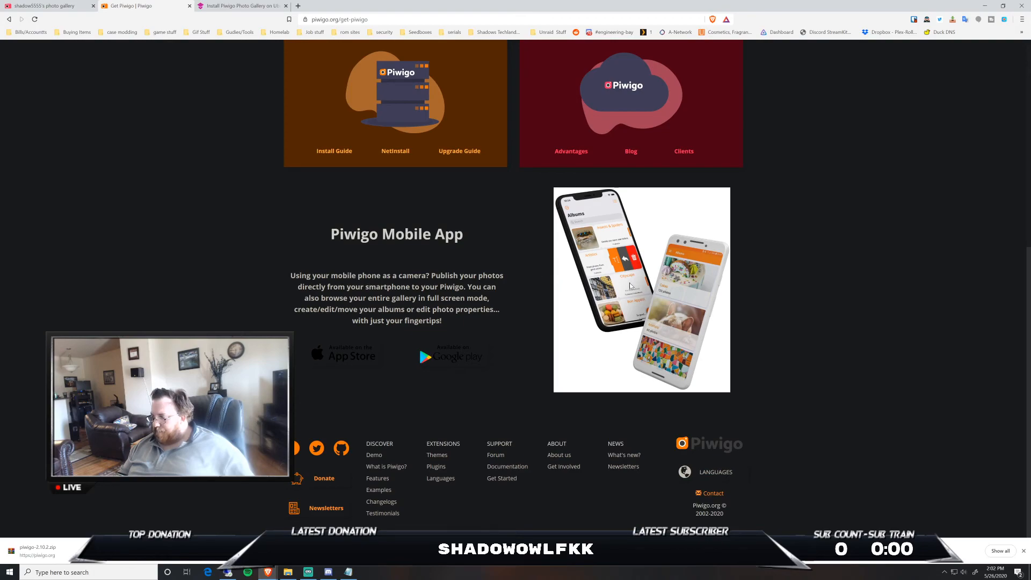
scroll("up", 3)
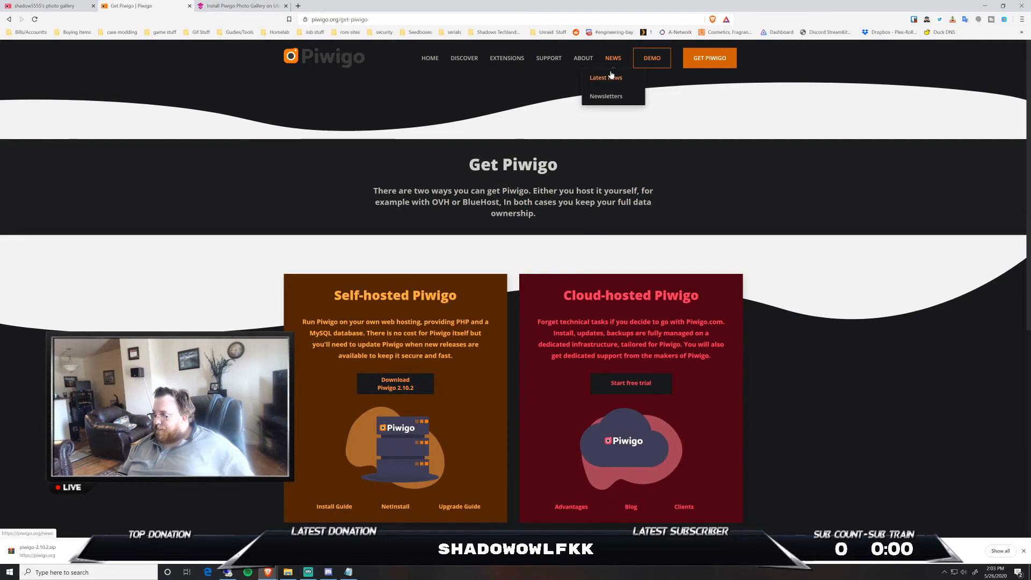
Browse the Latest News posts, then start a blank tab for a web search.
left_click(604, 77)
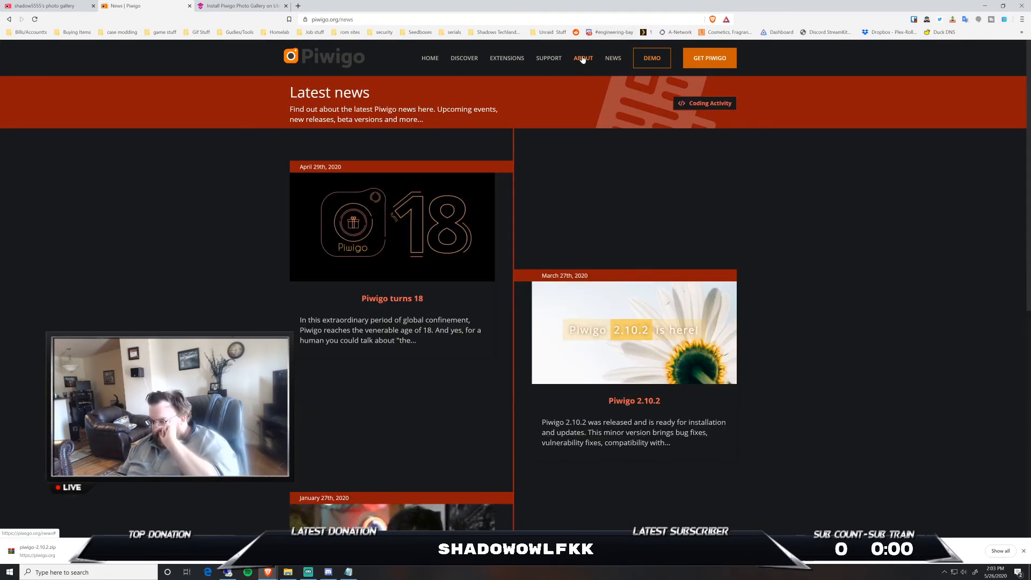
scroll("down", 3)
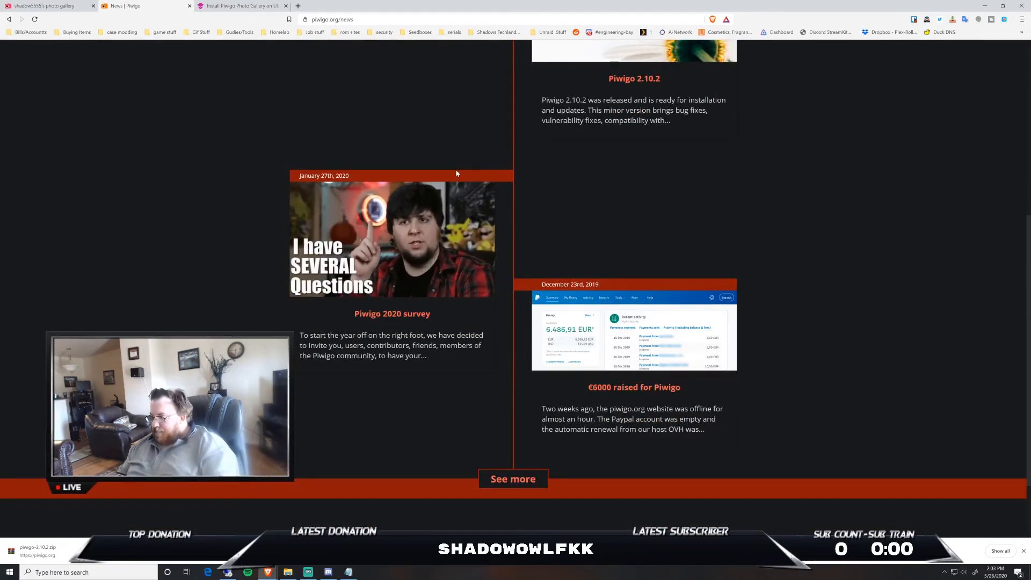
left_click(394, 6)
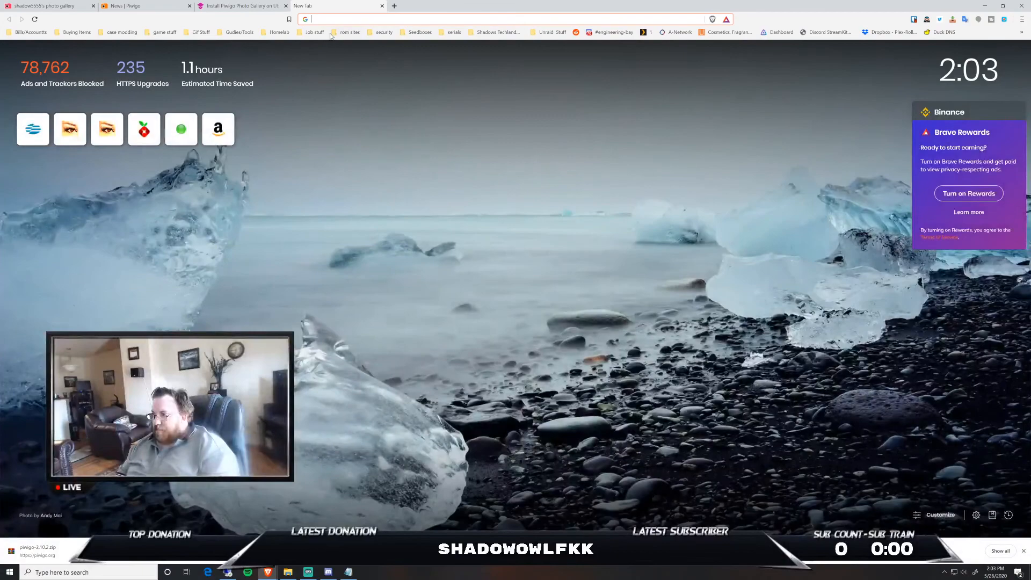
Search the web for 'pwigio' and follow the 'Get Piwigo | Piwigo' result to piwigo.org.
type("pwigio+pricing&oq=pwigio+pricing&aqs=chrome..69i57.1947j0j1&sourceid=chrome&ie=UTF-8")
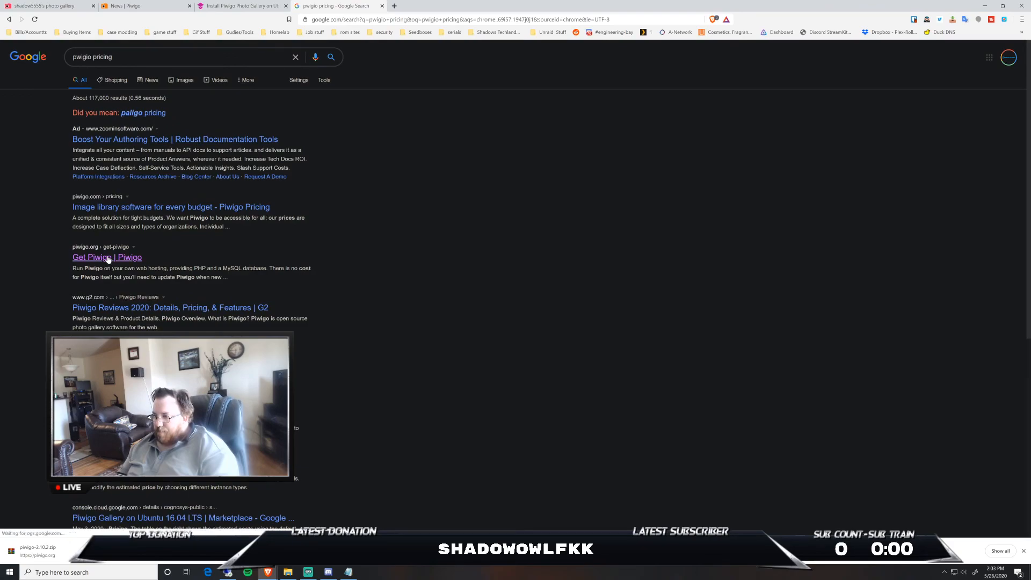
left_click(106, 257)
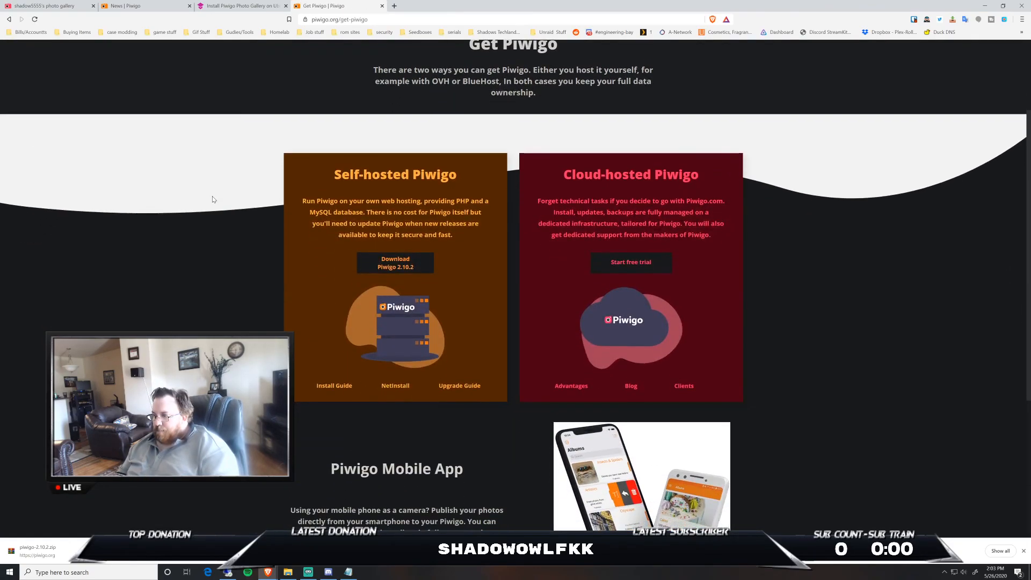
mouse_move(255, 191)
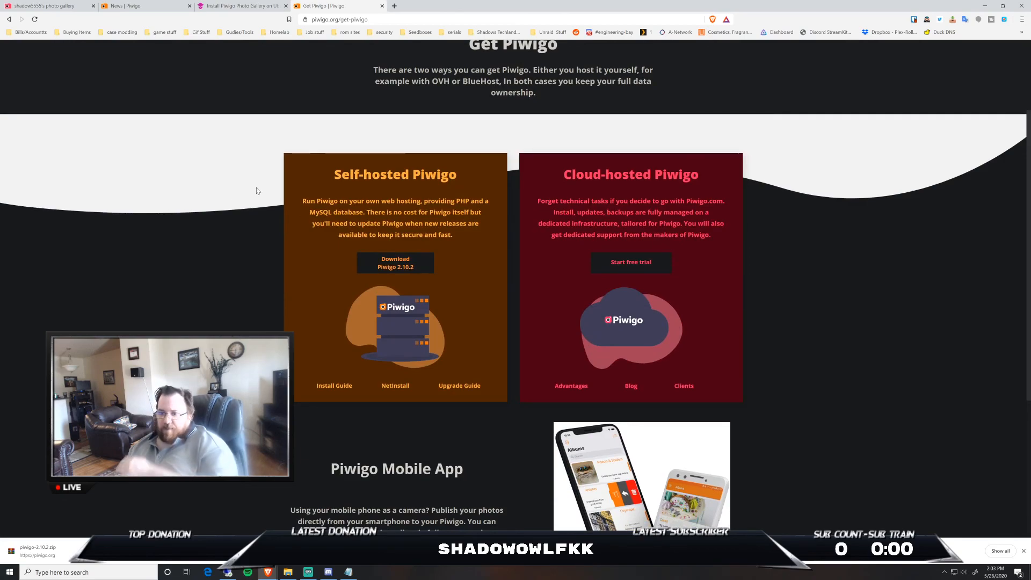